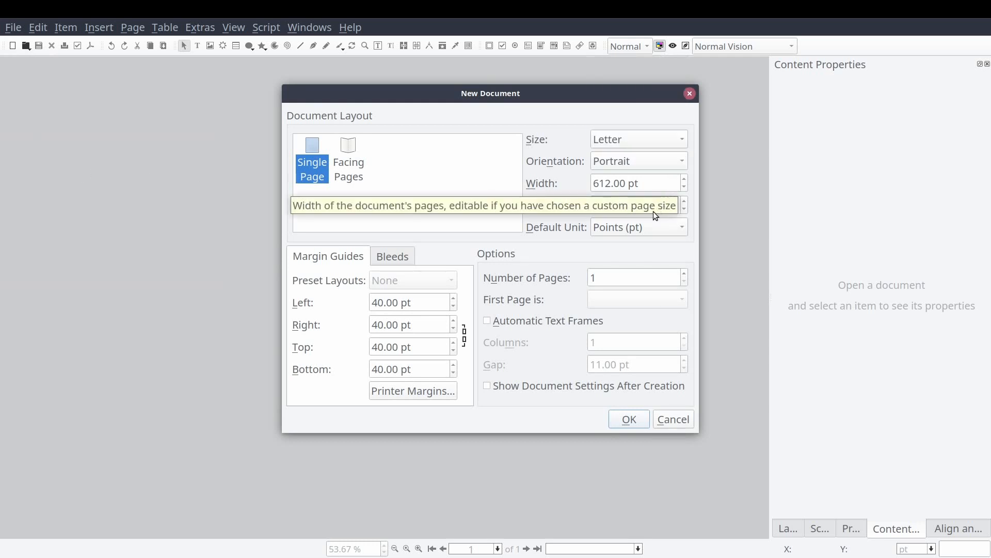
pyautogui.moveTo(644, 229)
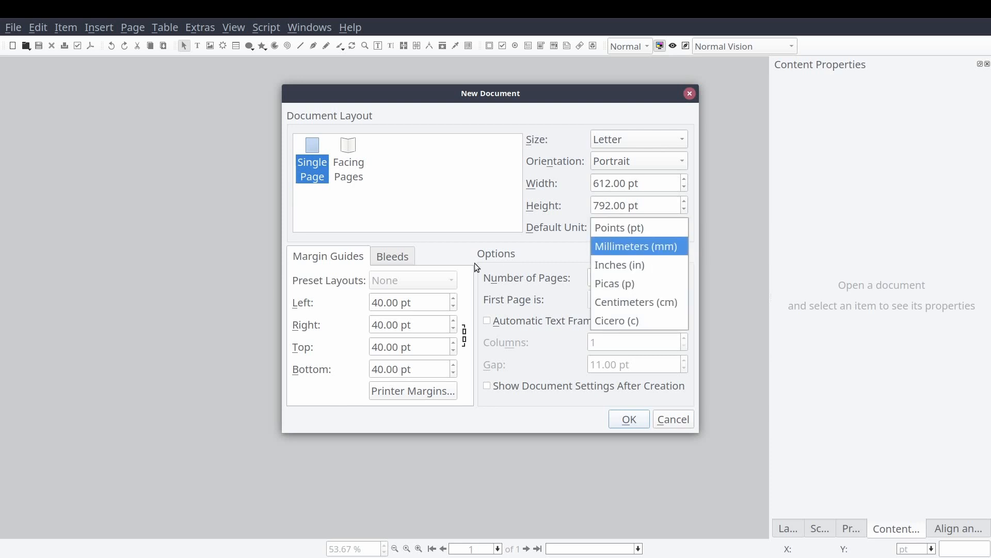
# Step: Create a Letter portrait document in points with 12 pt margins on all sides
pyautogui.click(620, 227)
pyautogui.write('12')
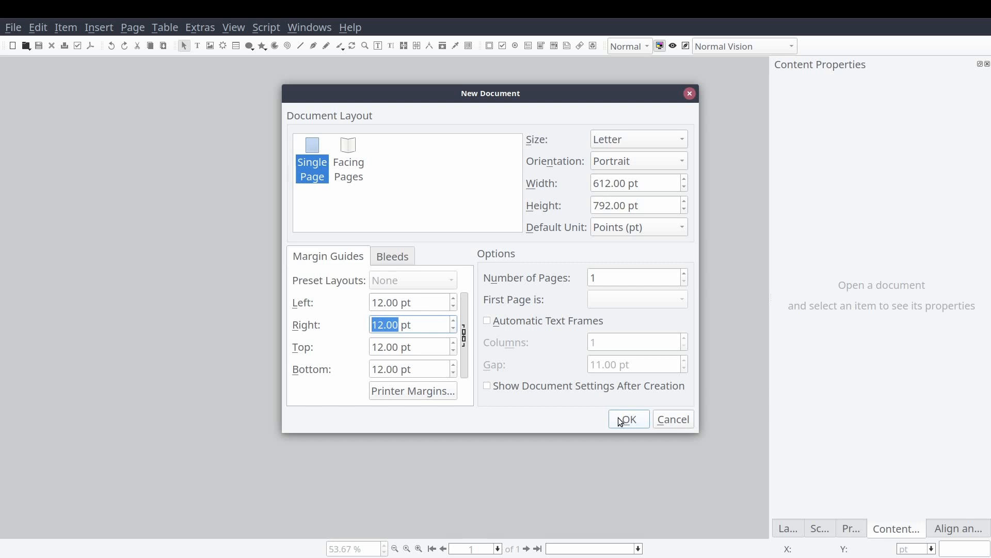
pyautogui.click(626, 419)
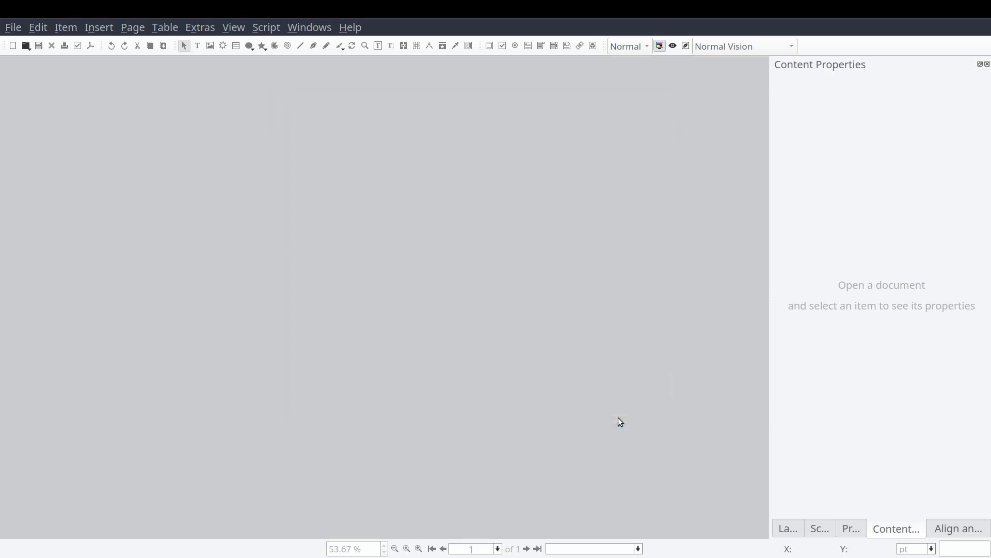
# Step: Bring up the page's context menu and enable Snap to Guides
pyautogui.click(13, 46)
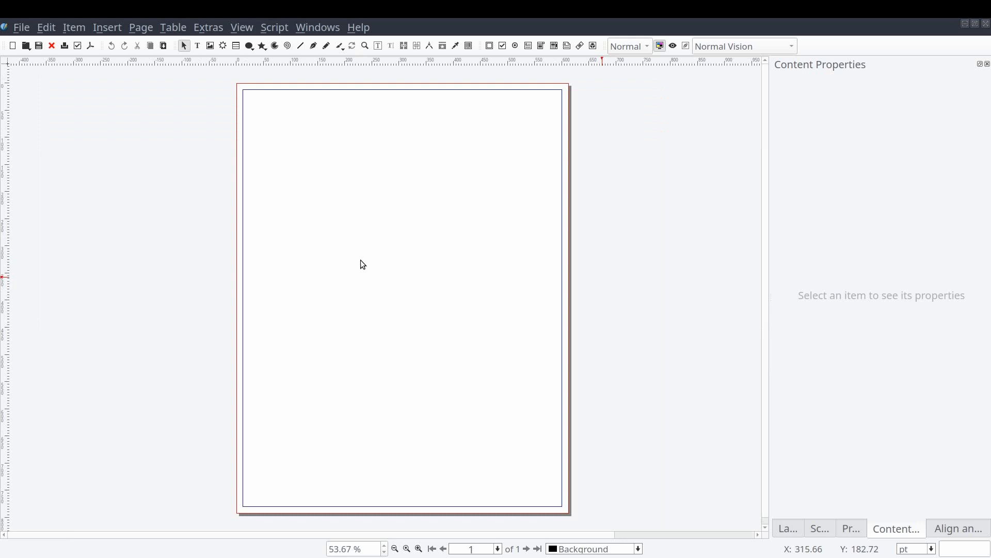
pyautogui.moveTo(240, 96)
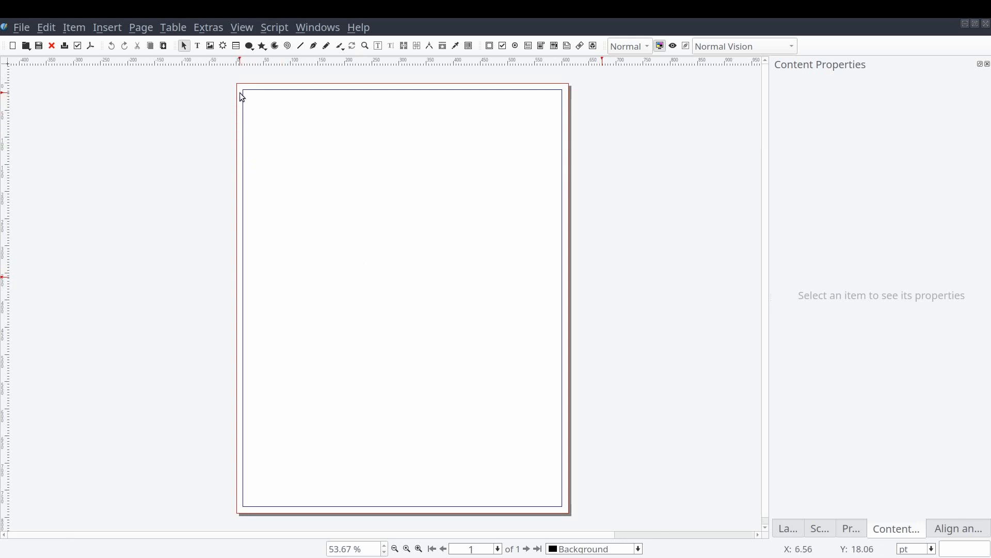
pyautogui.rightClick(240, 96)
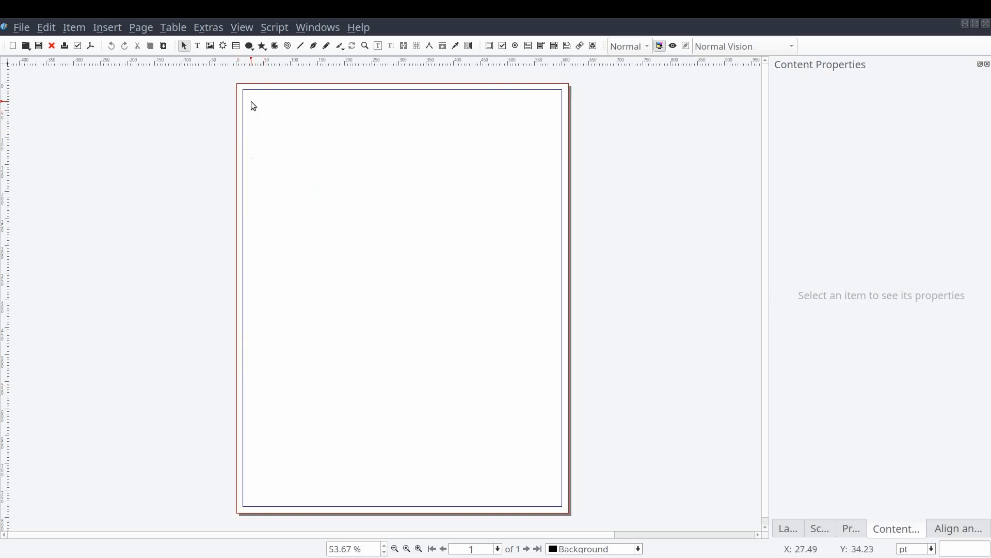
pyautogui.rightClick(252, 105)
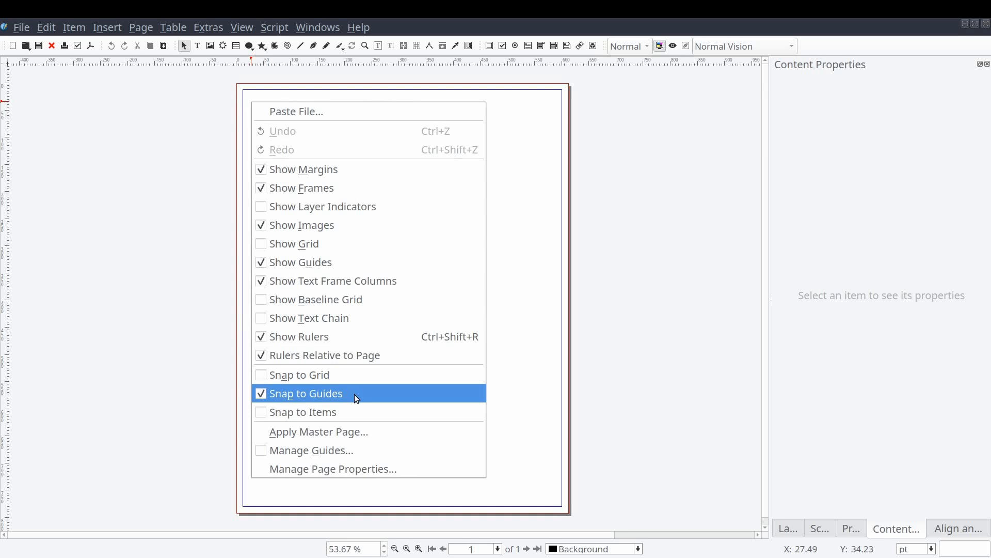
pyautogui.moveTo(328, 449)
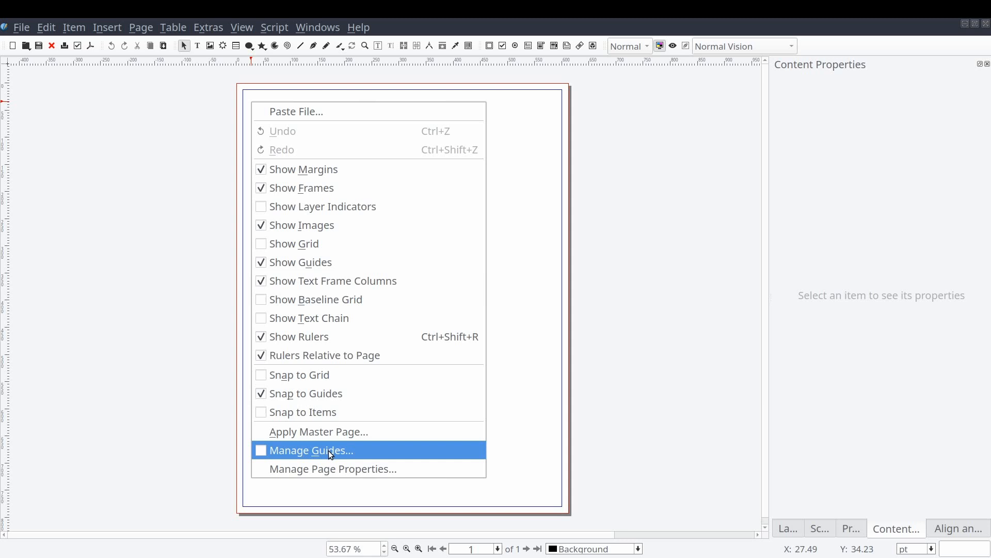
# Step: In the Guide Manager, set 2 horizontal and 2 vertical guides for a three-by-three grid
pyautogui.click(311, 449)
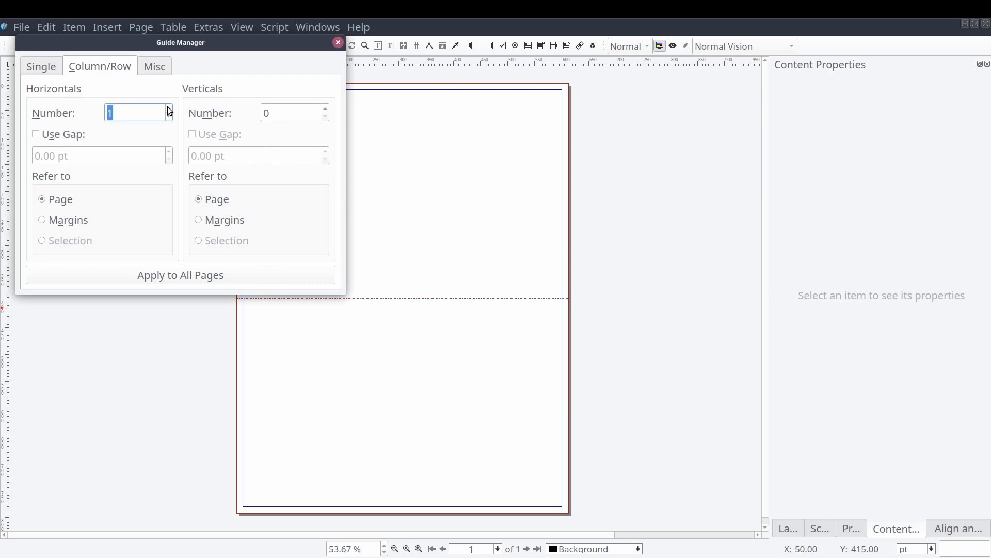
pyautogui.click(168, 108)
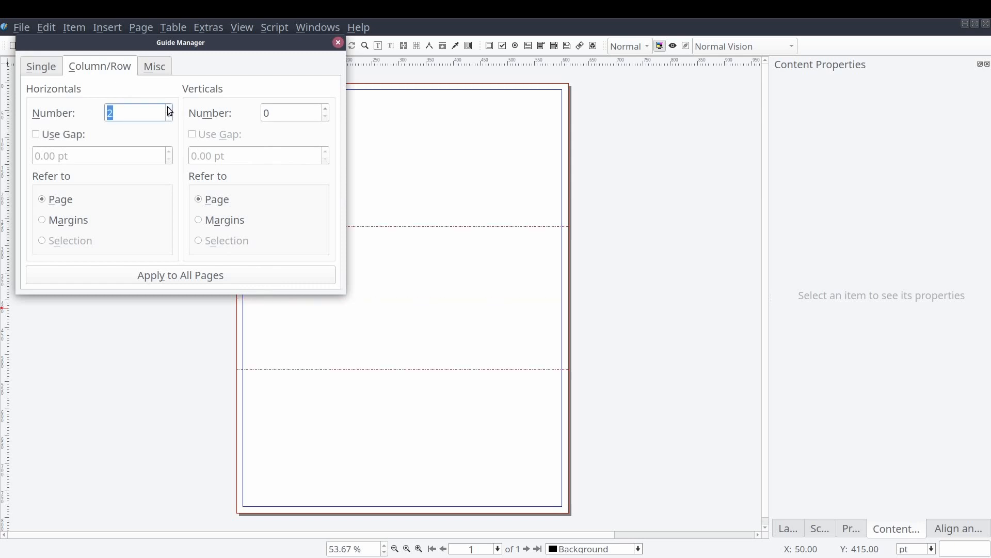
pyautogui.moveTo(325, 115)
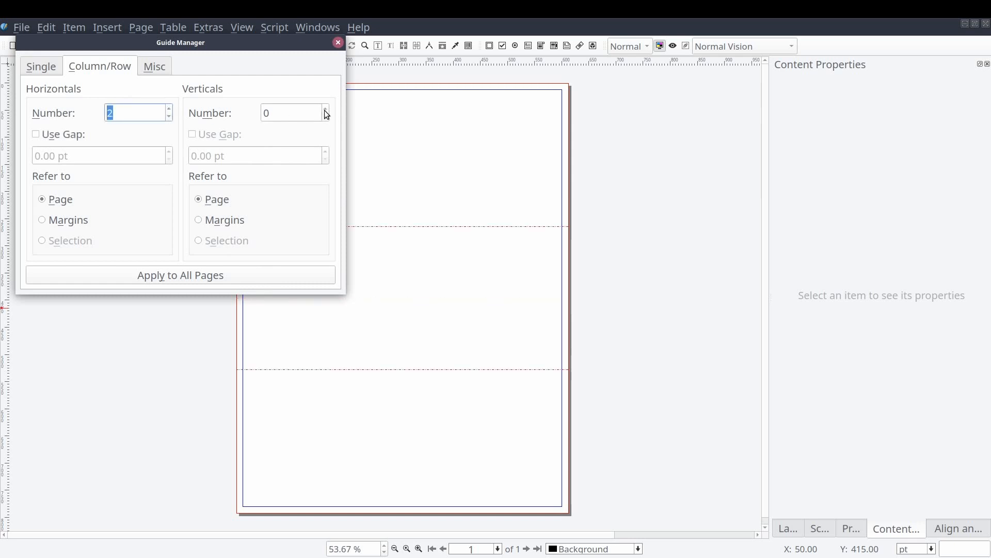
pyautogui.click(325, 109)
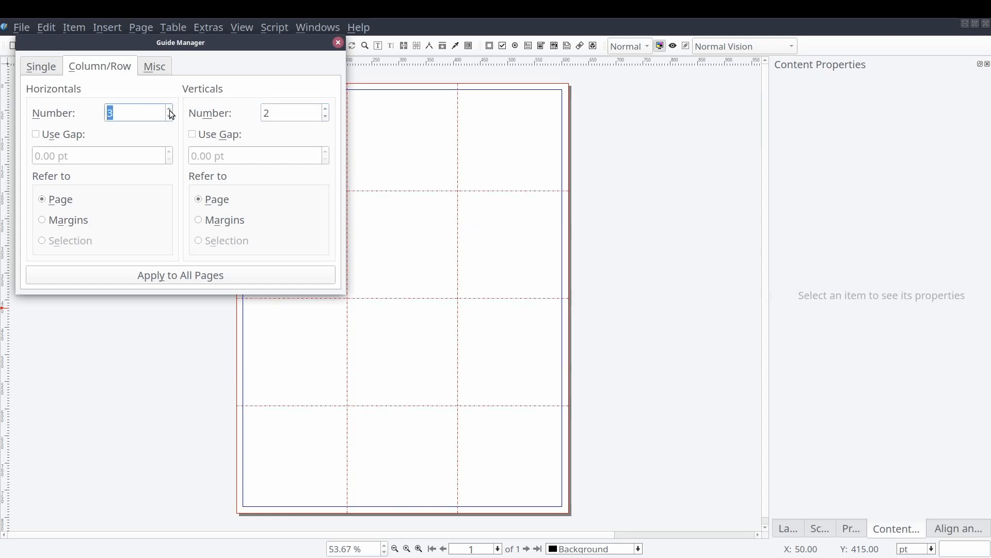
pyautogui.click(169, 108)
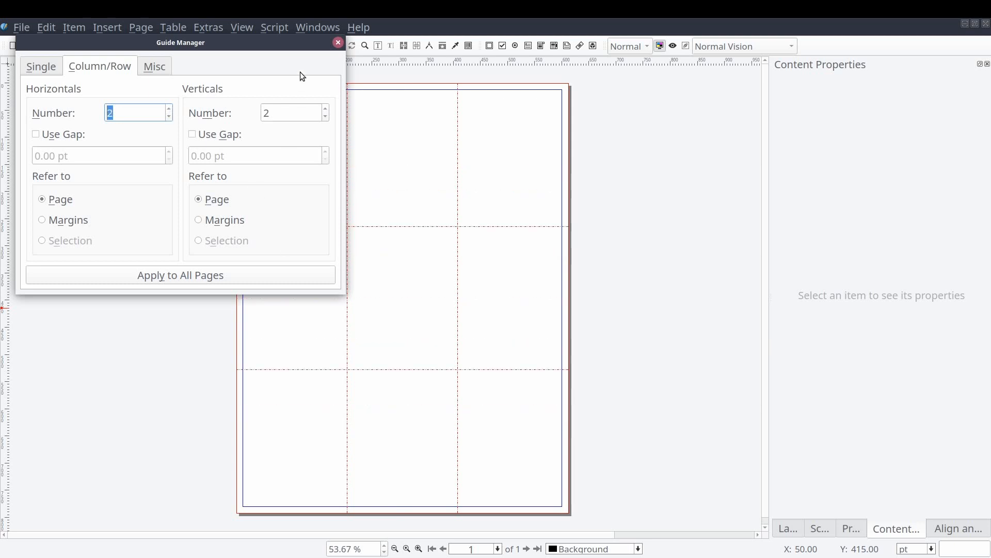
pyautogui.click(337, 42)
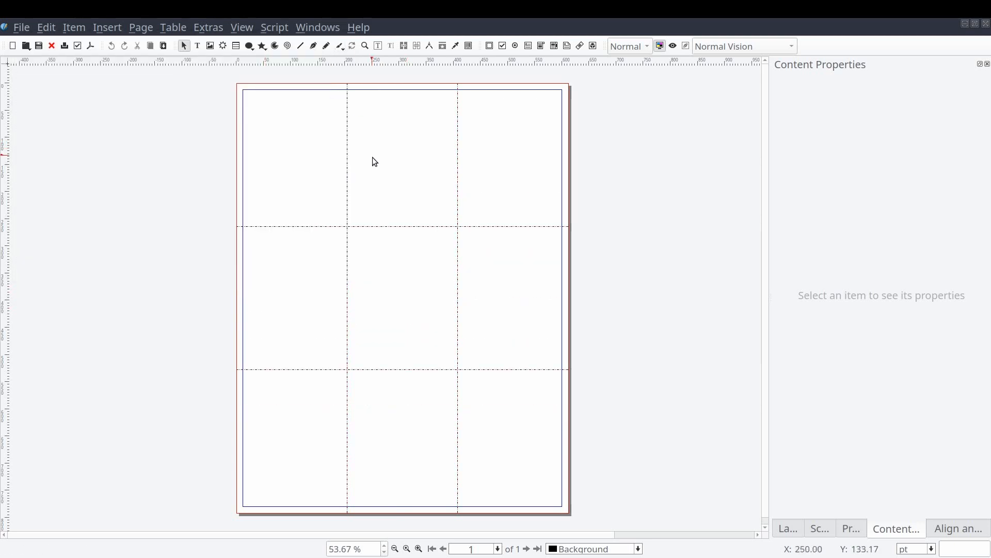
pyautogui.moveTo(615, 336)
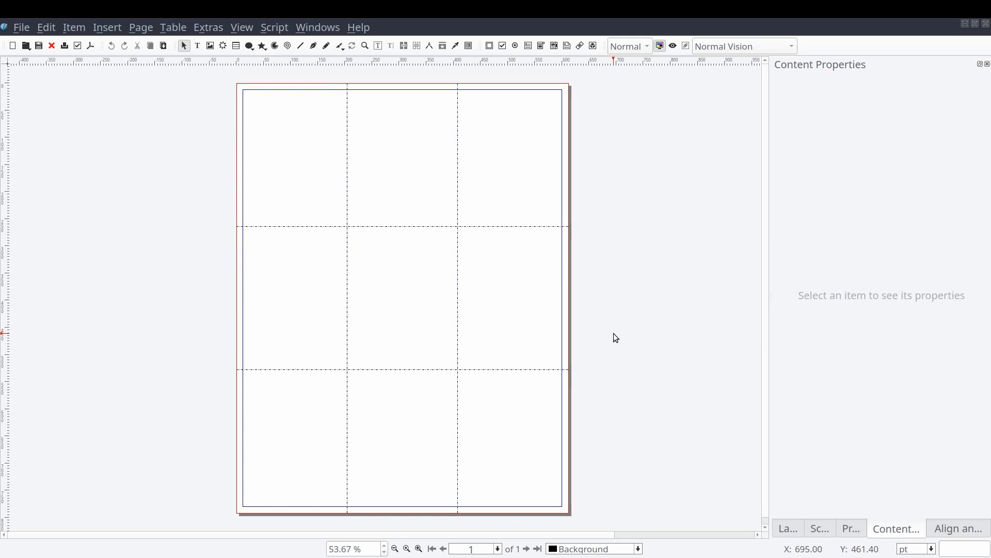
pyautogui.moveTo(782, 531)
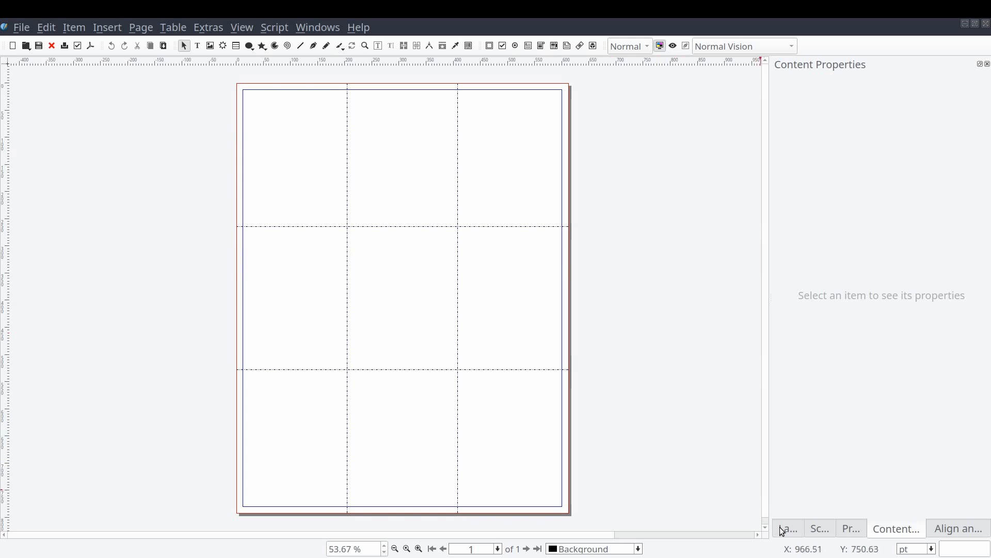
# Step: Add new layers and name them Images and Content alongside Background
pyautogui.click(788, 528)
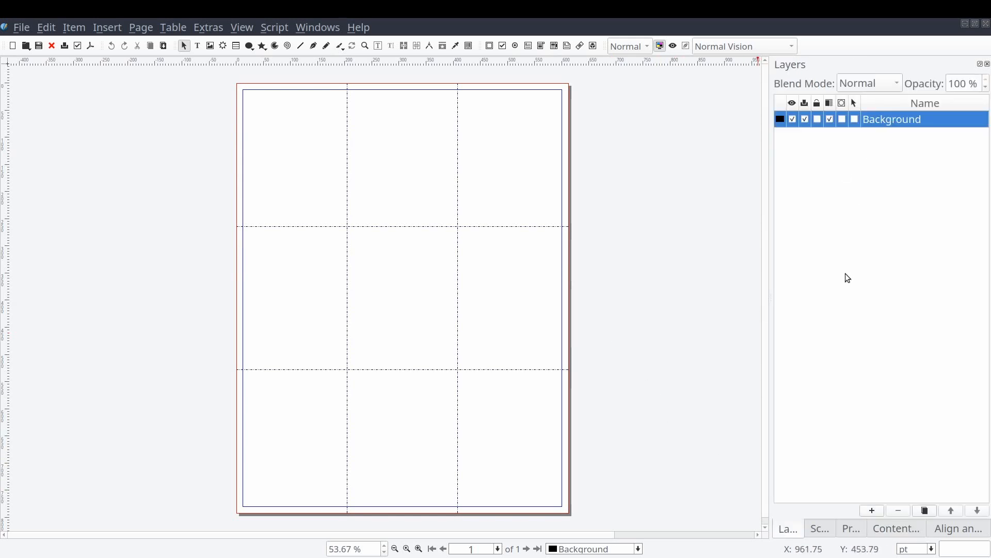
pyautogui.click(871, 510)
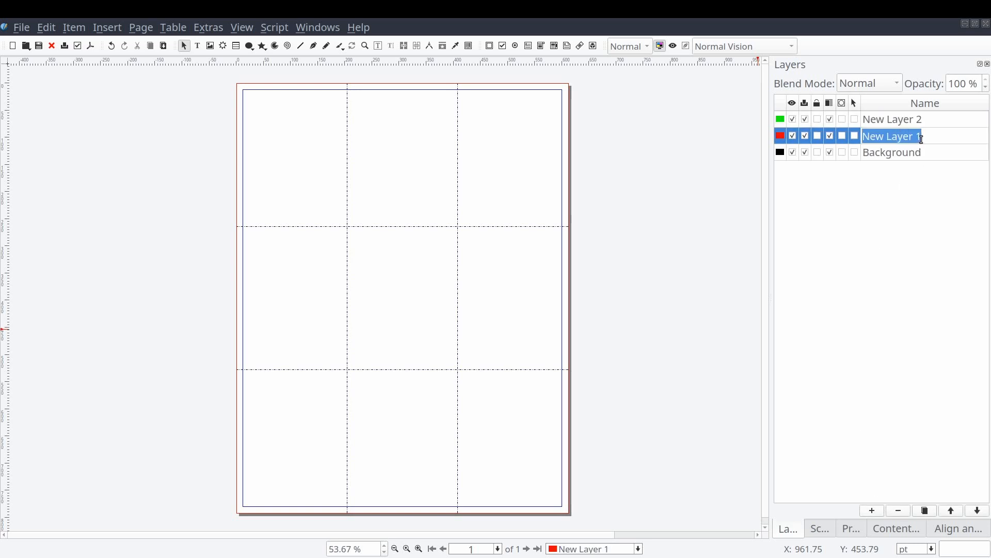
pyautogui.write('Images')
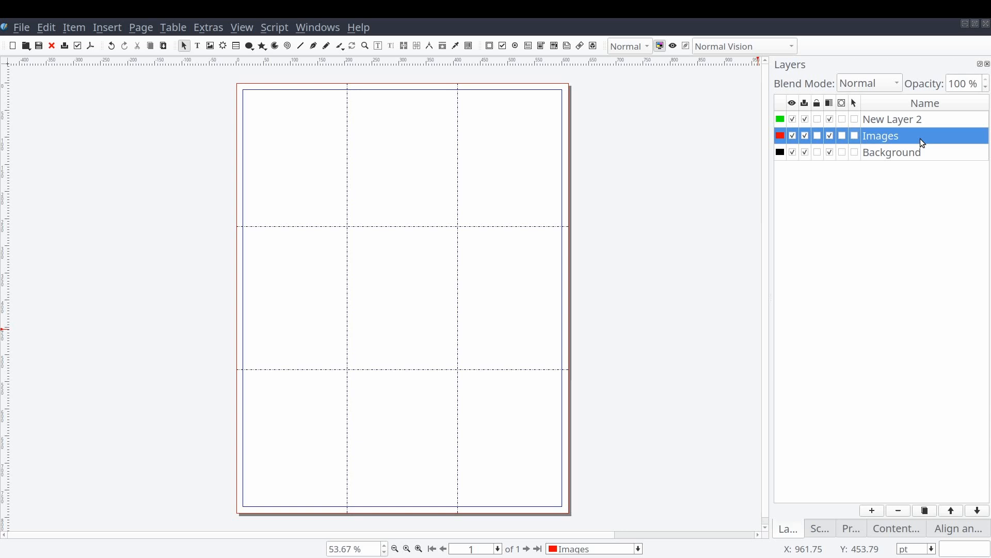
pyautogui.click(892, 120)
pyautogui.write('Content')
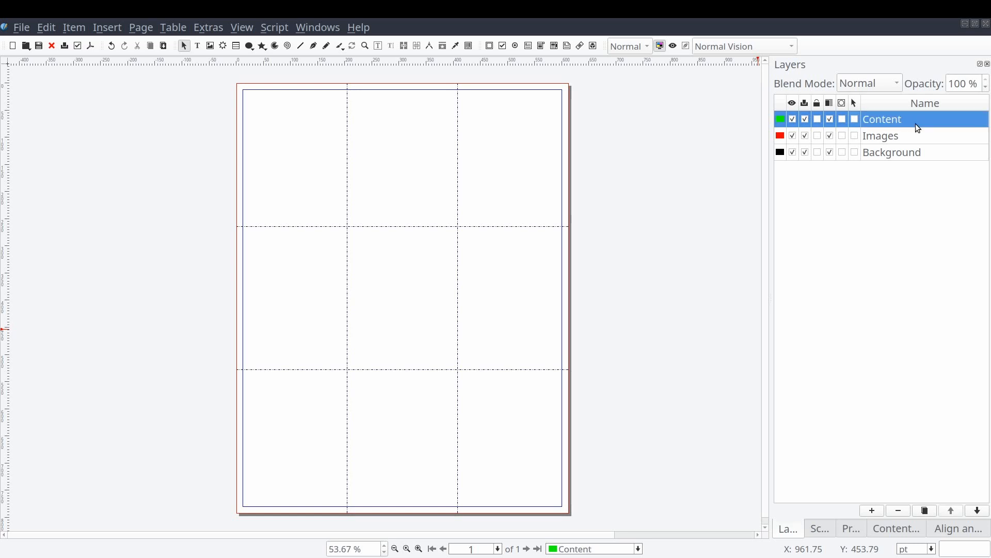
# Step: Move the Images layer to the bottom and make Background the working layer
pyautogui.click(880, 136)
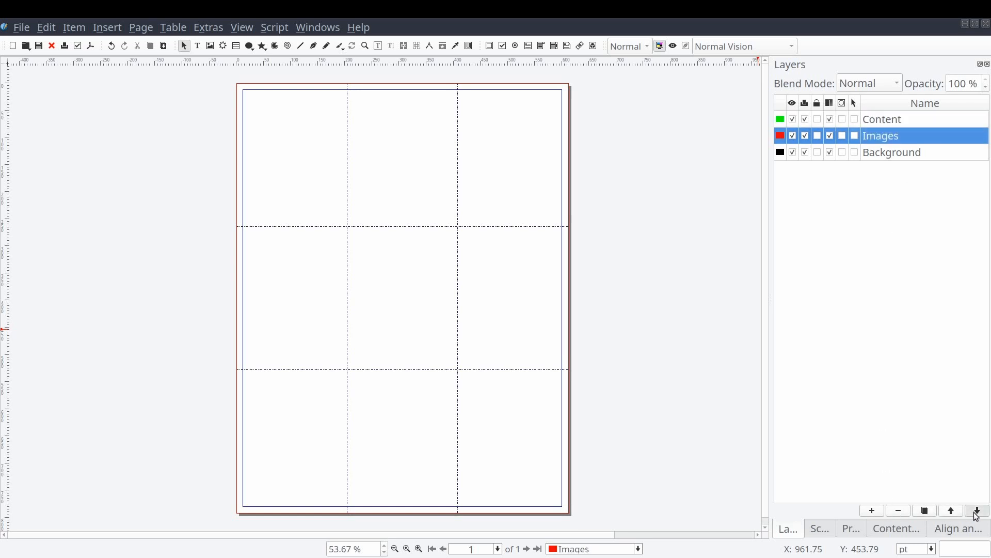
pyautogui.click(976, 510)
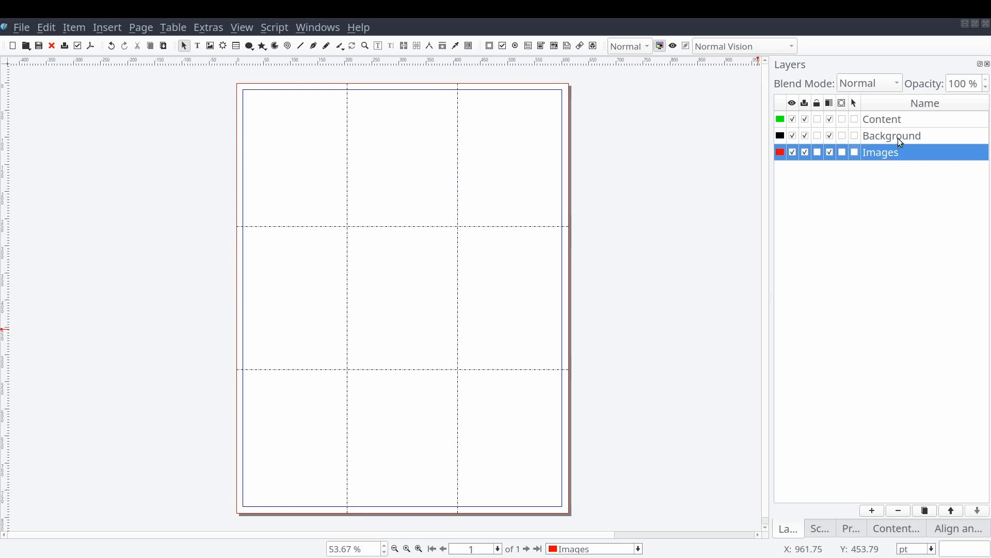
pyautogui.click(892, 135)
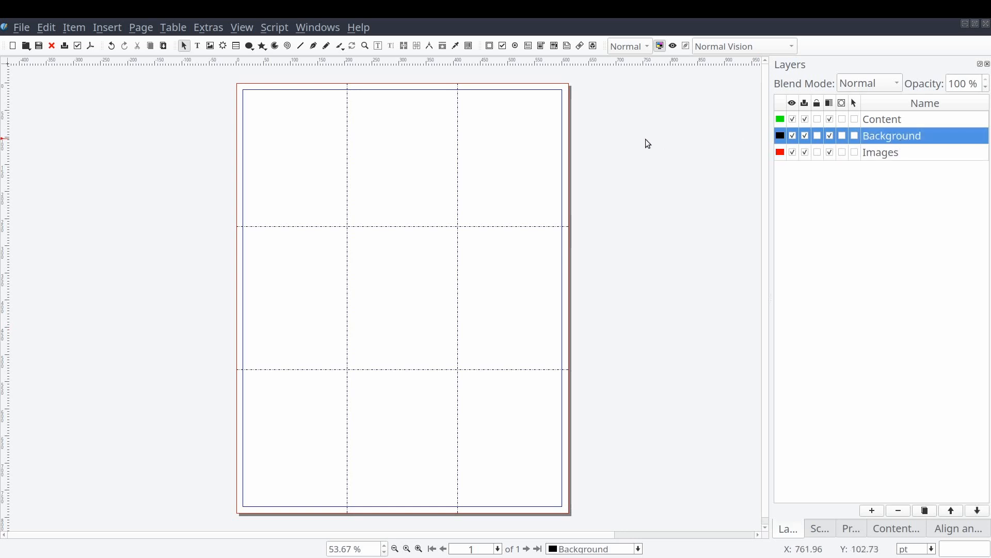
pyautogui.moveTo(235, 185)
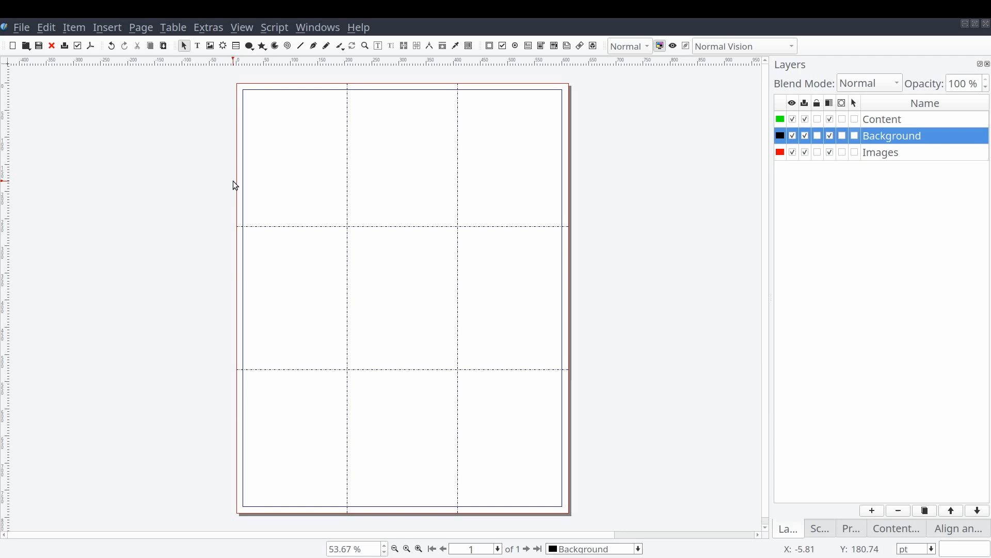
pyautogui.moveTo(292, 141)
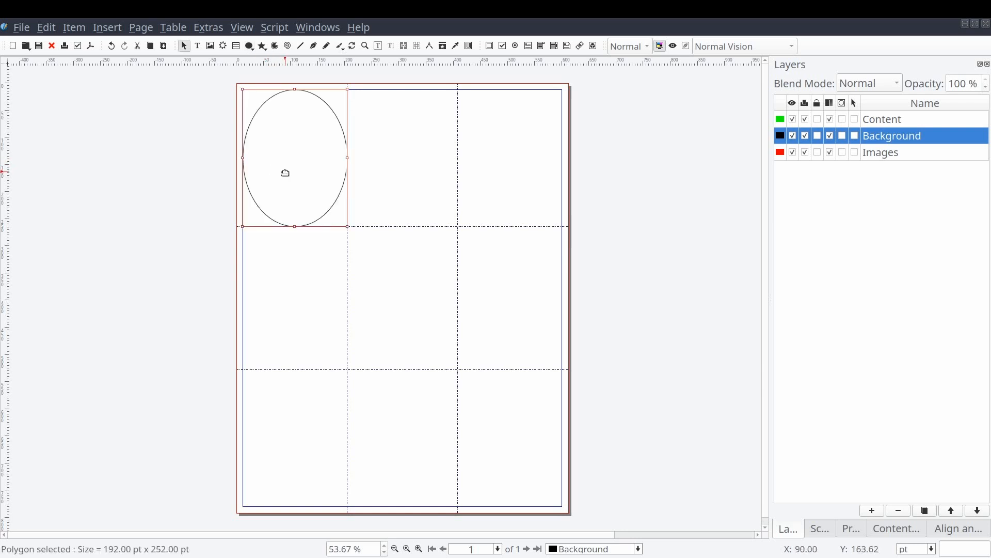
# Step: Fill the top-band shape with solid Red via Properties > Colors
pyautogui.press('Delete')
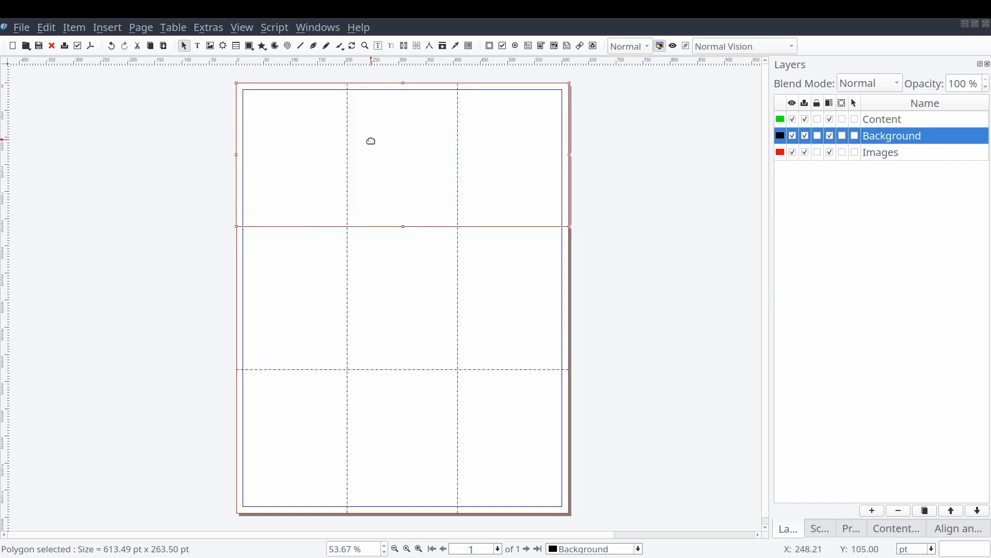
pyautogui.click(849, 528)
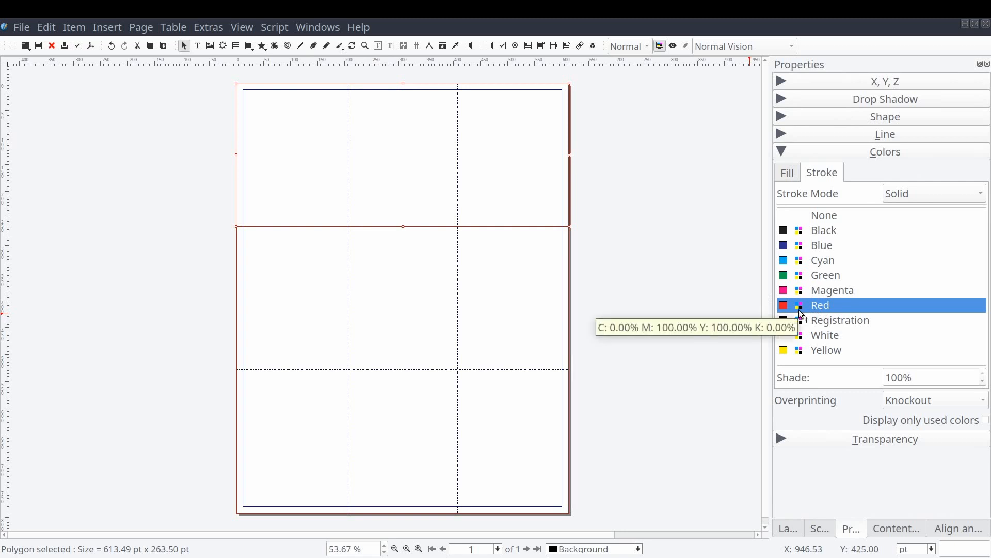
pyautogui.click(787, 173)
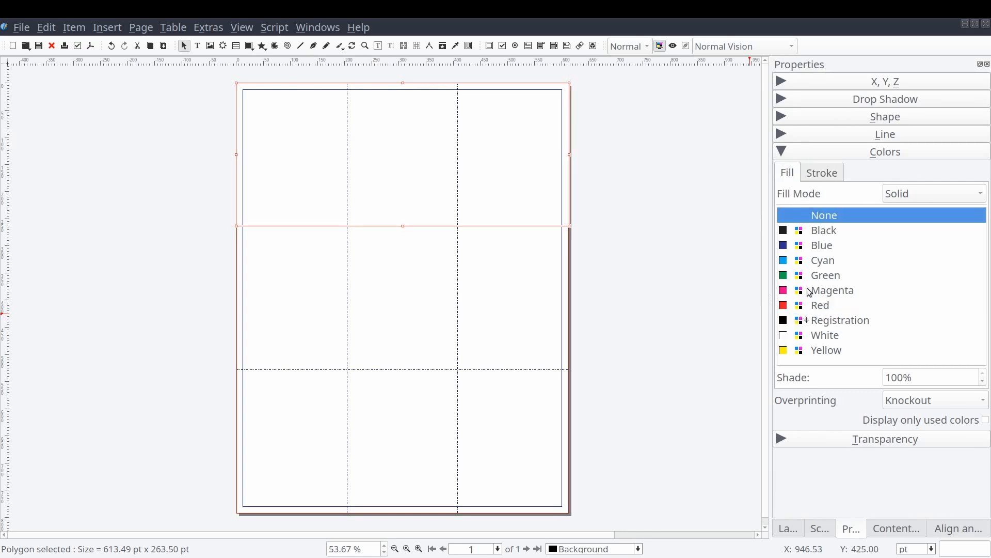
pyautogui.click(820, 305)
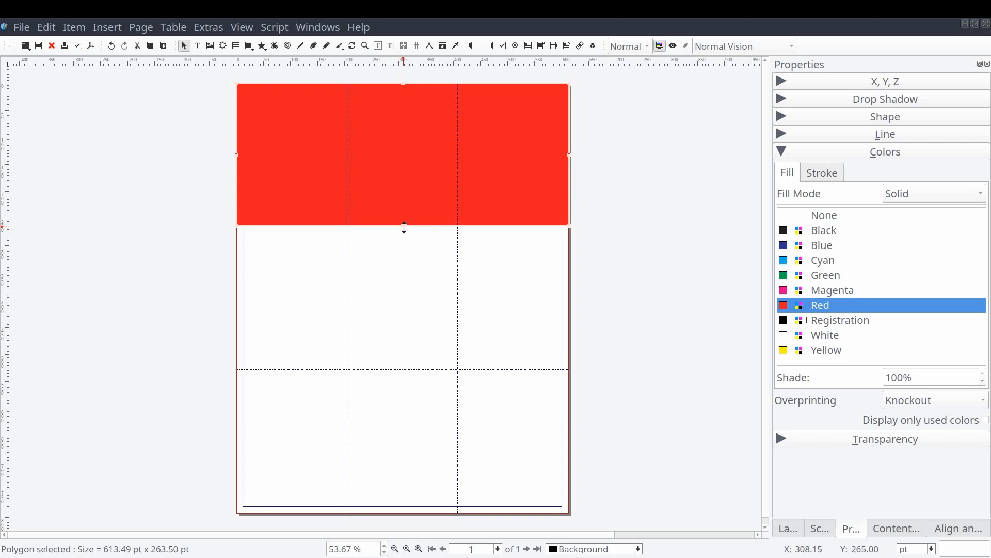
pyautogui.moveTo(403, 216)
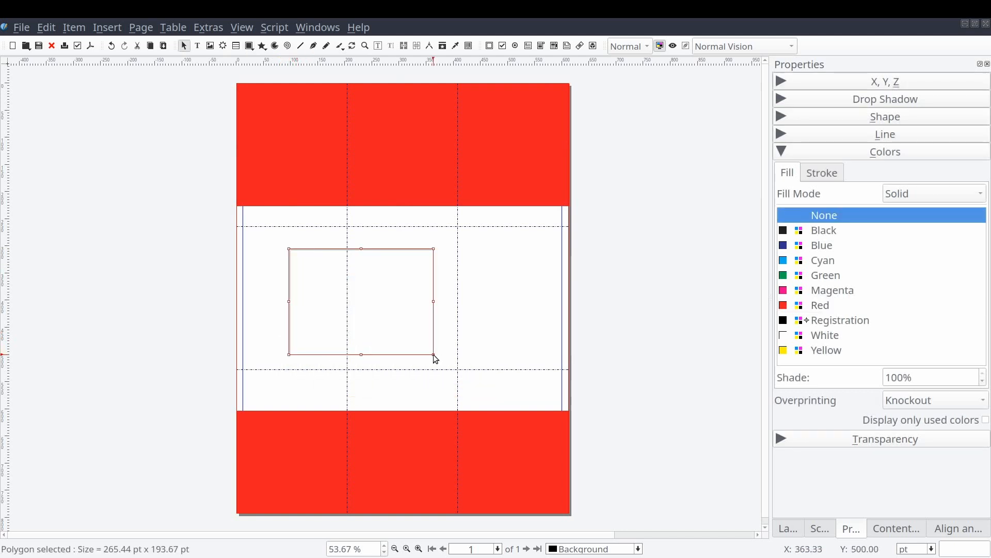
pyautogui.moveTo(815, 215)
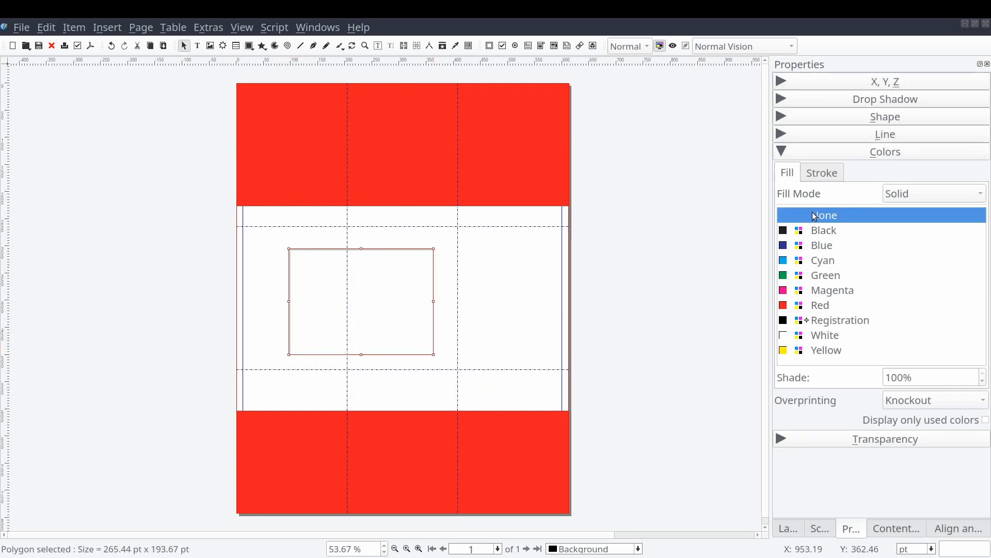
# Step: Give the border rectangle a White stroke and set its line width to 3 pt
pyautogui.click(820, 172)
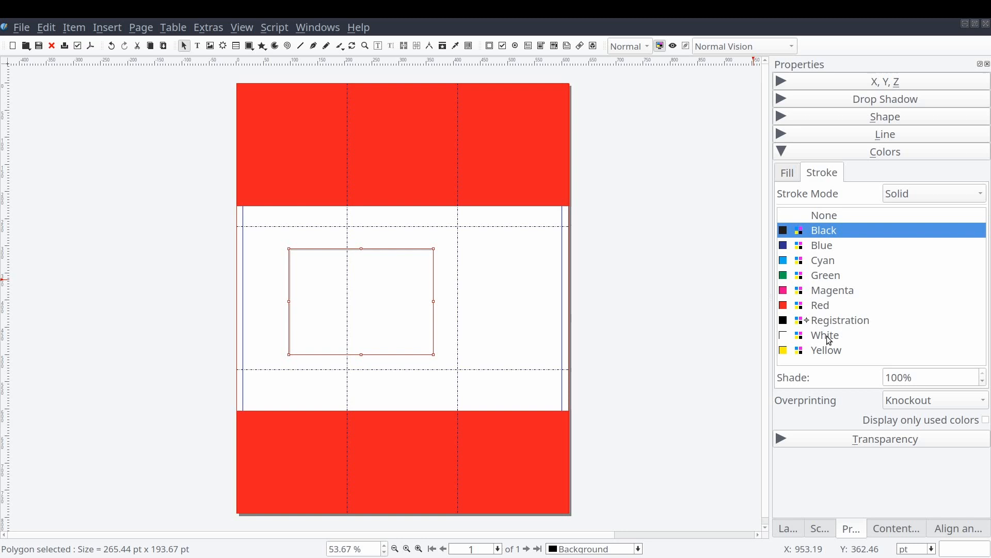
pyautogui.click(824, 334)
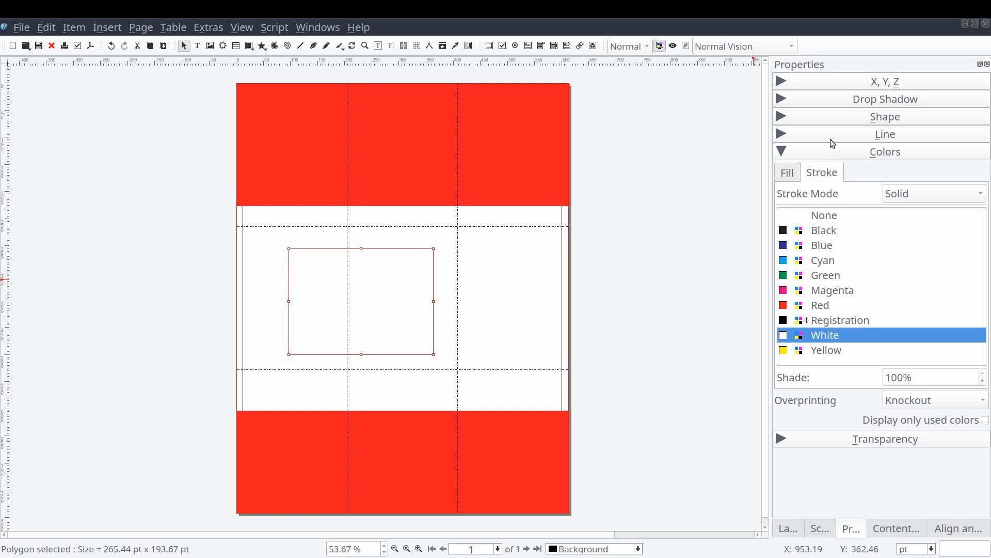
pyautogui.click(884, 133)
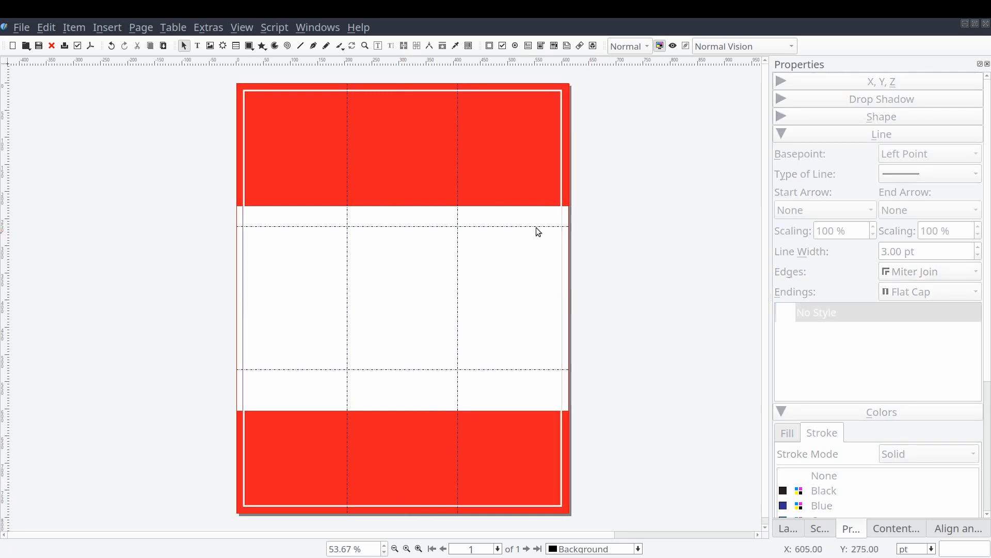
pyautogui.moveTo(475, 441)
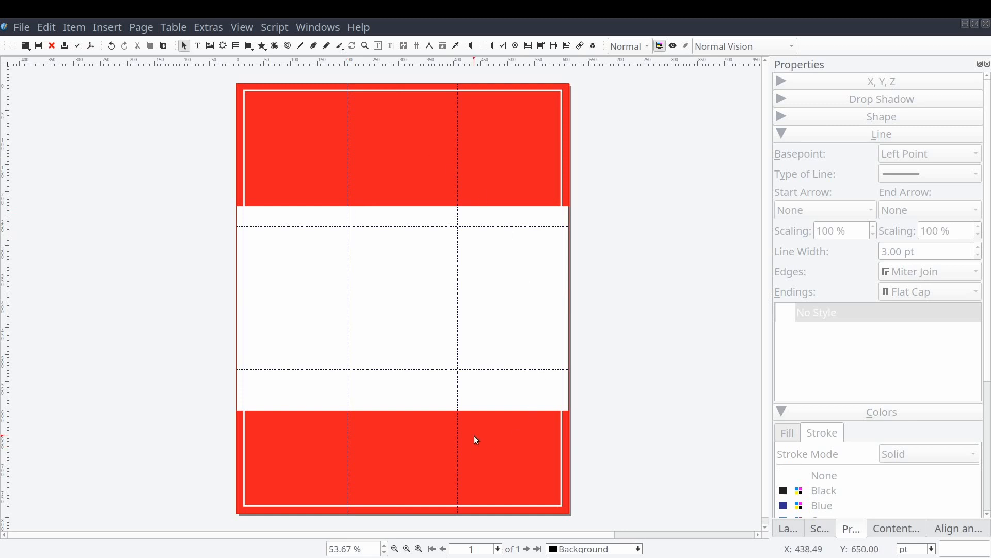
pyautogui.moveTo(334, 201)
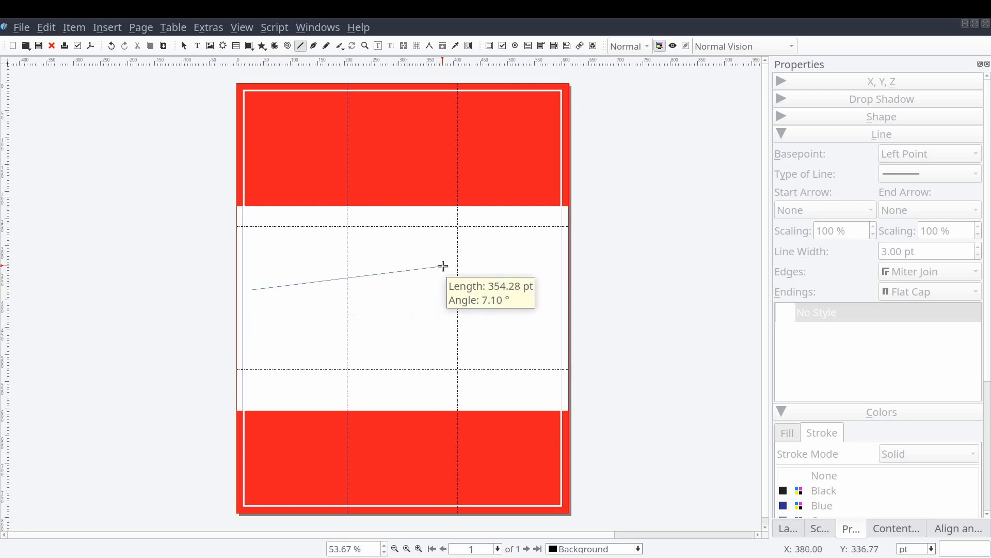
# Step: Draw a horizontal line across the page and thicken it into the dashed band divider
pyautogui.click(569, 289)
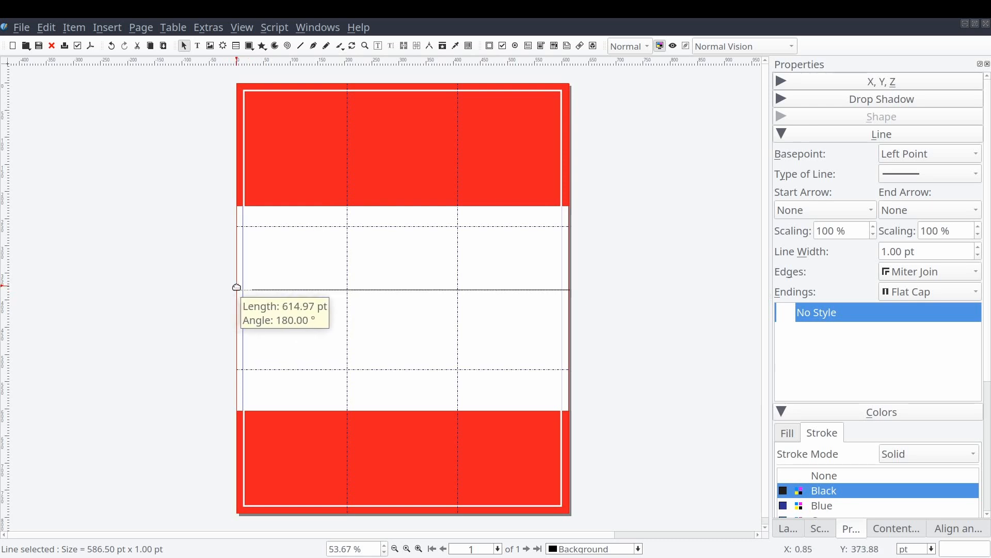
pyautogui.moveTo(241, 293)
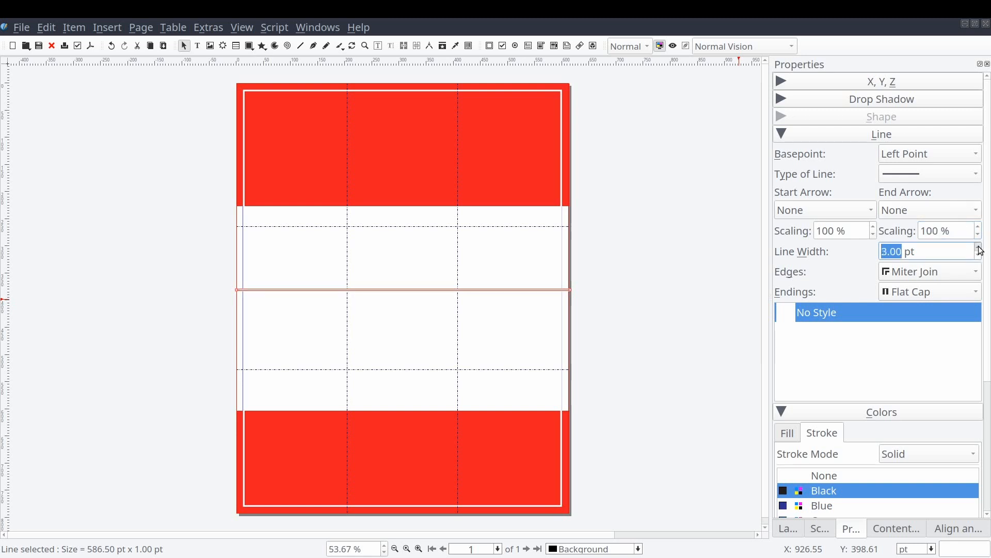
pyautogui.click(978, 246)
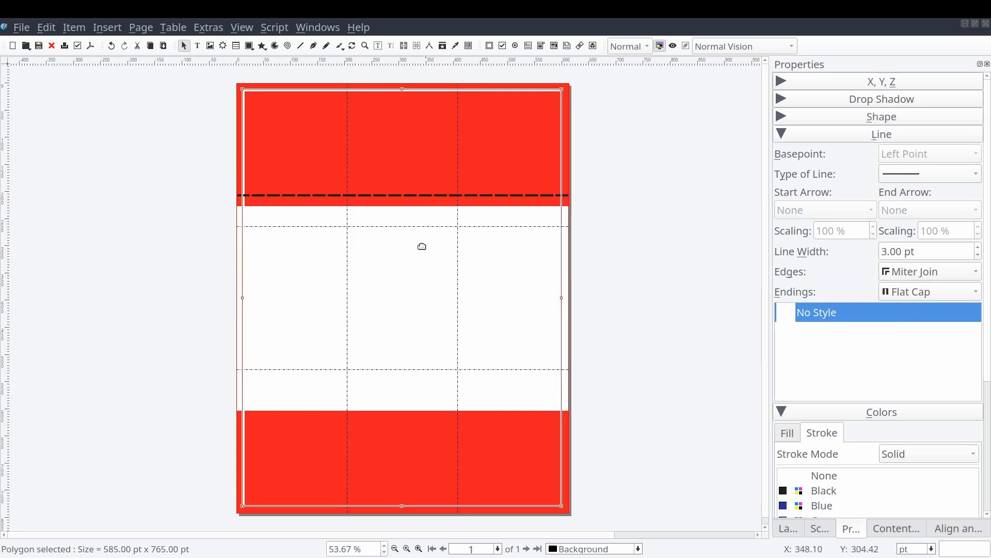
pyautogui.moveTo(366, 195)
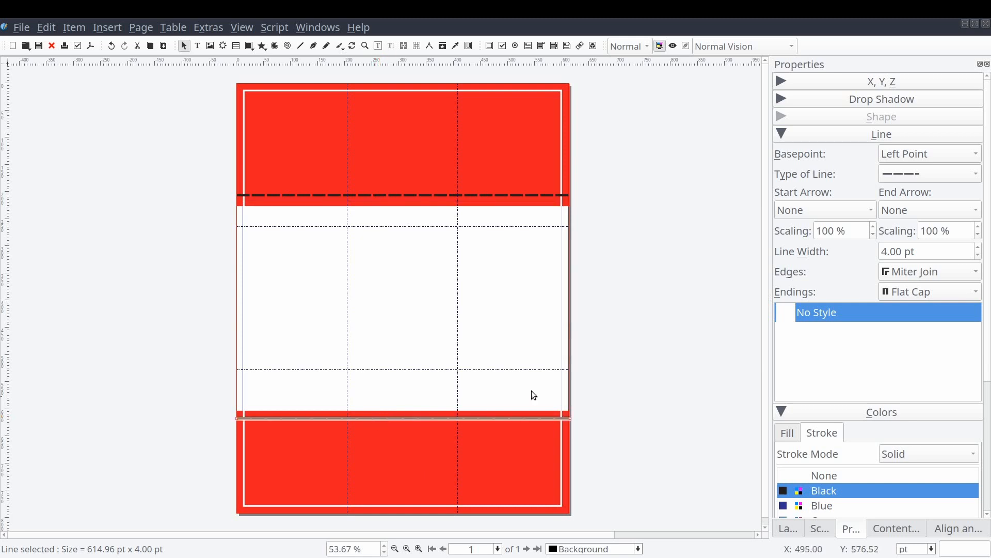
# Step: Deselect the duplicated lower dashed line and select the white border frame
pyautogui.click(405, 419)
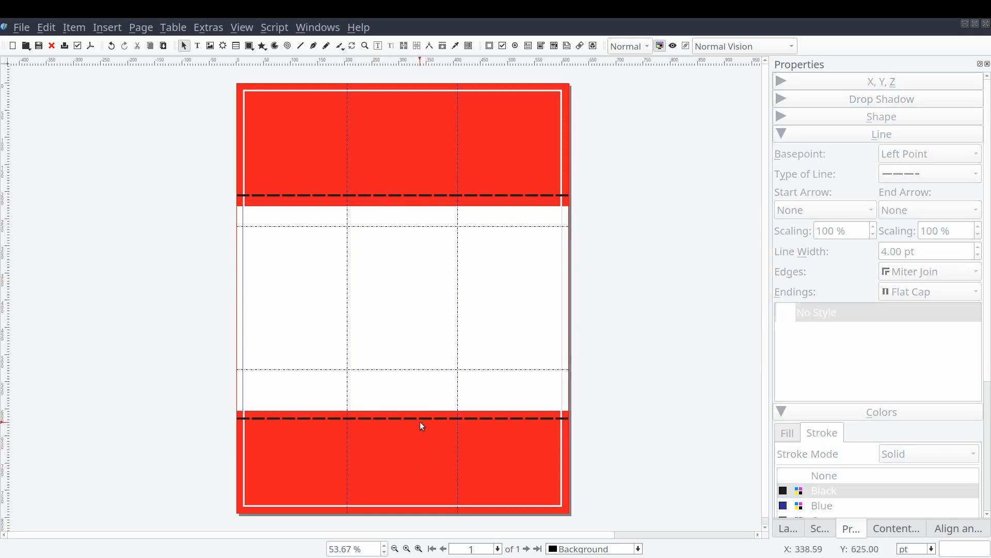
pyautogui.click(402, 418)
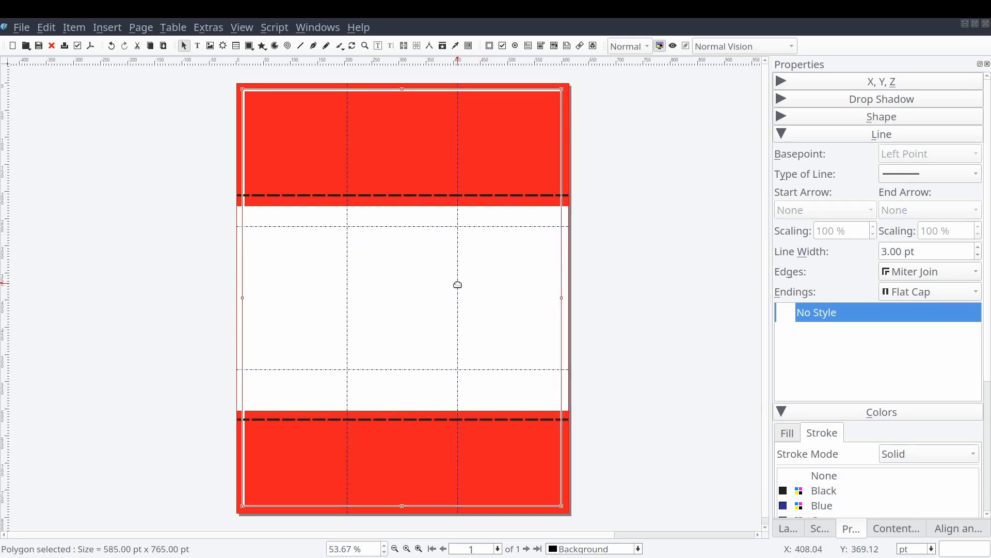
pyautogui.moveTo(379, 219)
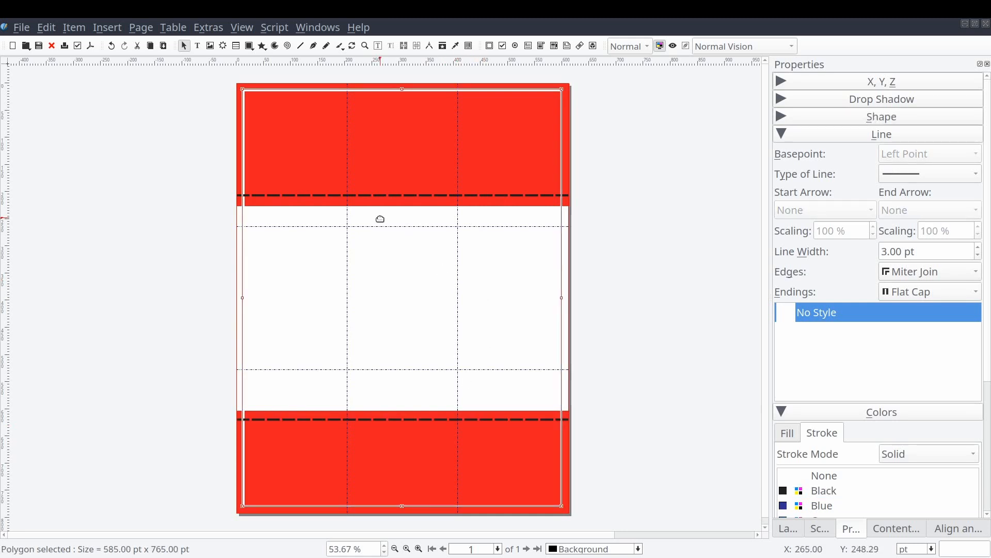
pyautogui.moveTo(394, 282)
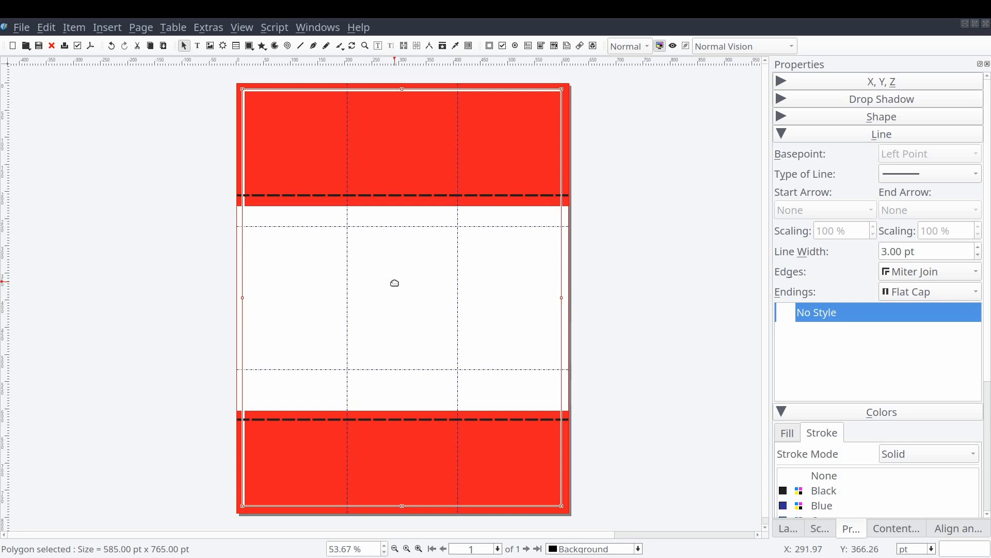
pyautogui.moveTo(688, 518)
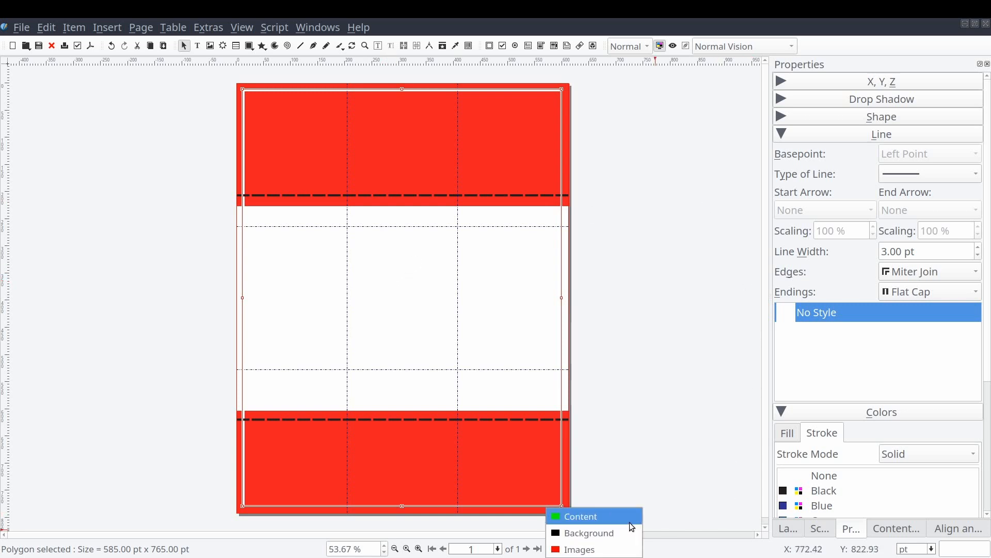
# Step: Work on the Content layer and make the MISSING headline Arial Bold
pyautogui.click(579, 517)
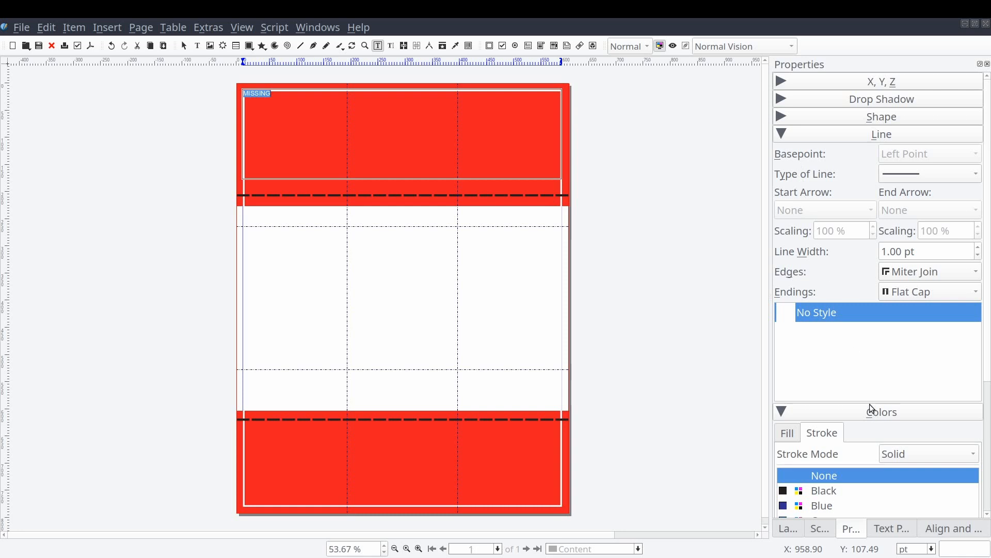
pyautogui.click(891, 528)
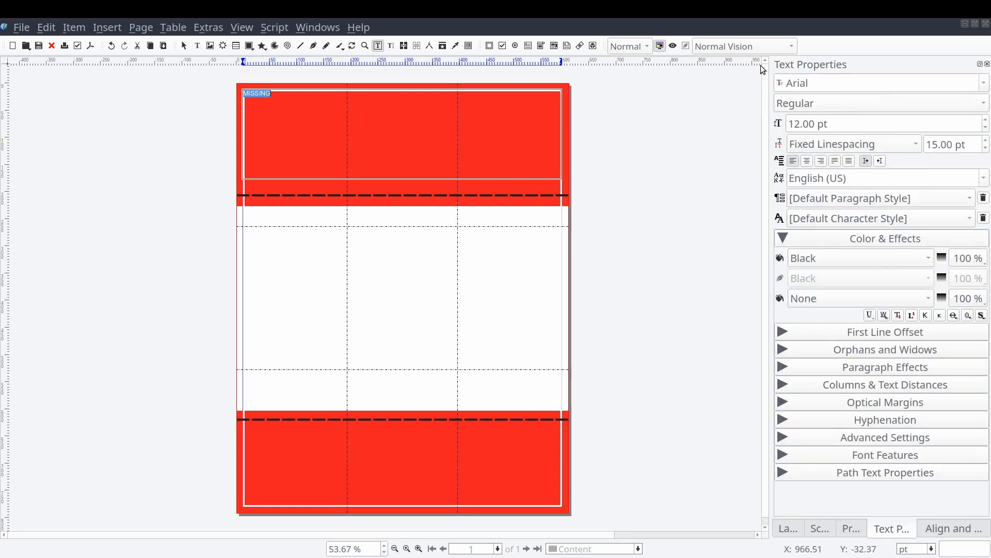
pyautogui.click(879, 82)
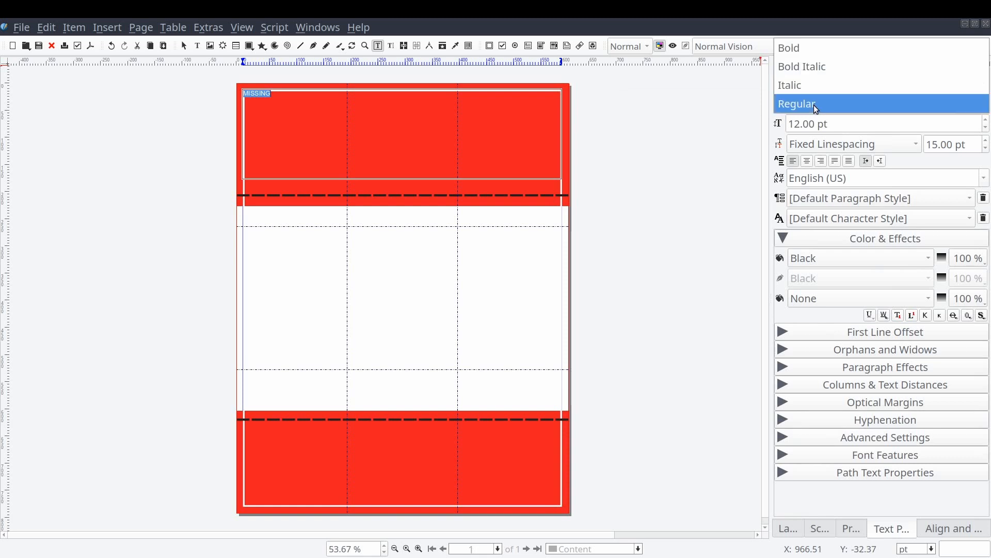
pyautogui.click(788, 47)
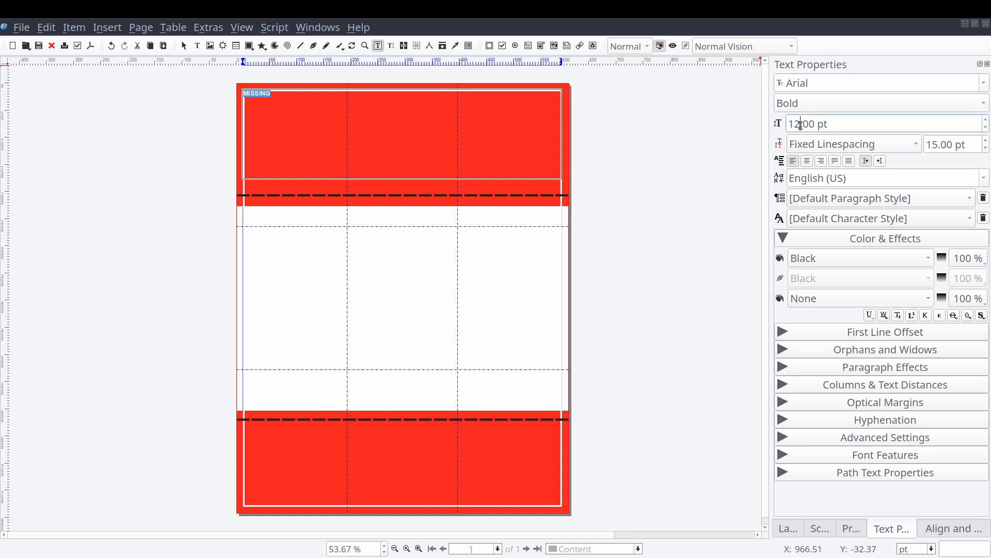
# Step: Give the headline Automatic Linespacing and enlarge it to about 139 pt
pyautogui.click(913, 145)
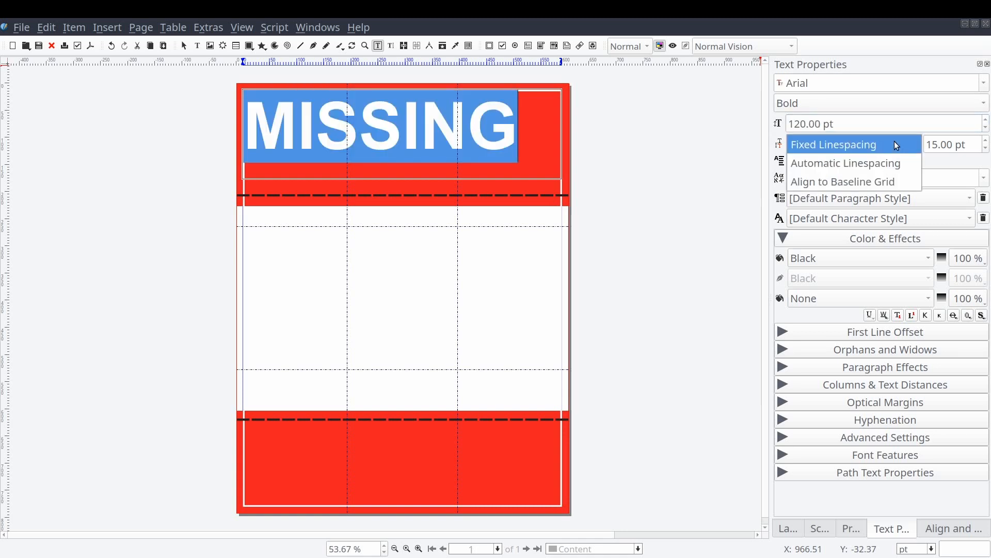
pyautogui.click(846, 162)
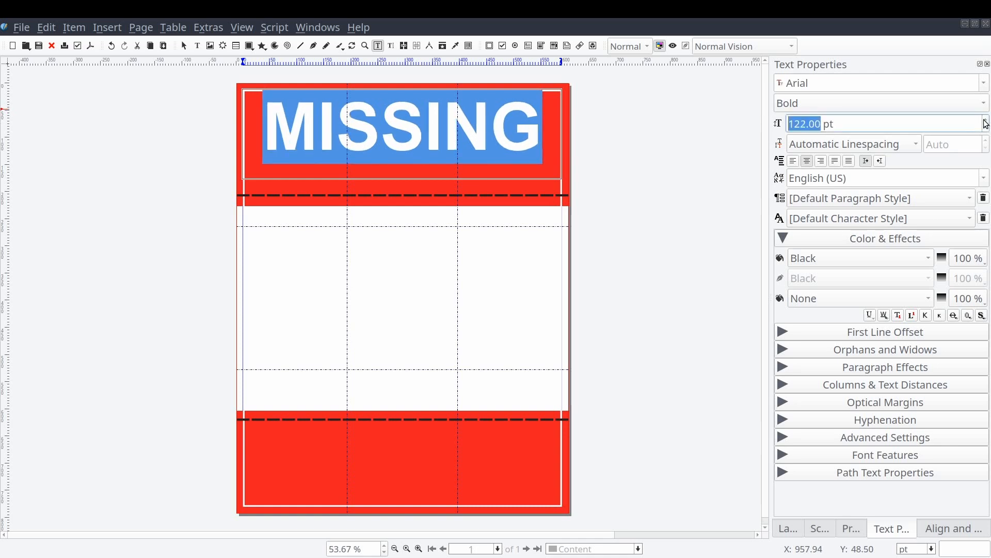
pyautogui.click(984, 120)
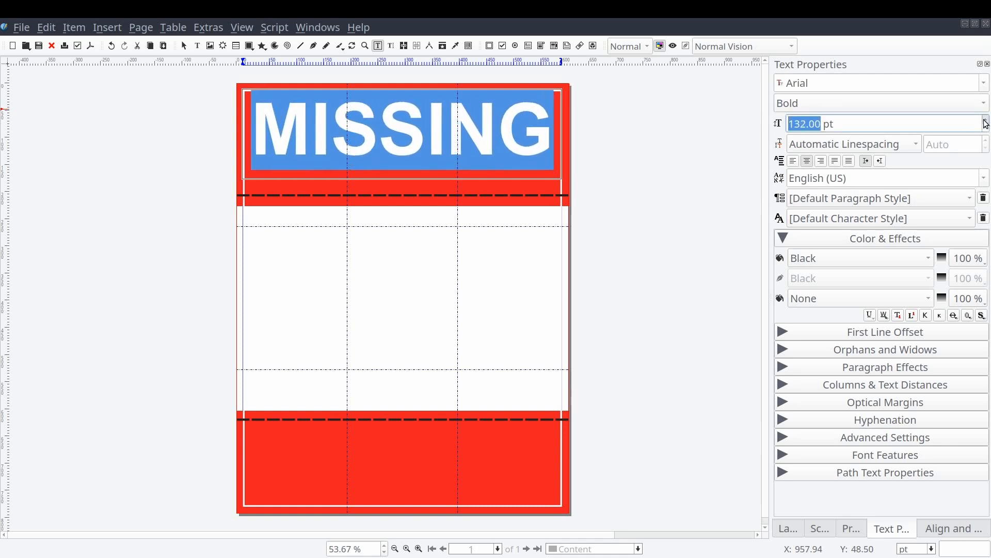
pyautogui.click(984, 120)
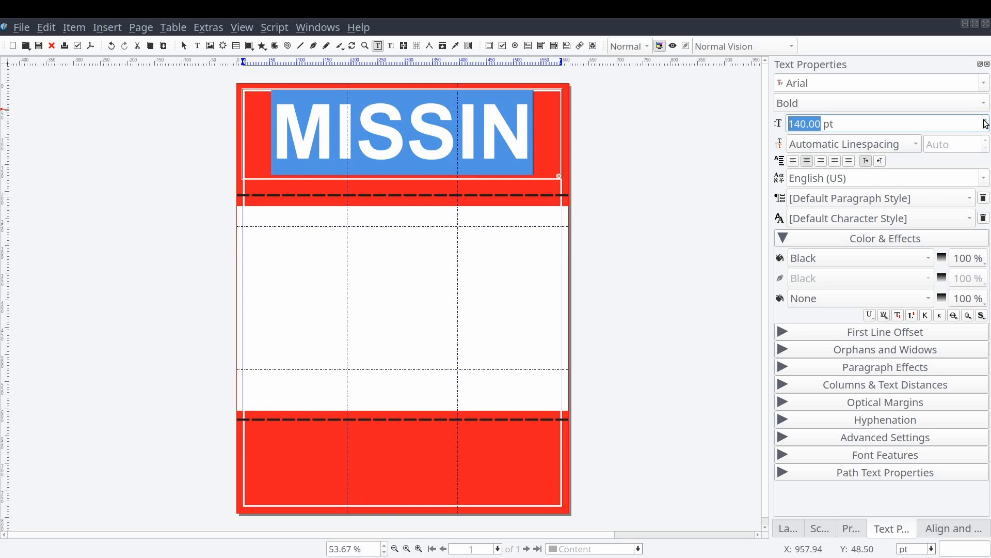
pyautogui.click(984, 128)
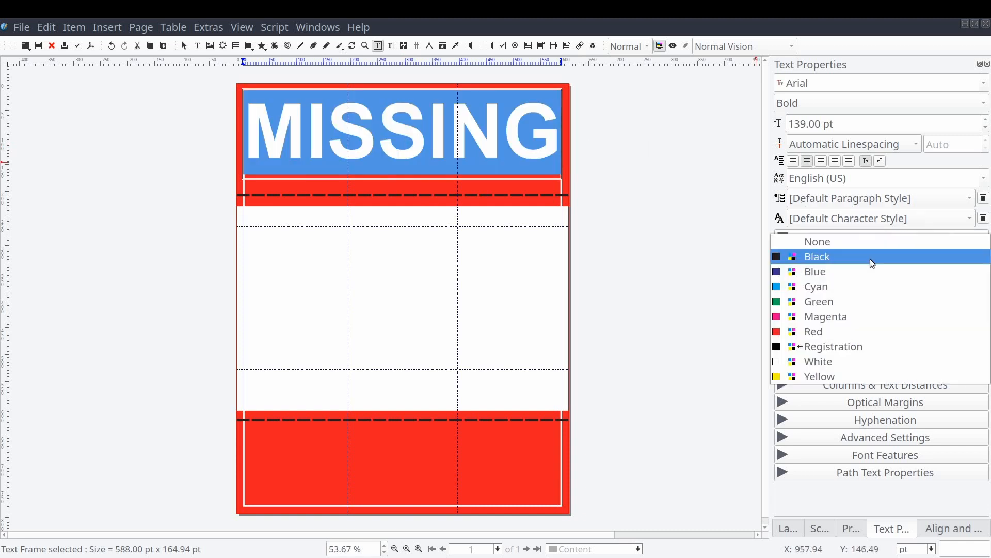
pyautogui.moveTo(818, 361)
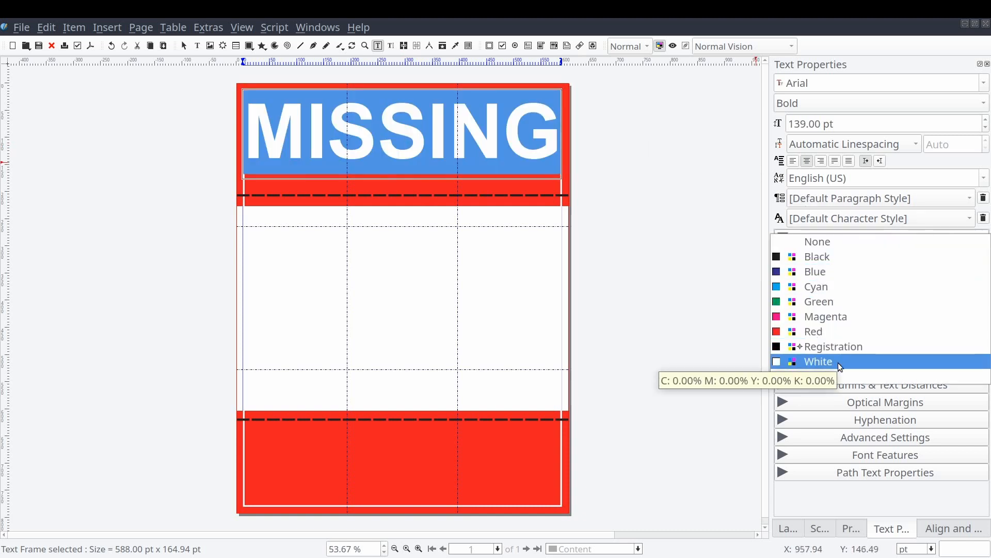
# Step: Colour MISSING white, raise the upper dashed line beneath it, and return to the Content layer
pyautogui.click(818, 362)
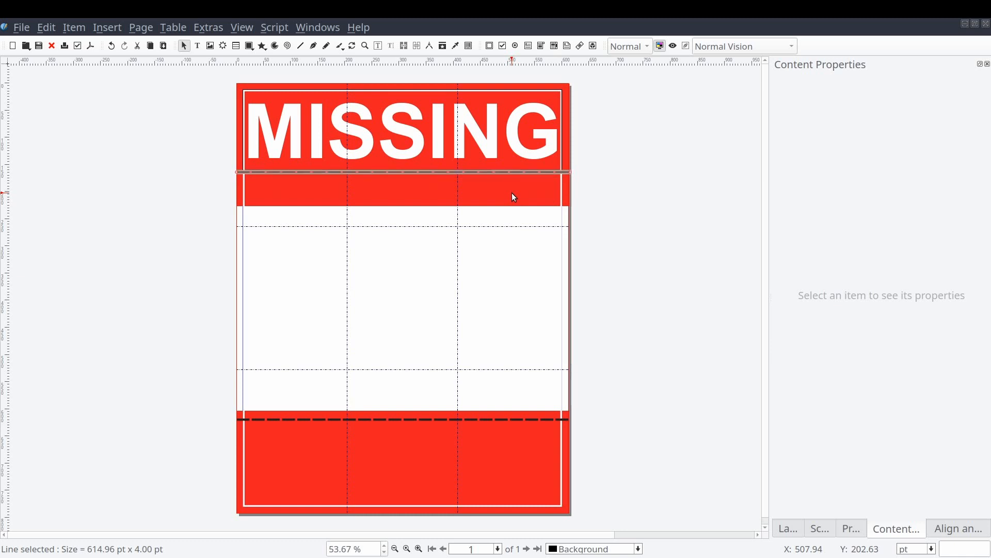
pyautogui.click(406, 195)
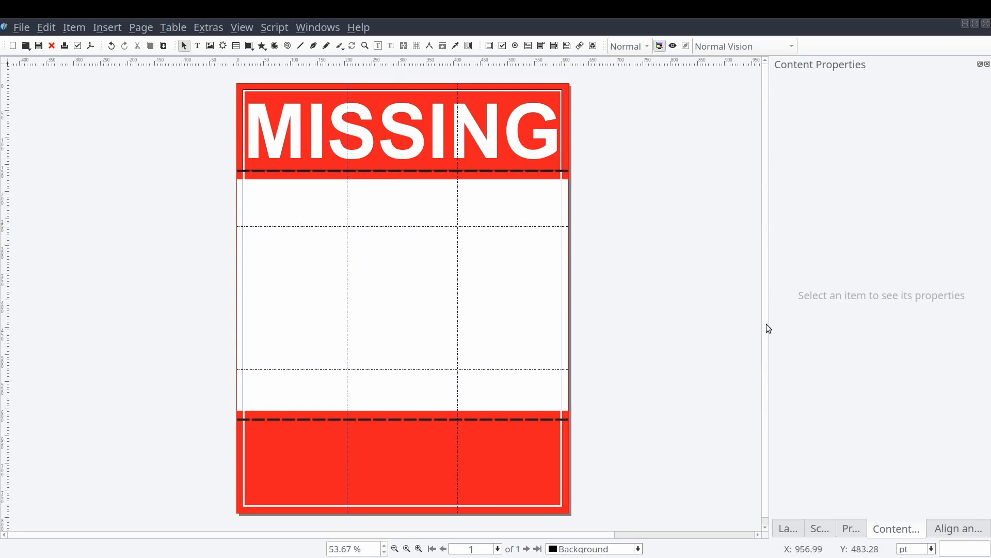
pyautogui.moveTo(425, 337)
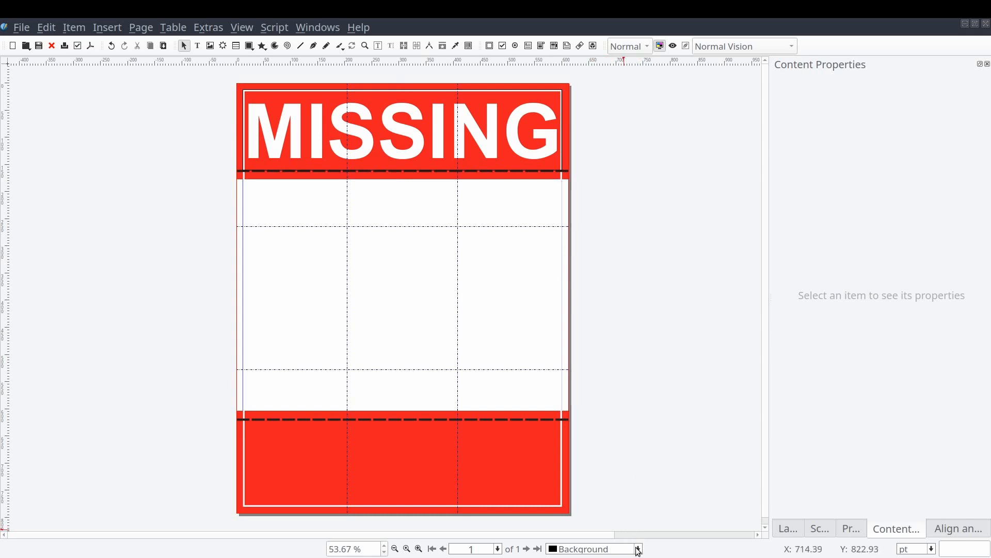
pyautogui.click(637, 548)
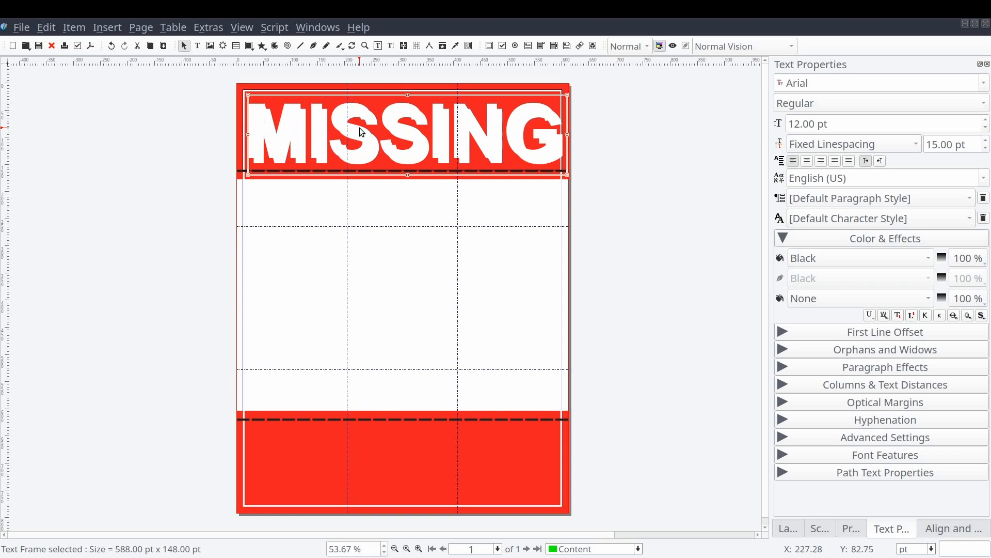
pyautogui.moveTo(371, 468)
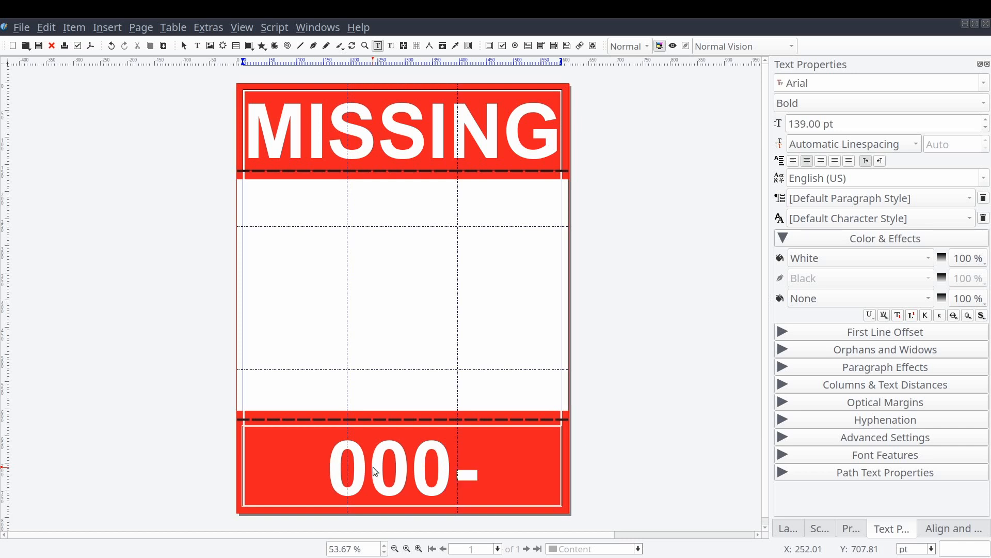
pyautogui.write('000-')
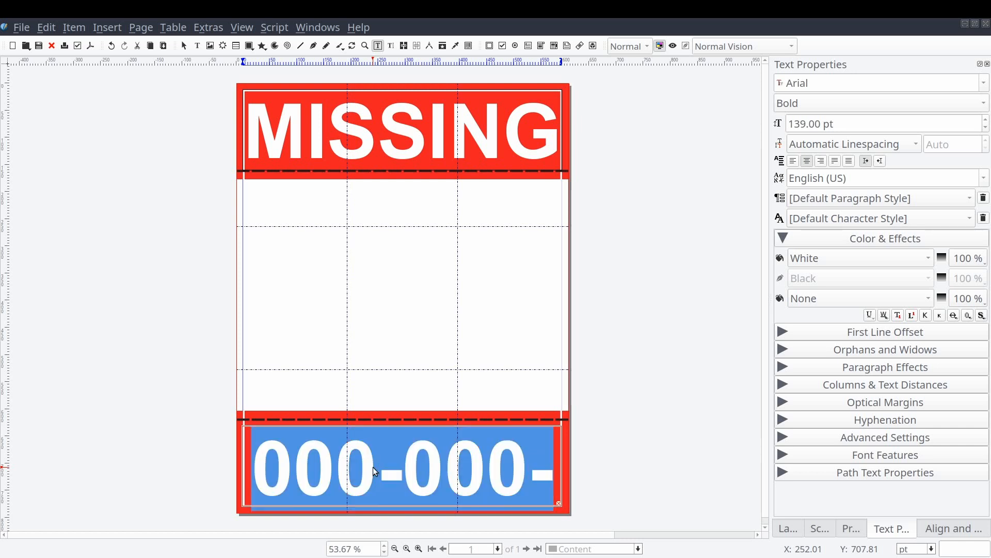
pyautogui.tripleClick(812, 123)
pyautogui.write('75')
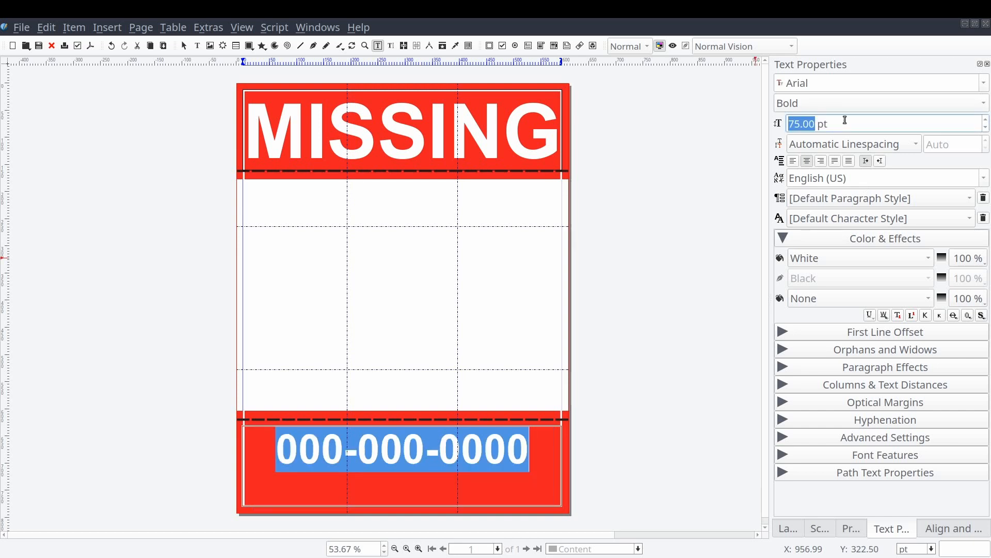
pyautogui.write('80.00')
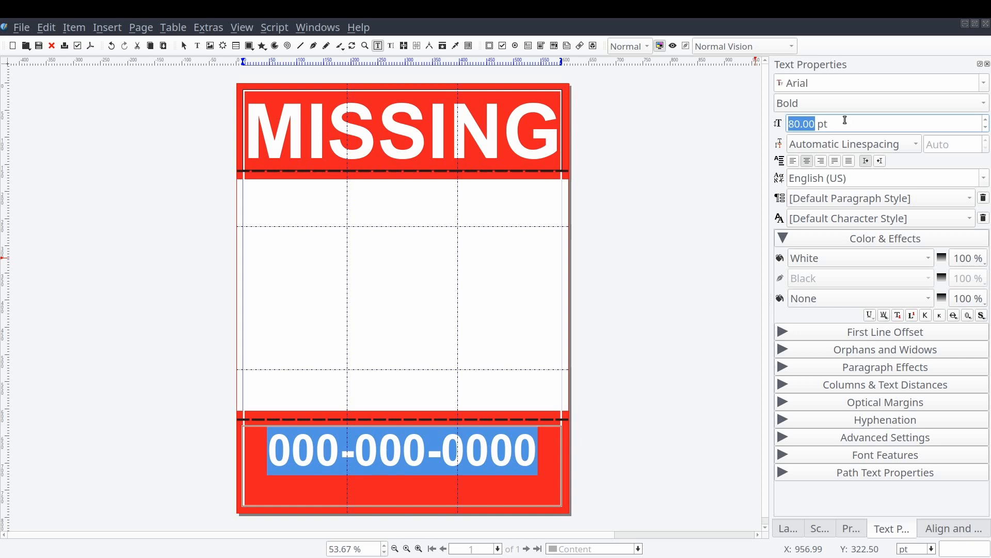
pyautogui.write('100')
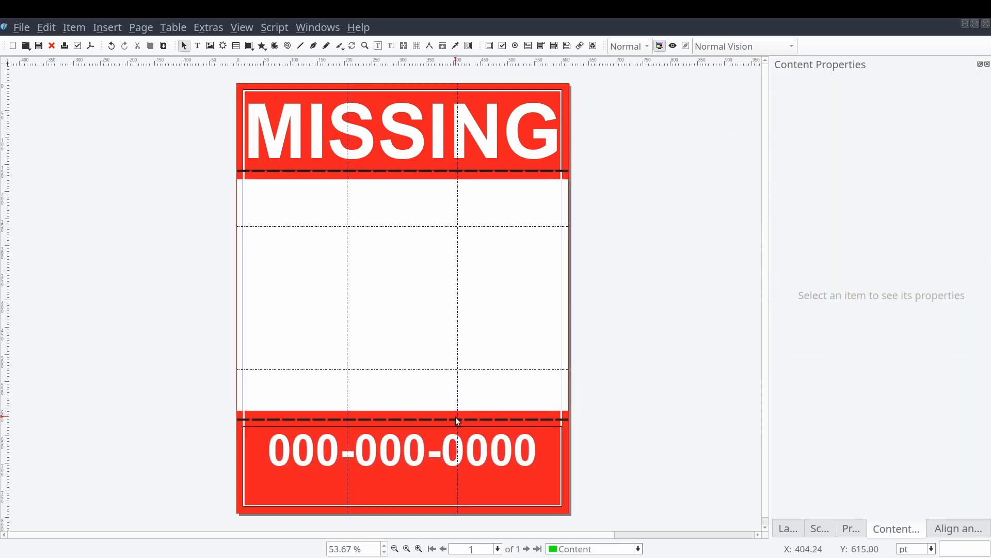
pyautogui.click(402, 450)
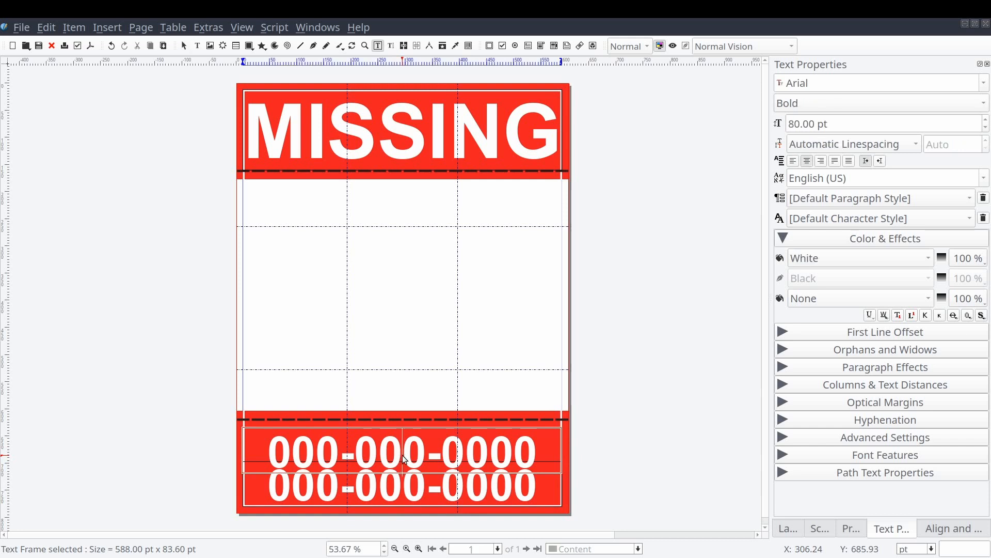
# Step: Replace the duplicated number with 'If you have any information, please call:' in a smaller size
pyautogui.tripleClick(402, 451)
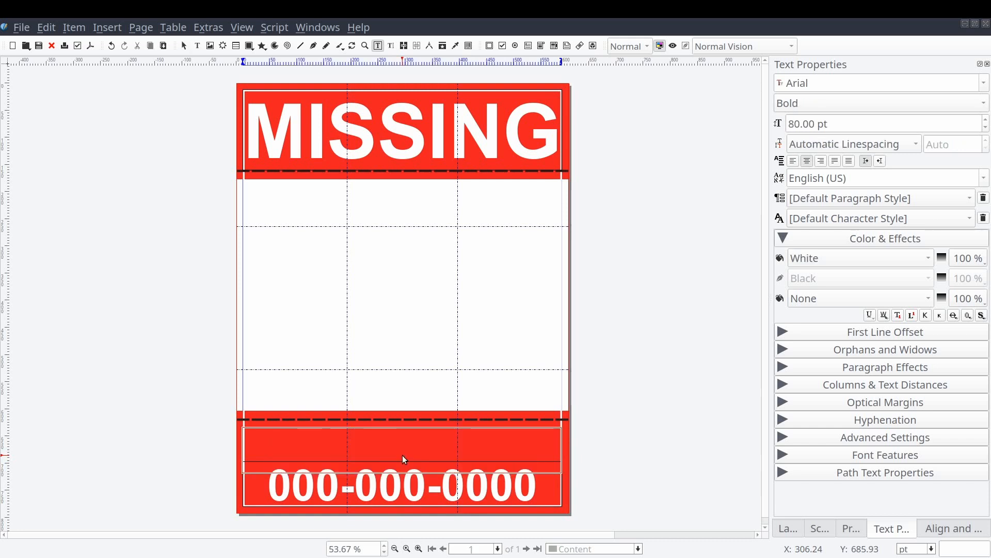
pyautogui.write('If')
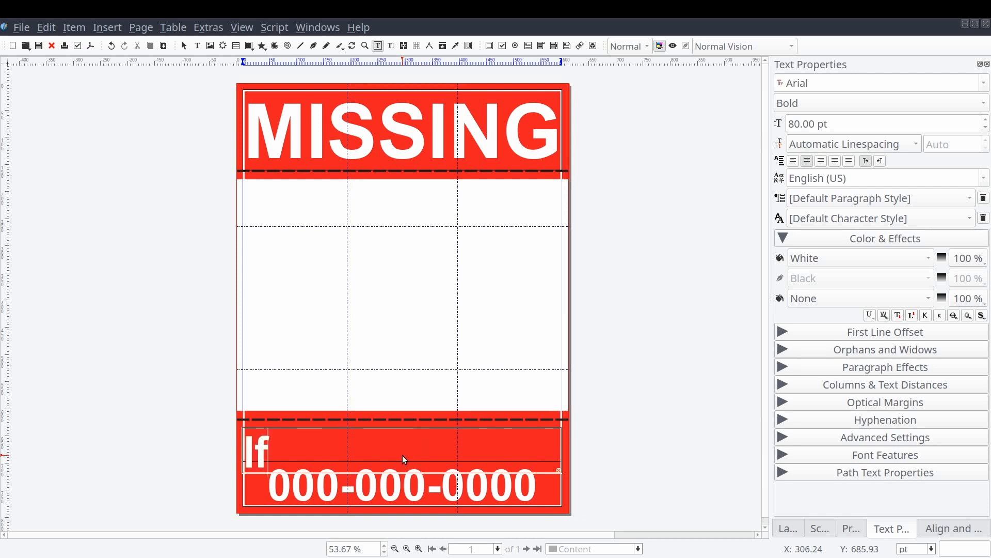
pyautogui.tripleClick(816, 123)
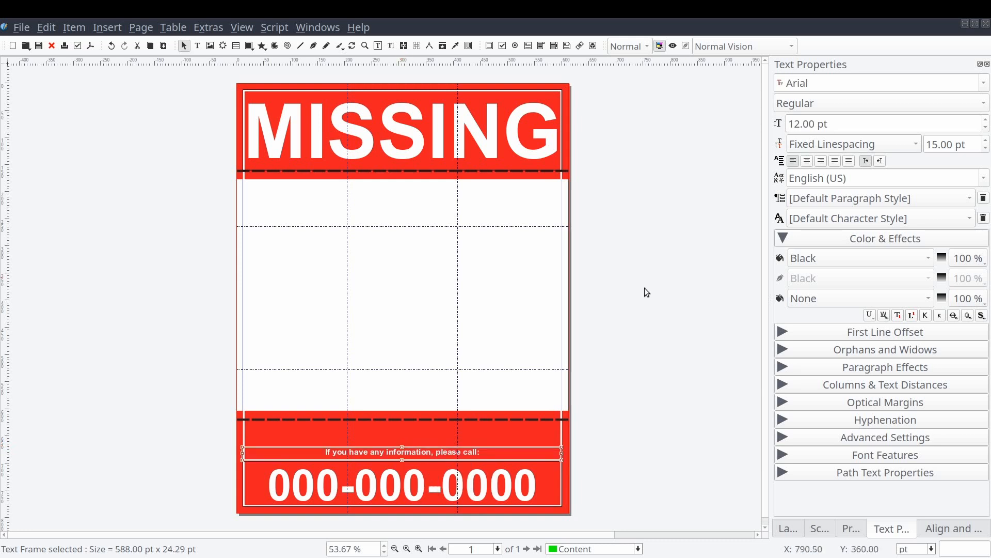
pyautogui.click(637, 394)
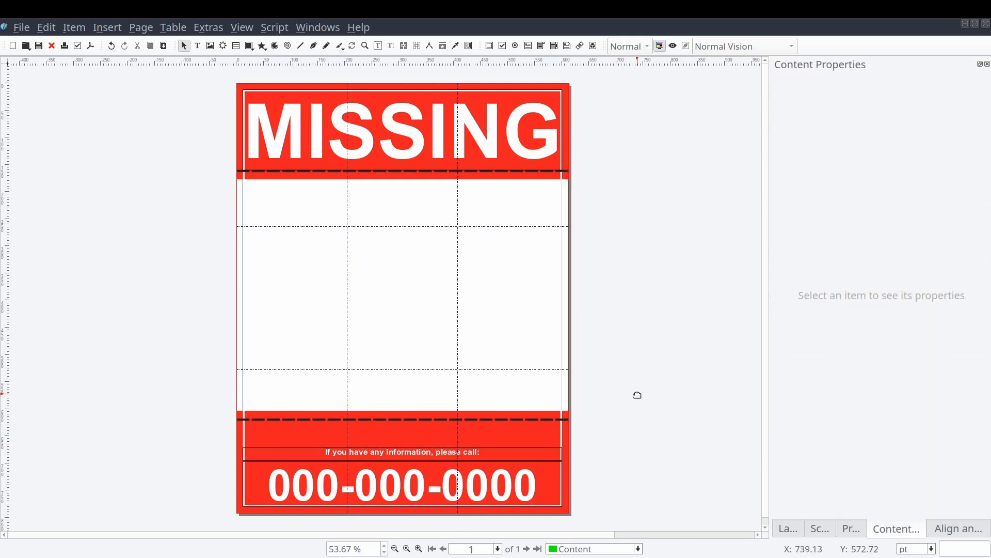
pyautogui.moveTo(484, 252)
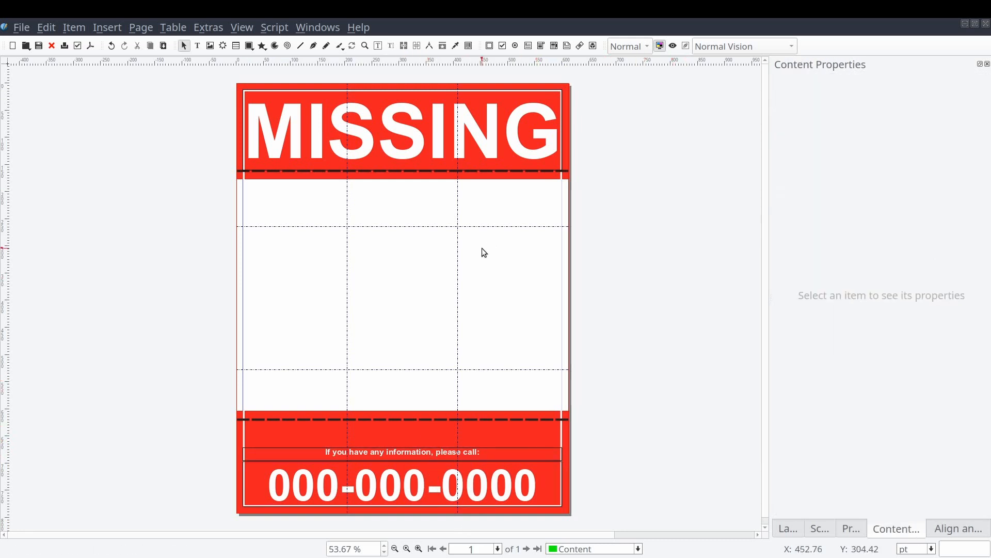
# Step: Add a right-column text frame with Max's name, breed, colour Black, last-seen date and a friendly More Info description
pyautogui.click(509, 297)
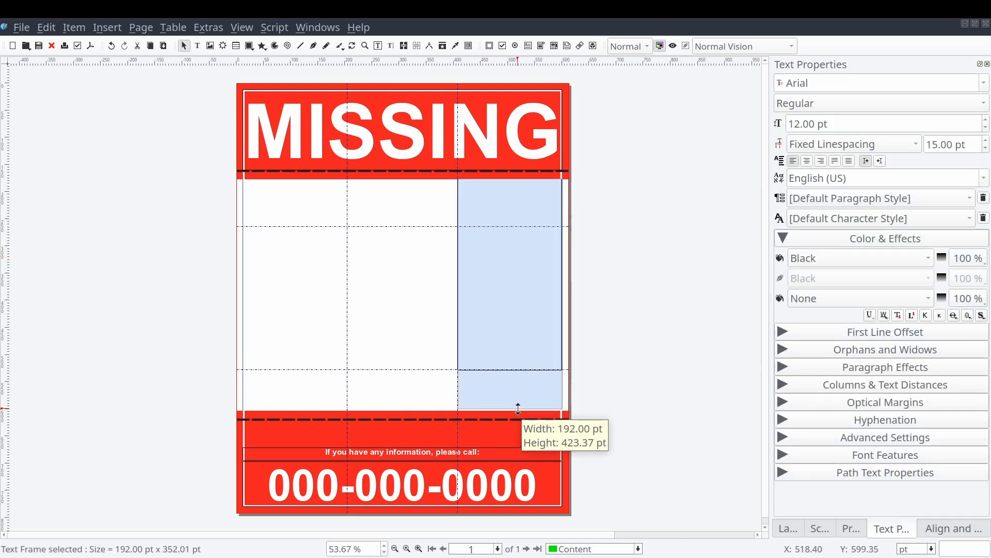
pyautogui.click(881, 384)
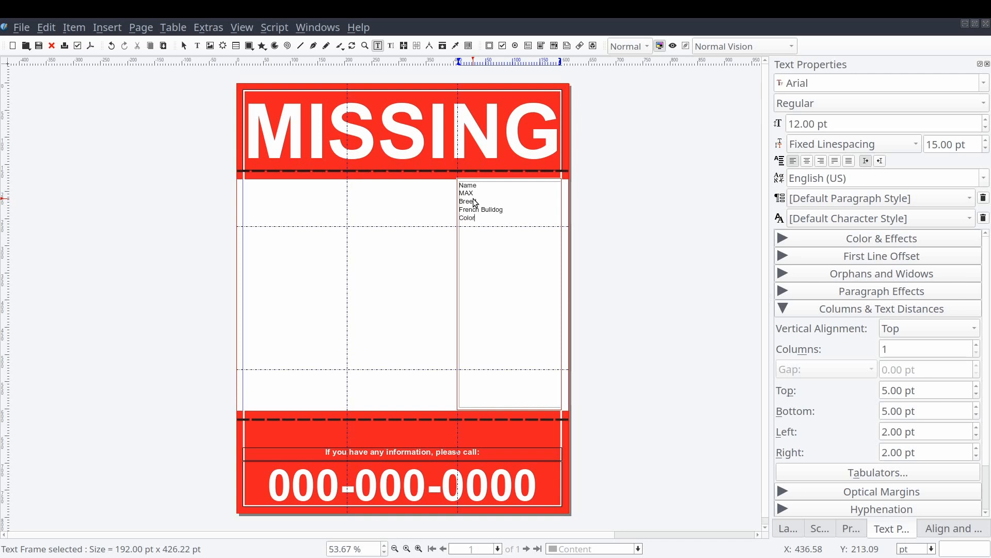
pyautogui.write('Black')
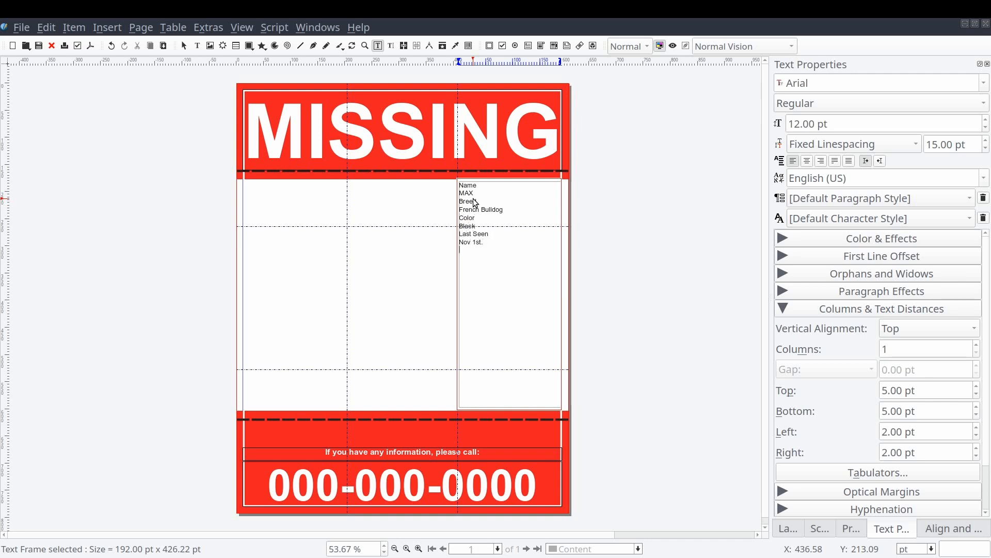
pyautogui.write('More Info')
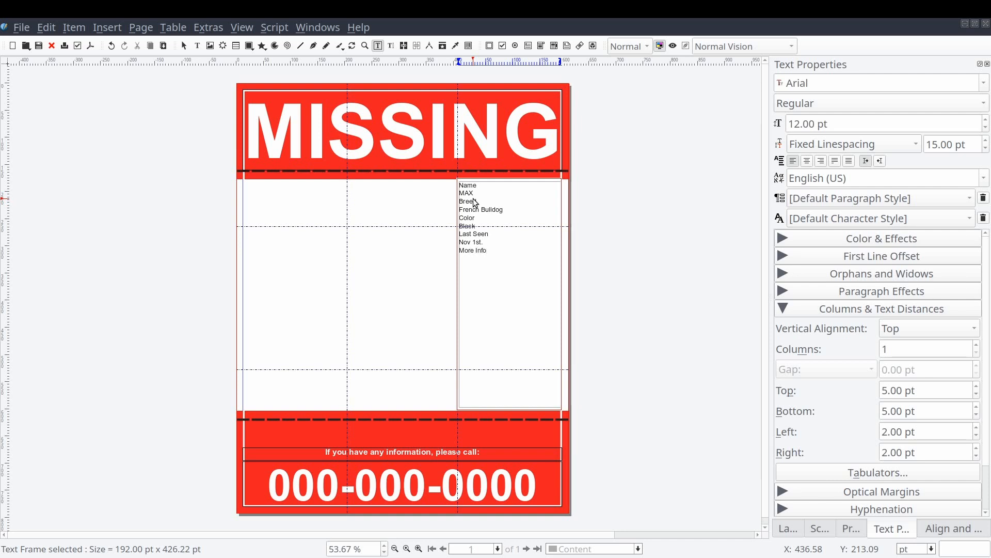
pyautogui.write('Max is a very friendly')
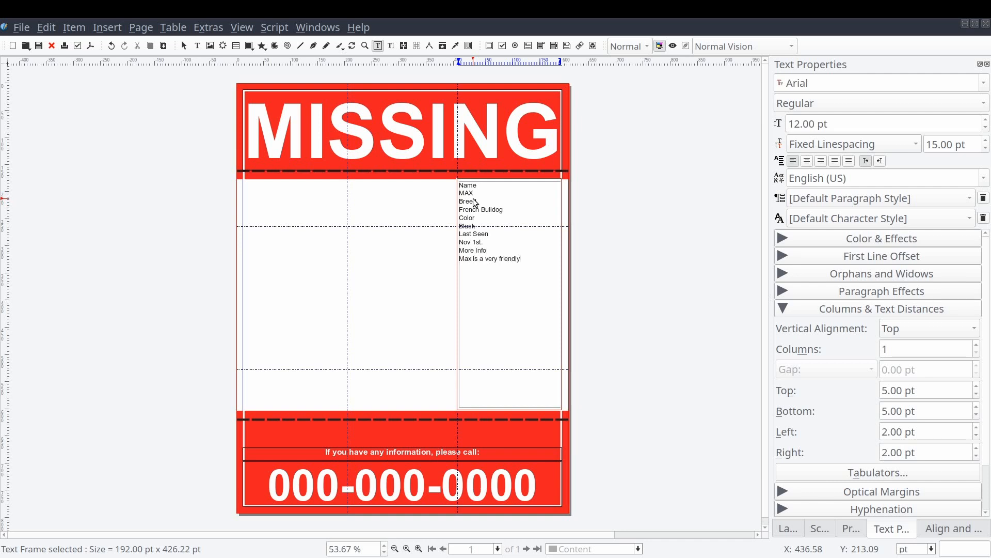
pyautogui.write('dog and will come when called. He has a')
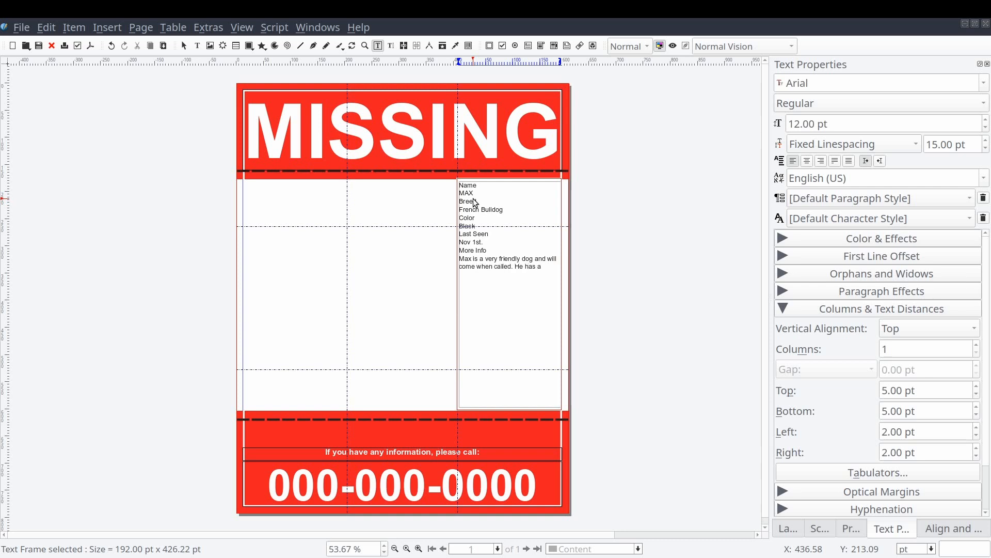
pyautogui.write('white patch')
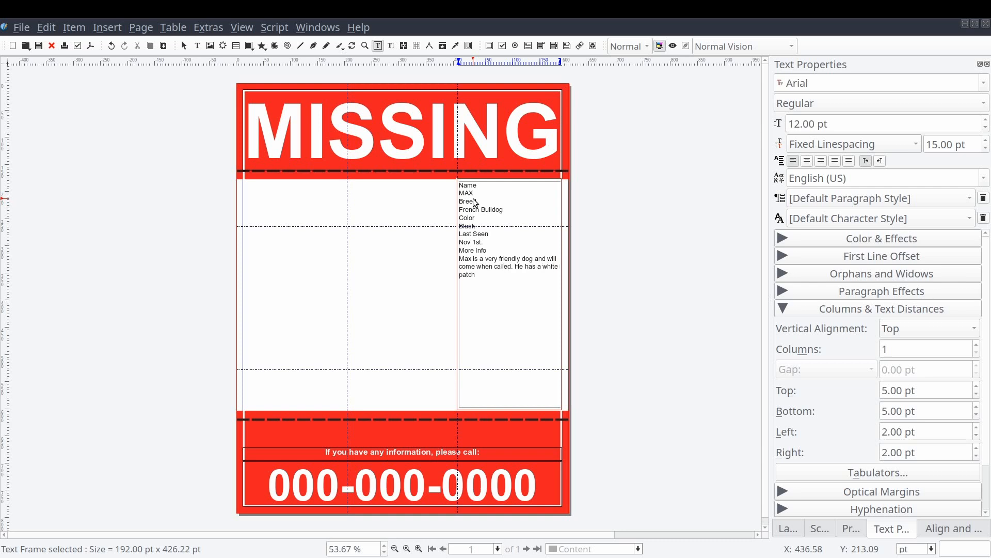
pyautogui.write('on his left back paw.')
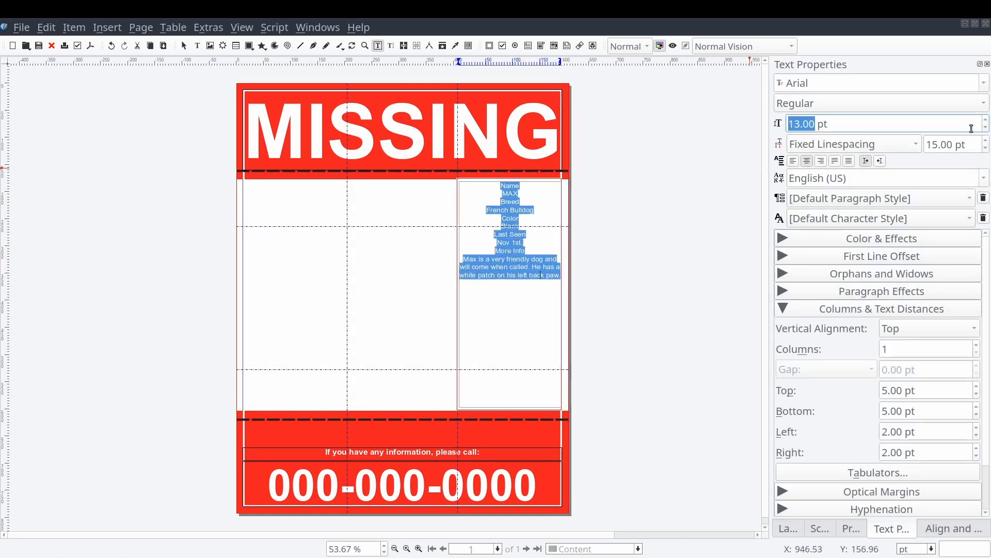
# Step: Set the details to 18 pt and make the labels Name, Breed, Color, Last Seen, More Info bold and left-aligned
pyautogui.write('18.00')
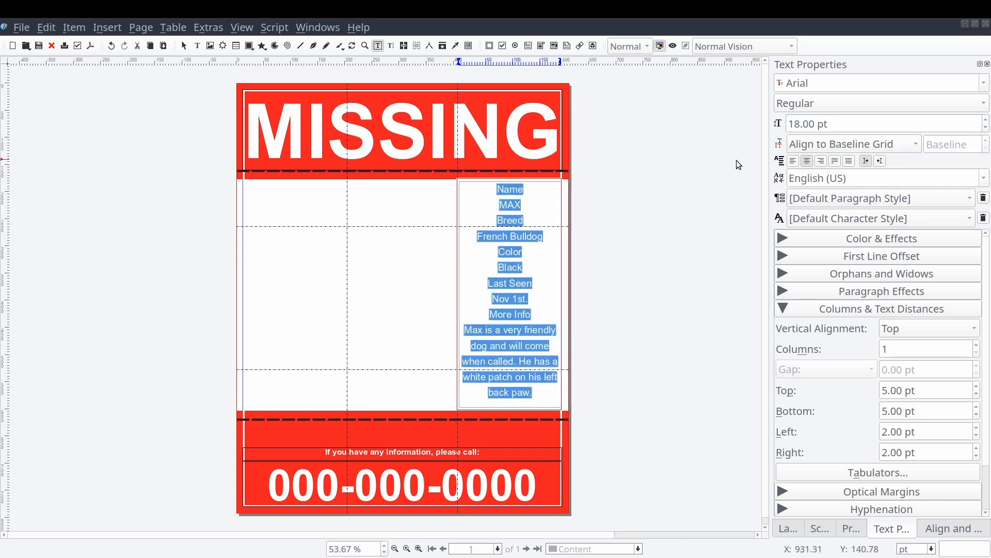
pyautogui.click(529, 247)
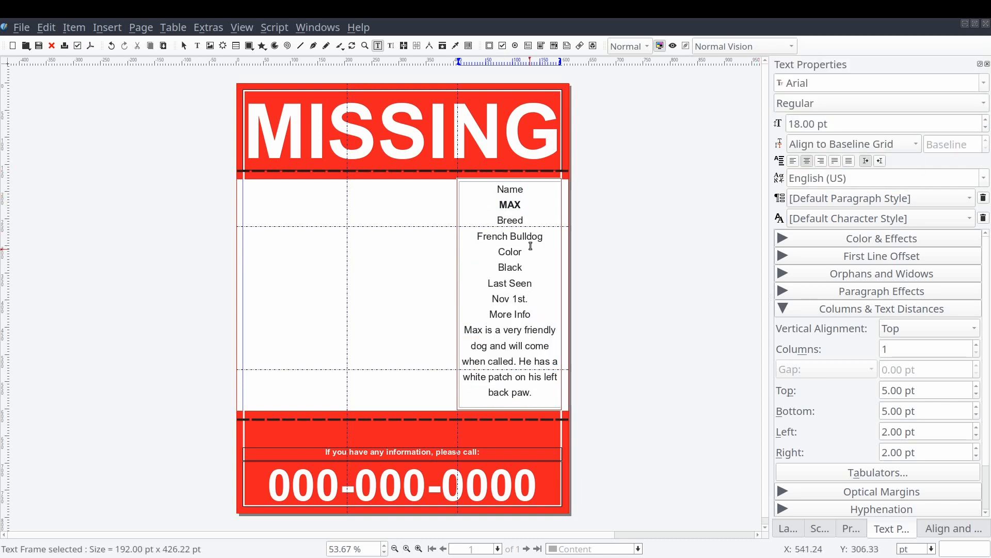
pyautogui.doubleClick(509, 267)
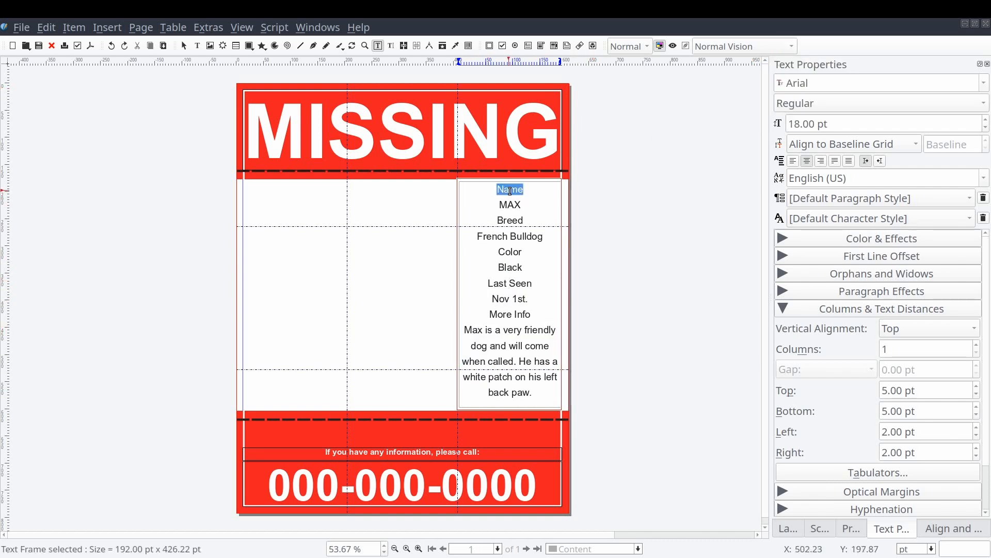
pyautogui.doubleClick(509, 252)
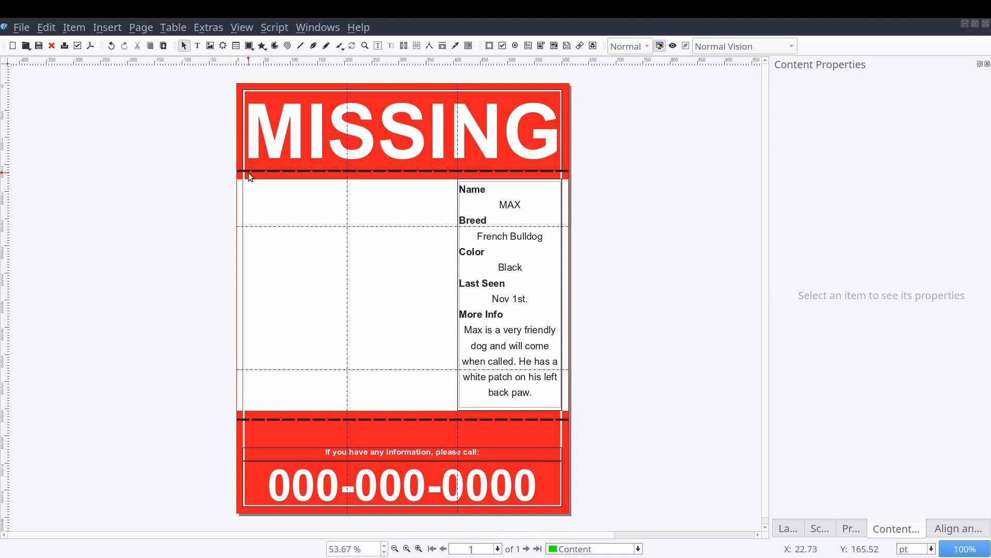
# Step: On the Images layer, place an image frame at left and load the French bulldog photo
pyautogui.click(637, 548)
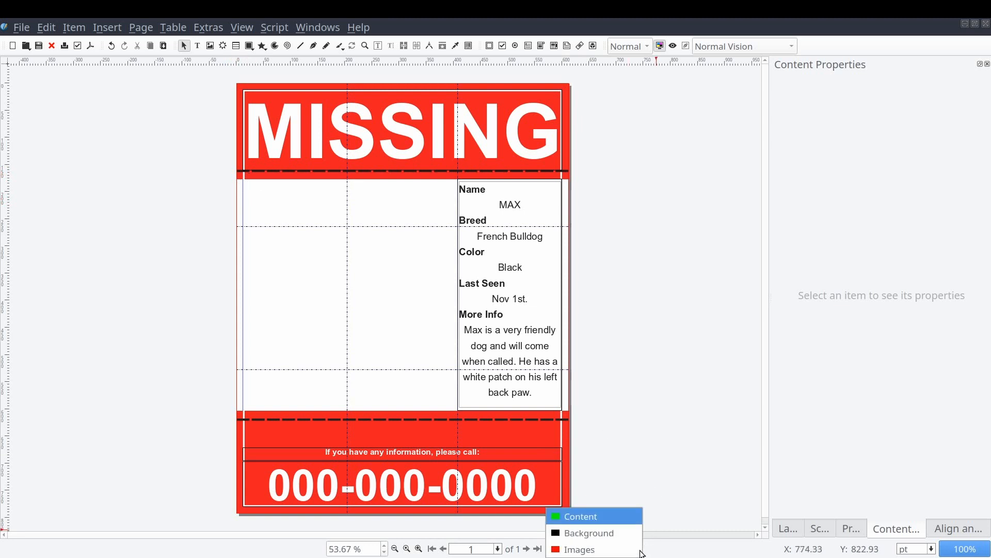
pyautogui.click(578, 548)
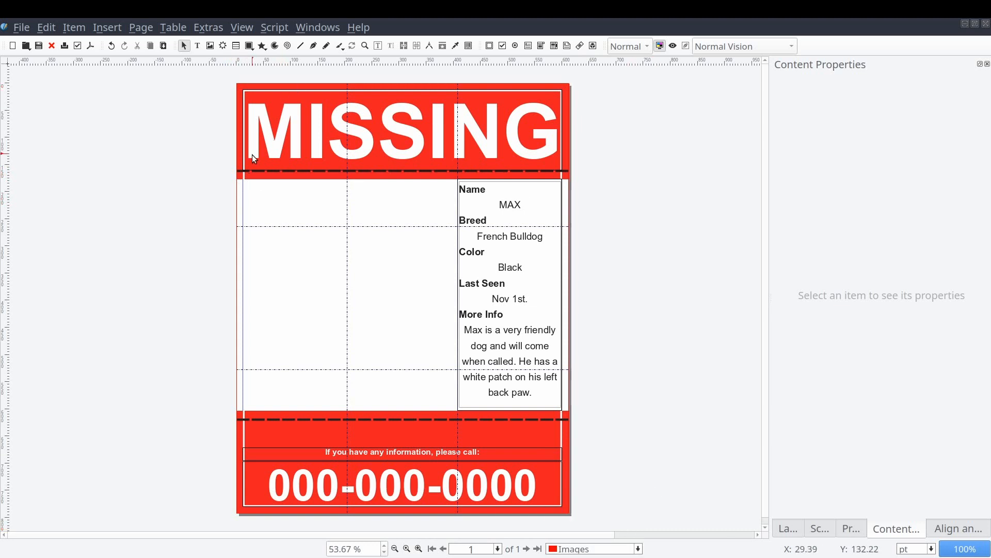
pyautogui.moveTo(273, 276)
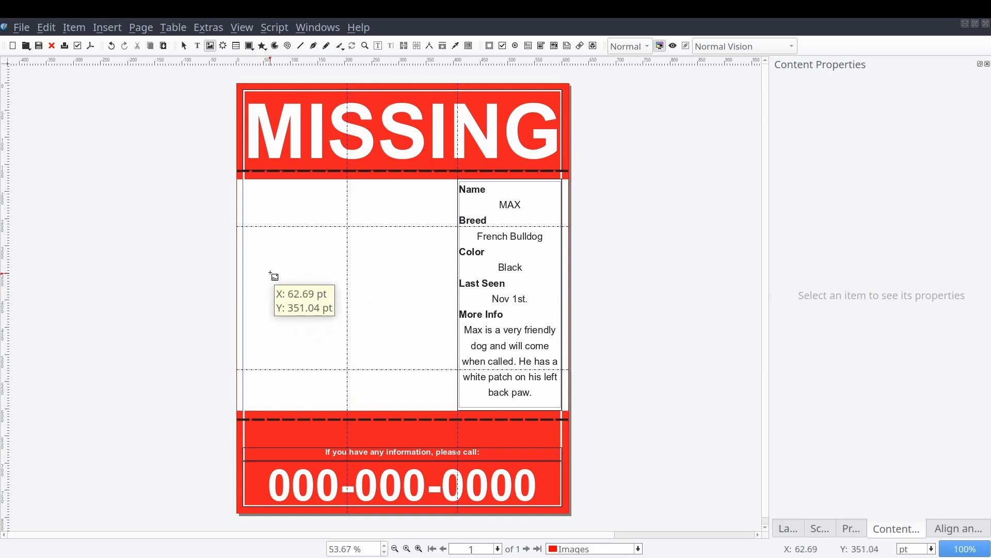
pyautogui.click(292, 278)
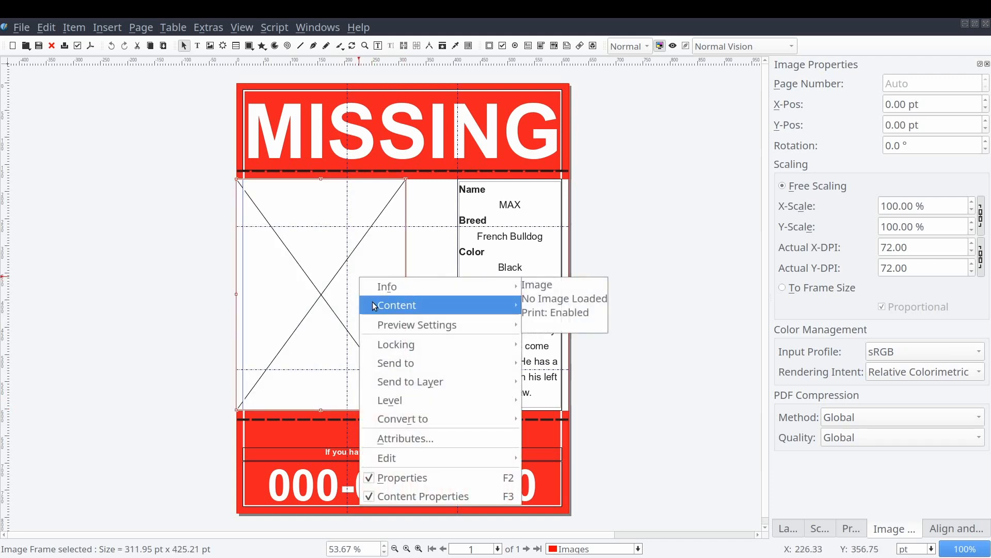
pyautogui.click(397, 305)
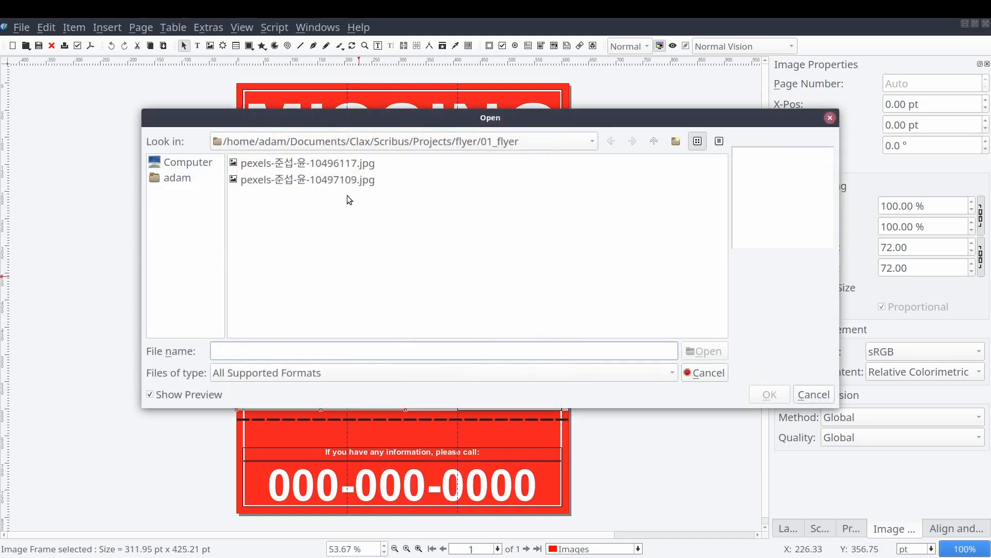
pyautogui.click(703, 373)
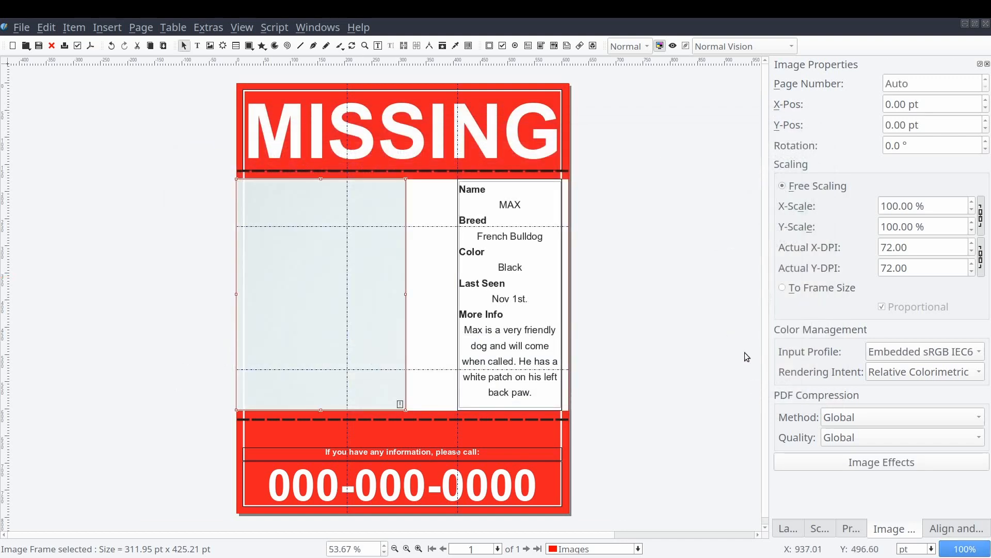
# Step: Enlarge the dog photo to about 11.2% scale and position it beside the pet details
pyautogui.click(849, 528)
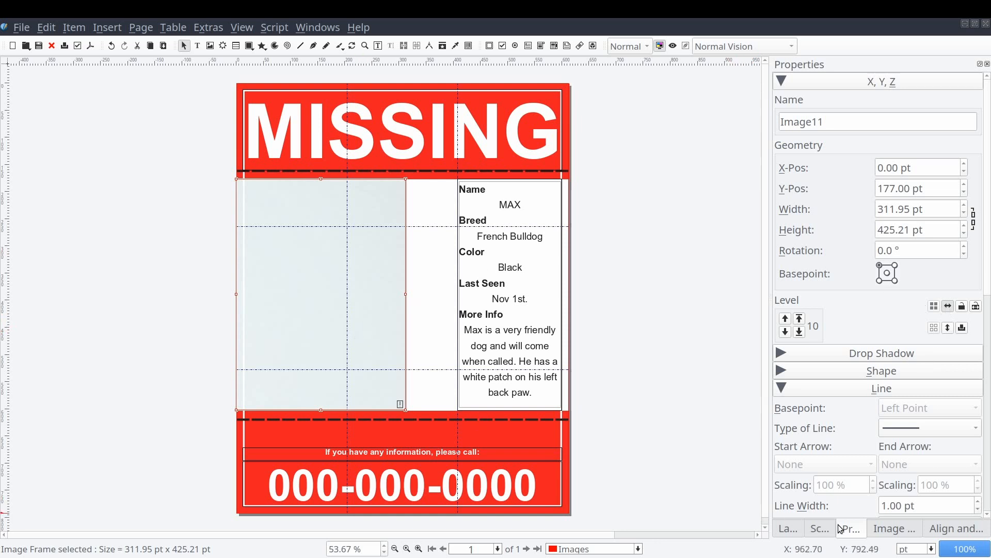
pyautogui.click(895, 528)
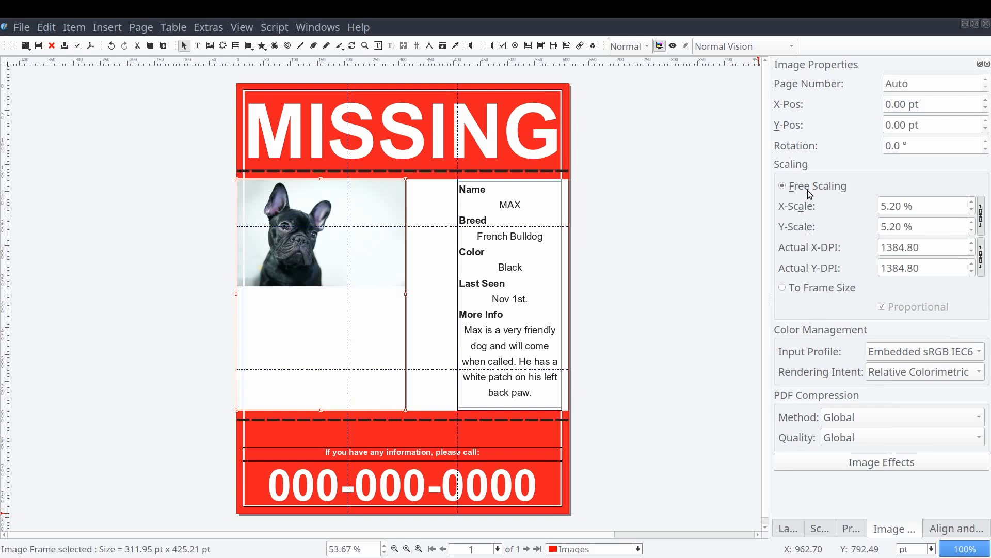
pyautogui.moveTo(331, 255)
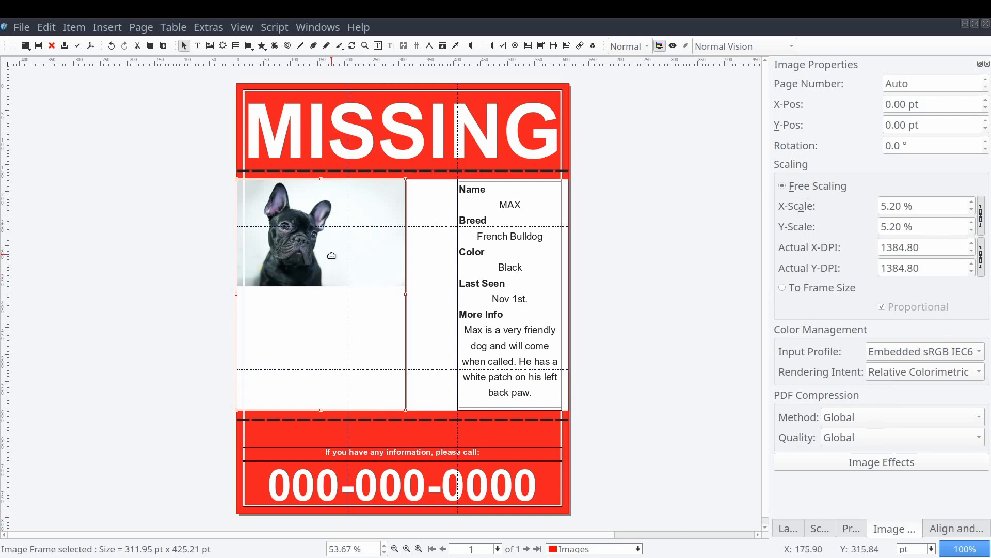
pyautogui.moveTo(974, 203)
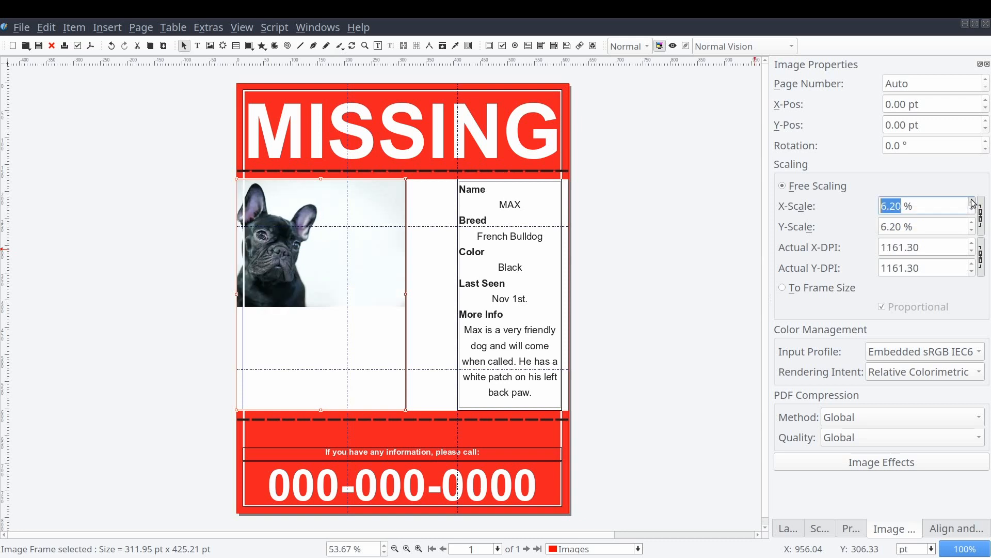
pyautogui.click(973, 202)
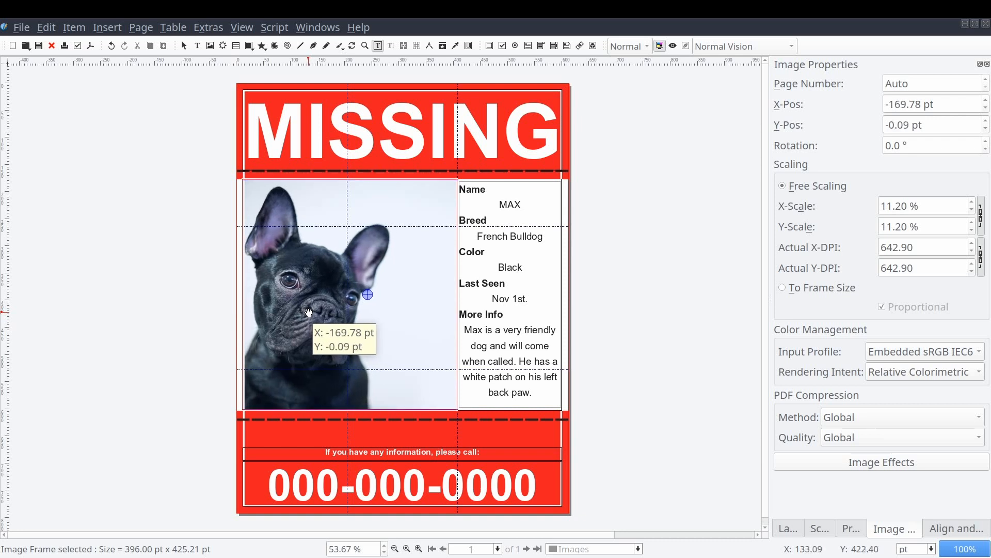
pyautogui.click(170, 330)
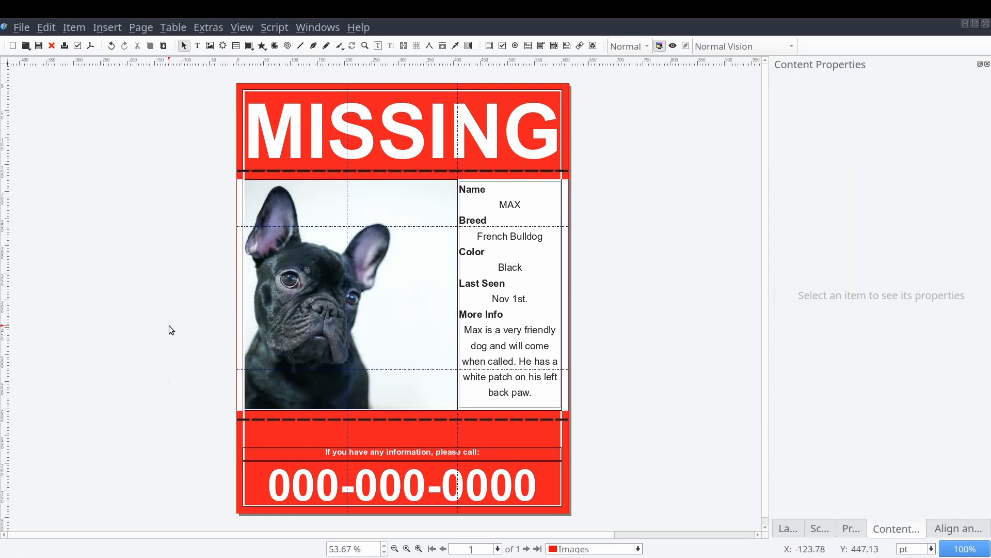
pyautogui.moveTo(637, 247)
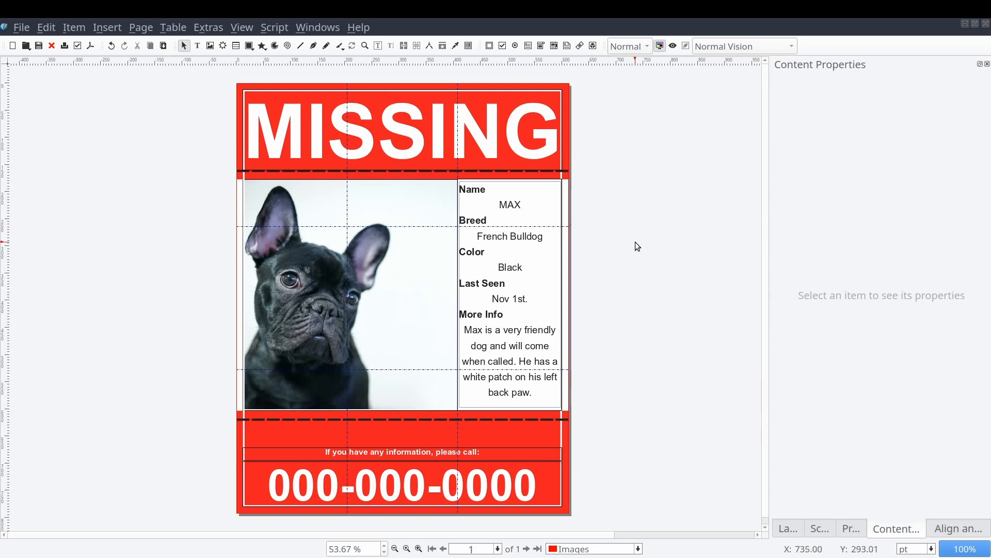
pyautogui.moveTo(378, 301)
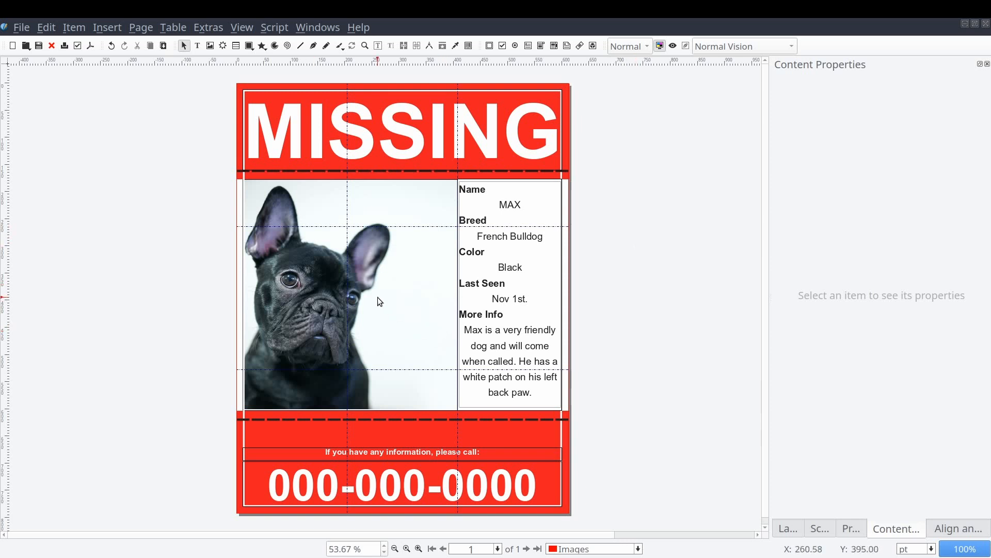
pyautogui.moveTo(277, 215)
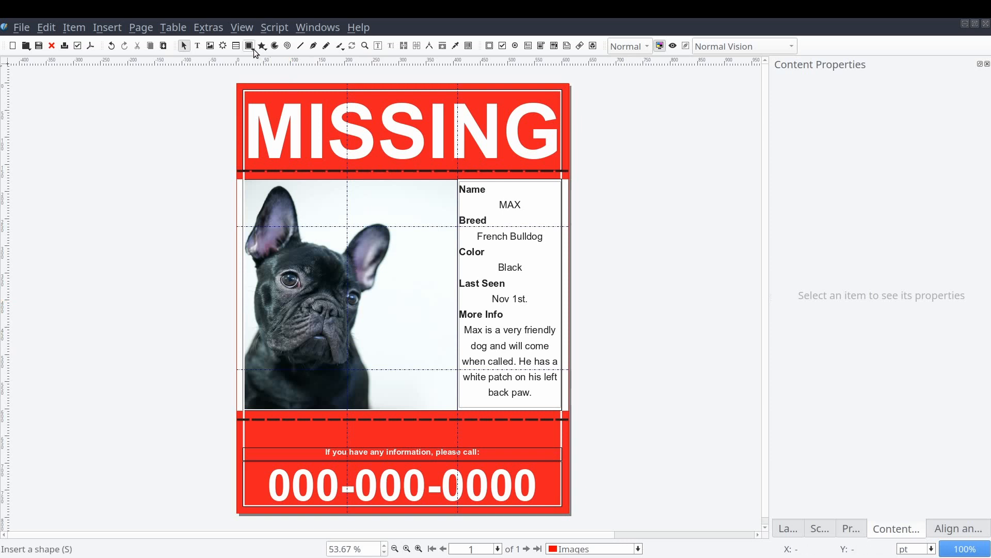
# Step: Draw two circles on the photo's right edge with red 2 pt outlines and convert one to an image frame
pyautogui.click(247, 46)
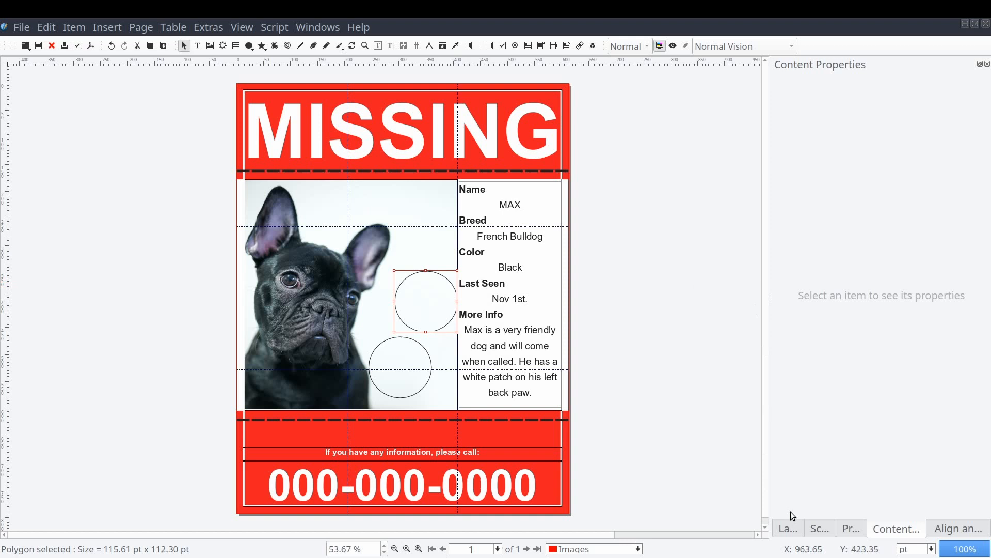
pyautogui.click(849, 528)
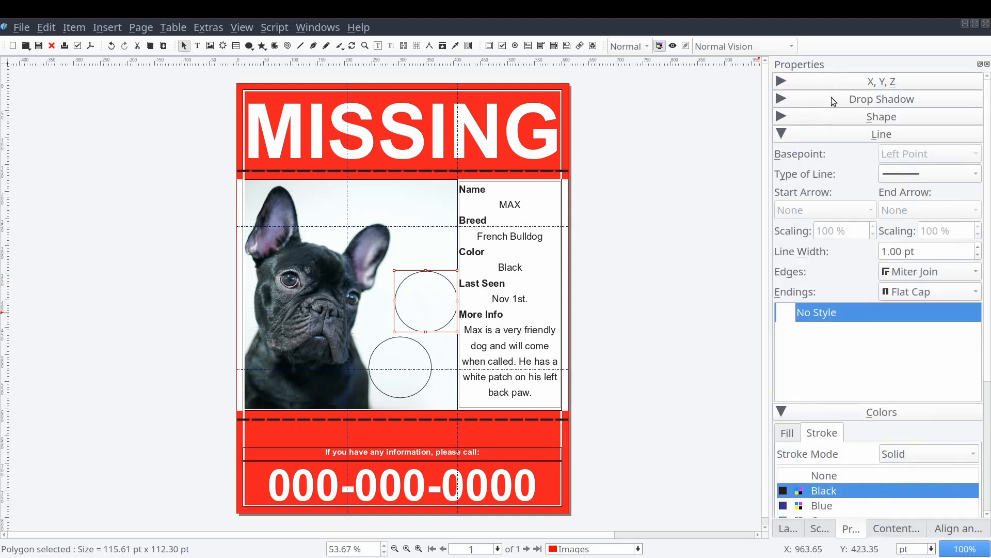
pyautogui.moveTo(977, 253)
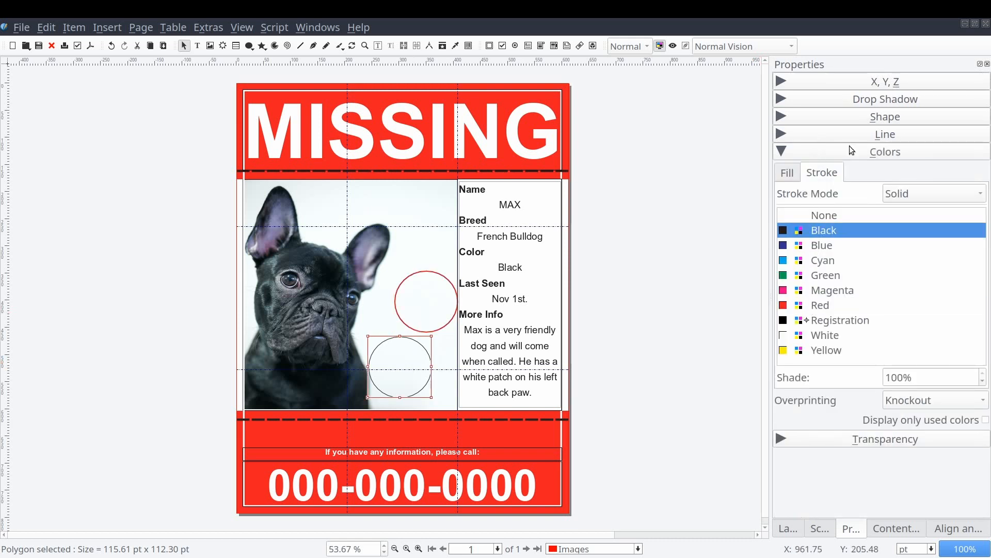
pyautogui.click(881, 133)
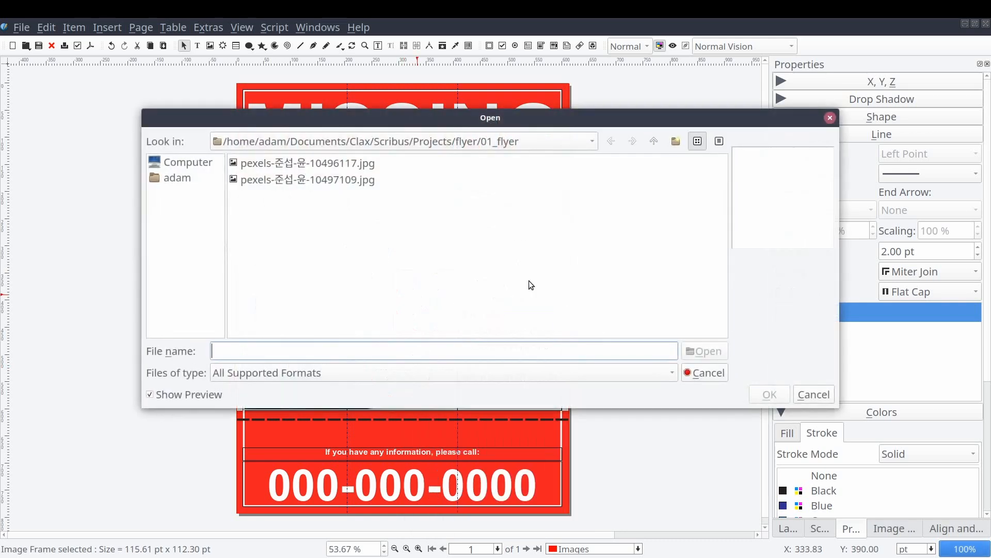
# Step: Load the second dog photo into the upper circle, fit it to the frame and allow free scaling
pyautogui.click(308, 180)
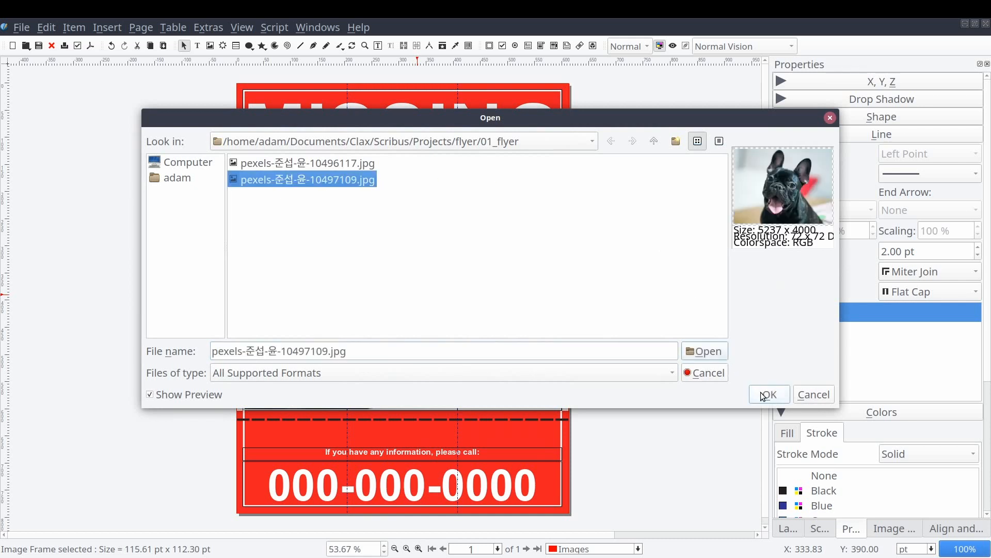
pyautogui.click(768, 394)
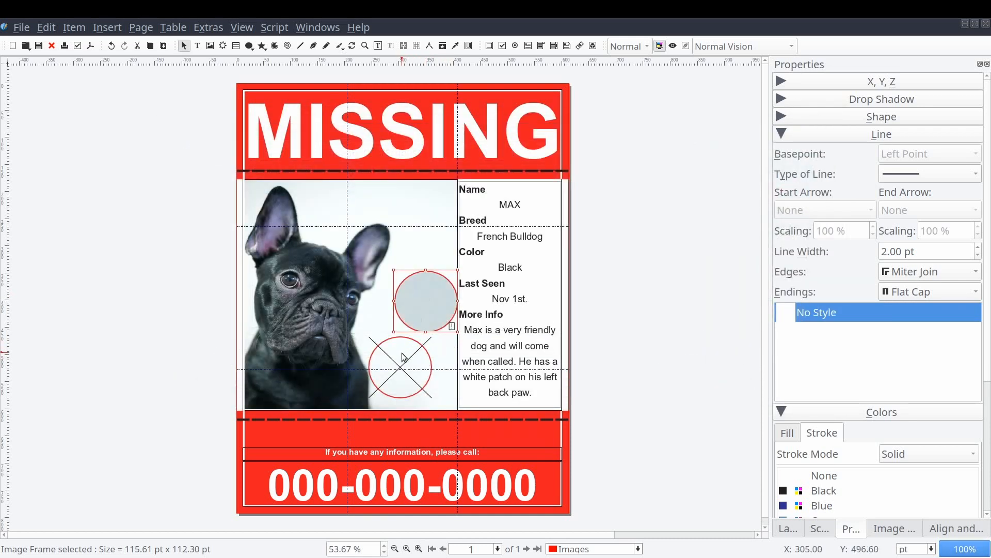
pyautogui.click(893, 528)
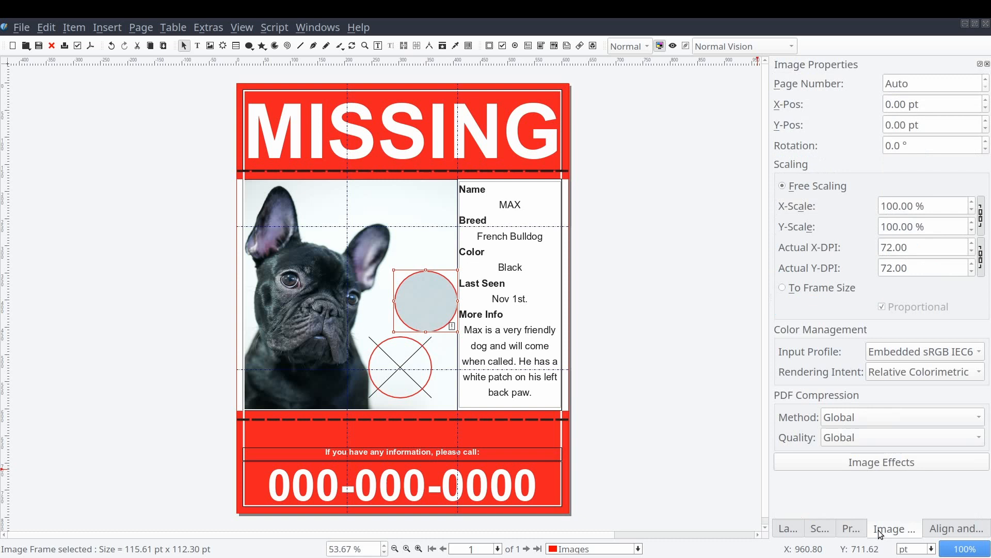
pyautogui.click(783, 287)
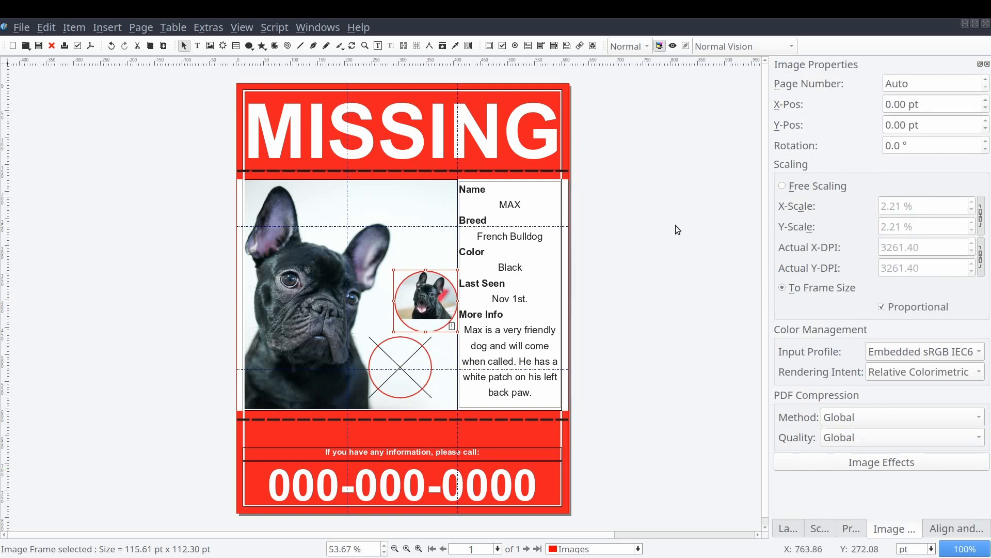
pyautogui.click(783, 185)
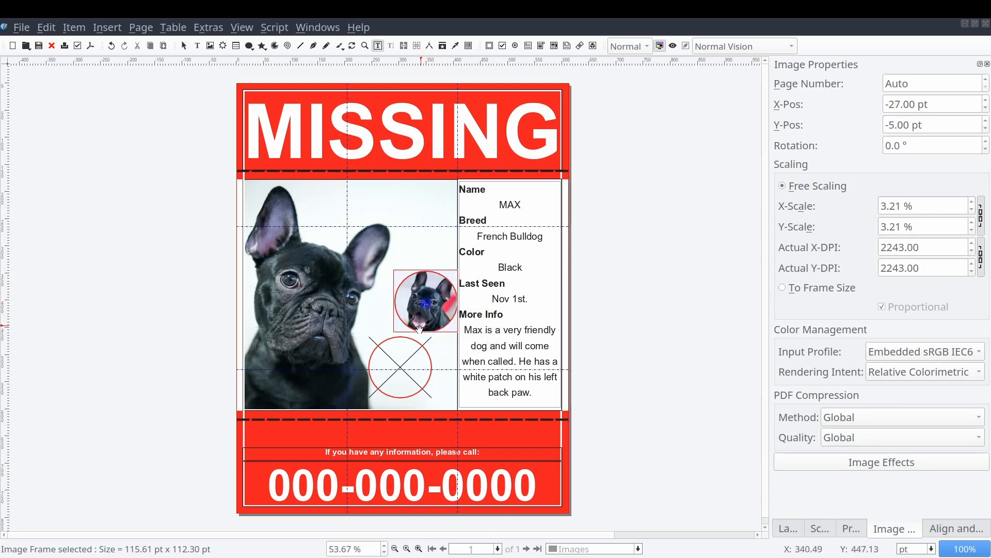
# Step: Fill the lower circle with a close-up of Max and place both circles along the photo's right edge
pyautogui.click(400, 367)
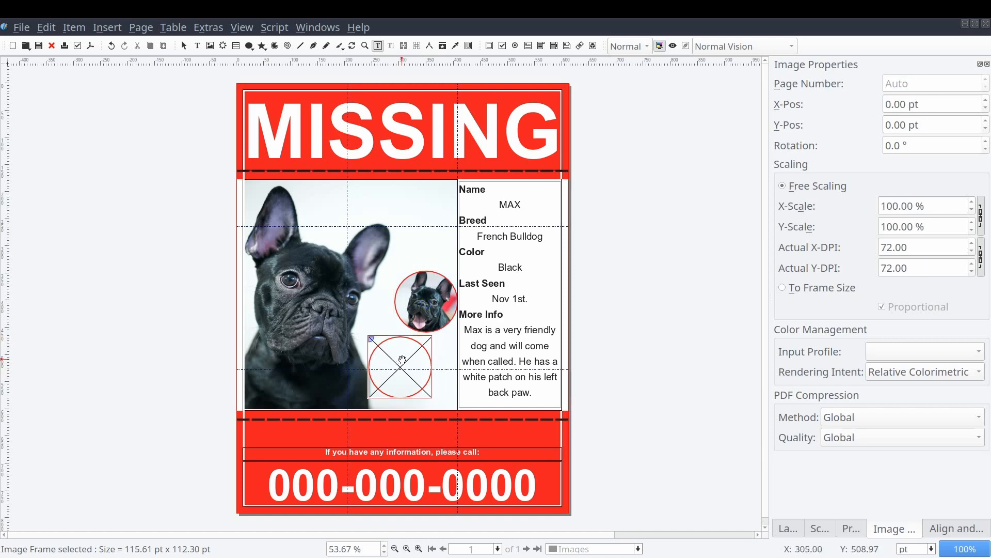
pyautogui.moveTo(596, 168)
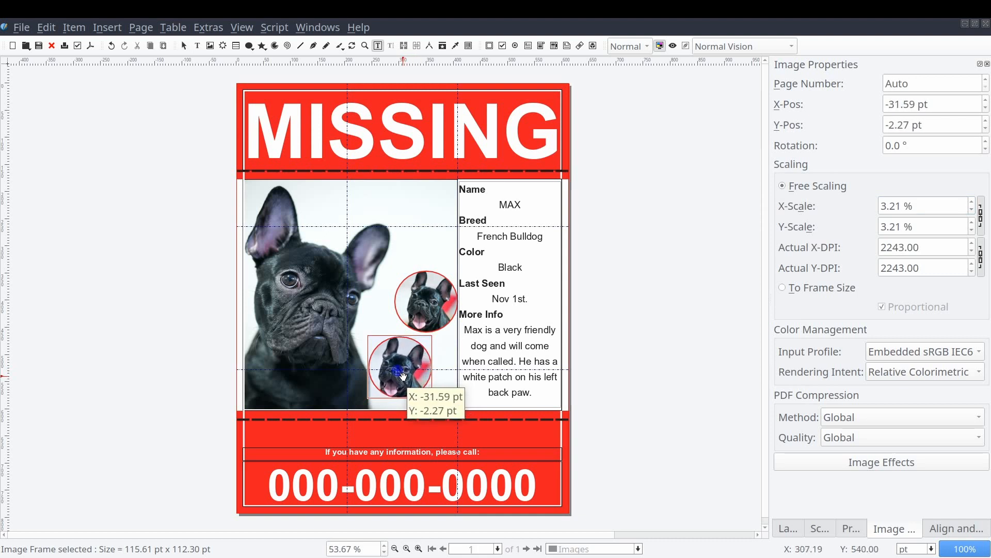
pyautogui.click(530, 230)
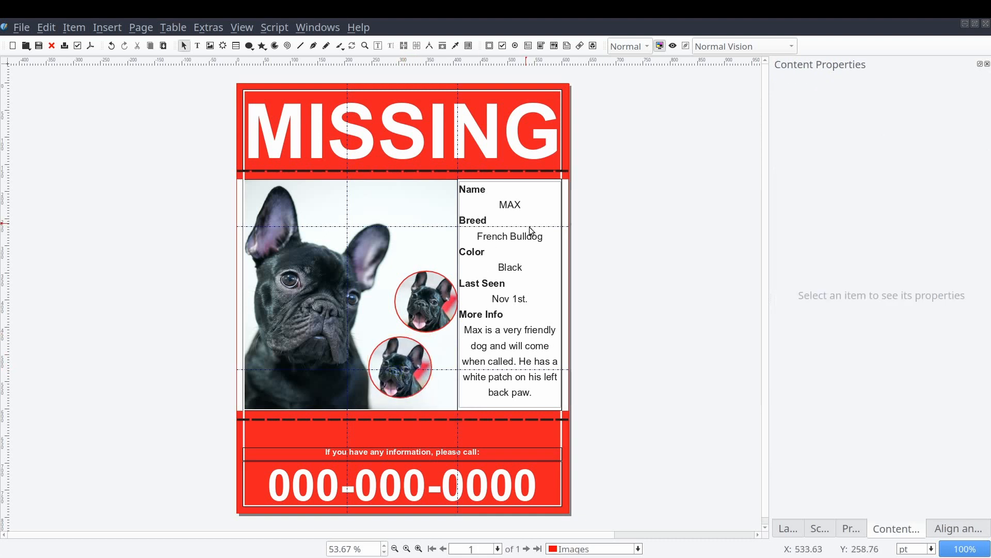
pyautogui.click(425, 300)
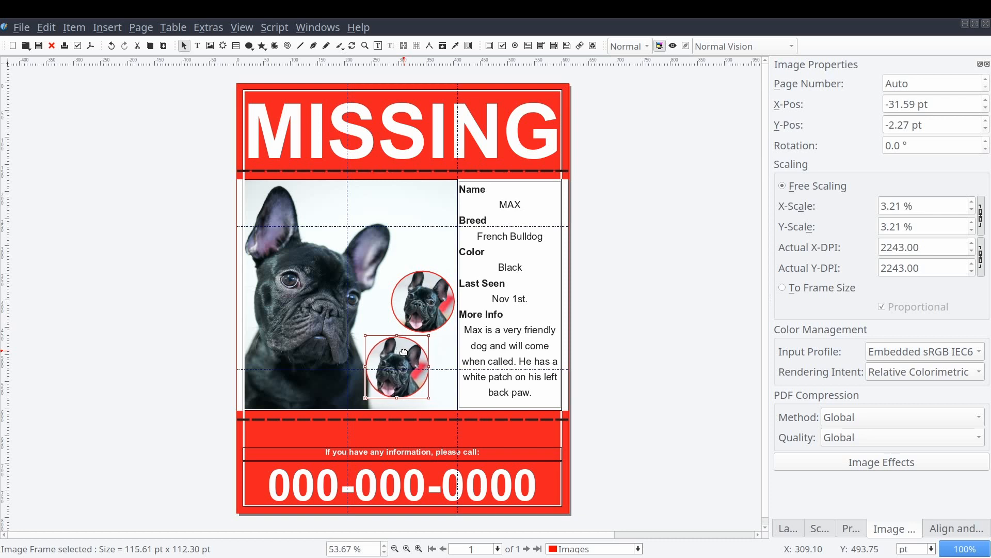
pyautogui.click(852, 528)
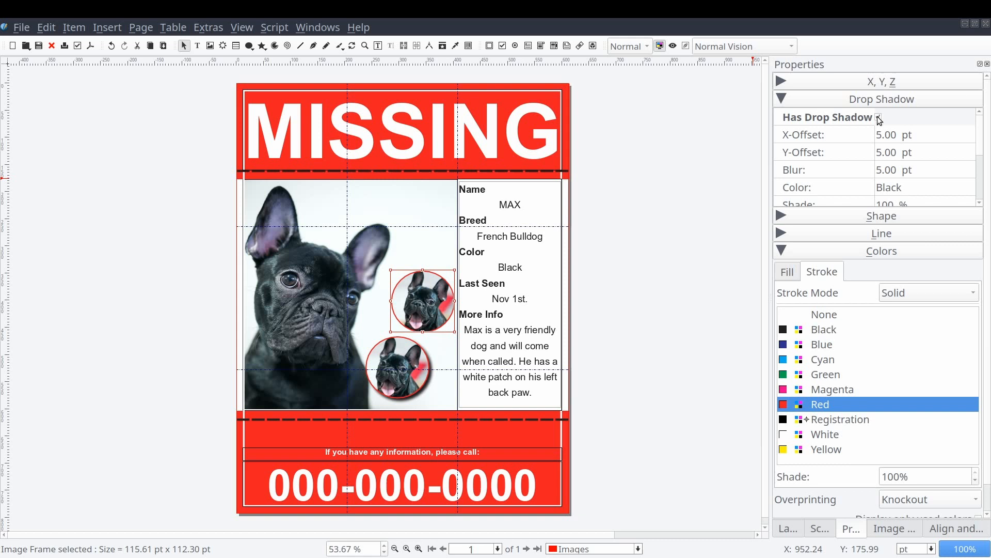
# Step: Give both circular dog photos a black drop shadow and review its colour and opacity
pyautogui.click(878, 117)
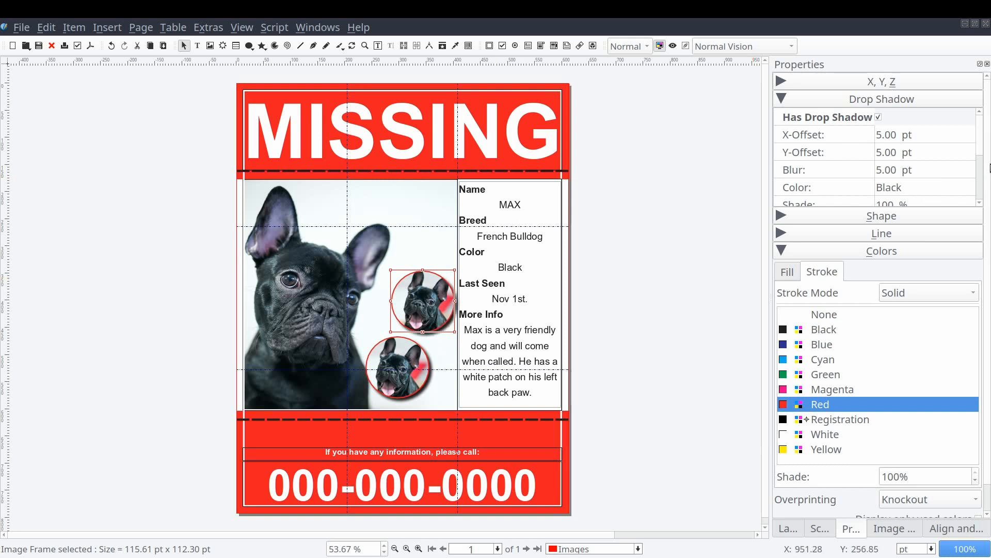
pyautogui.scroll(-3)
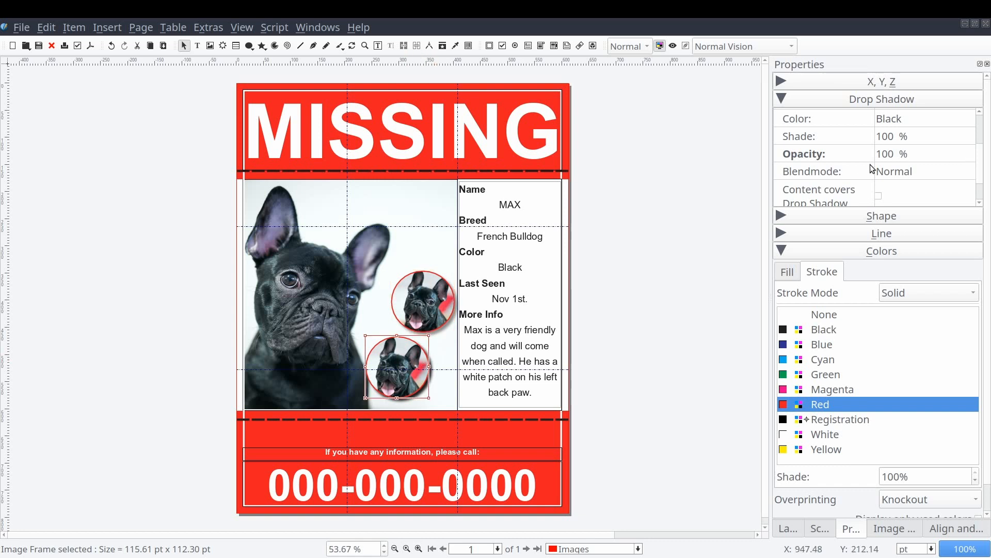
pyautogui.moveTo(896, 162)
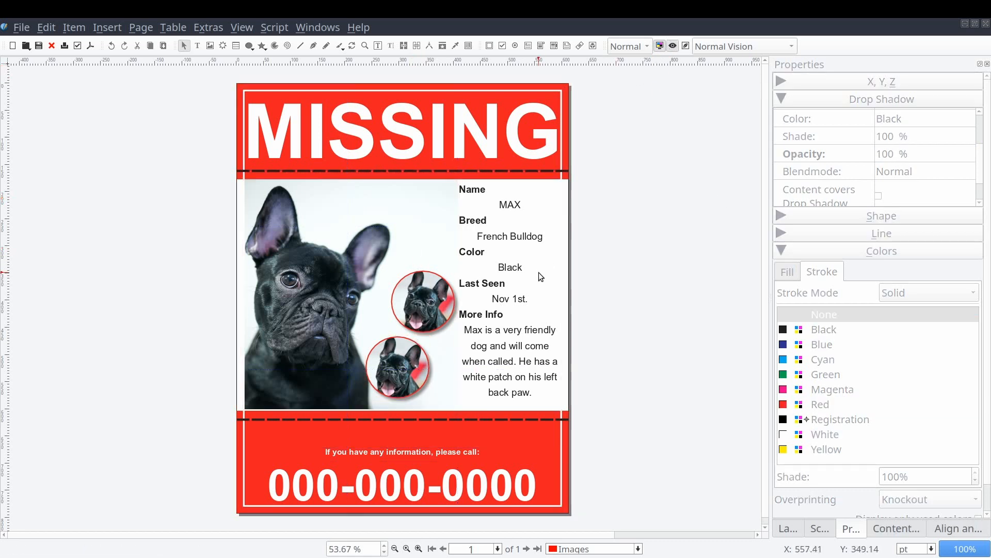
pyautogui.moveTo(655, 122)
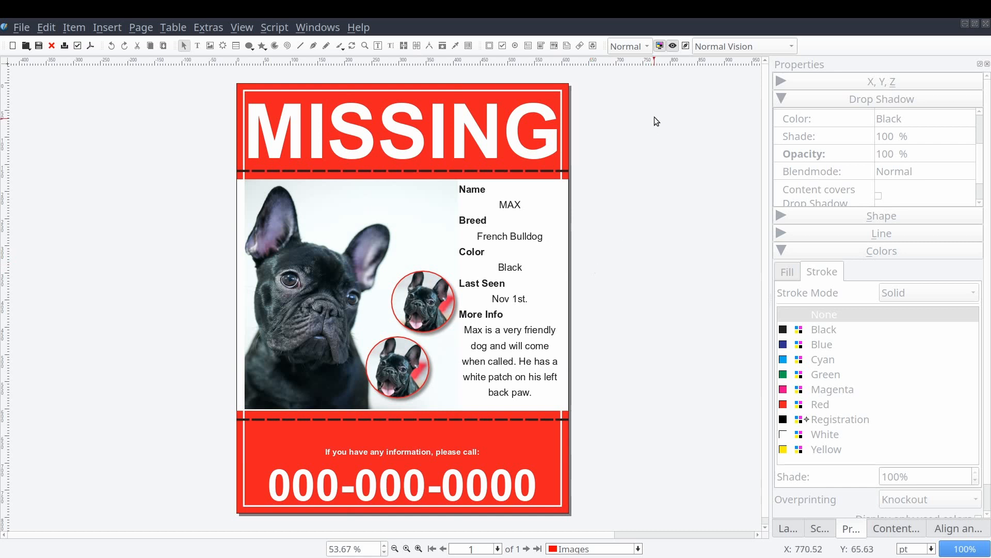
pyautogui.moveTo(656, 95)
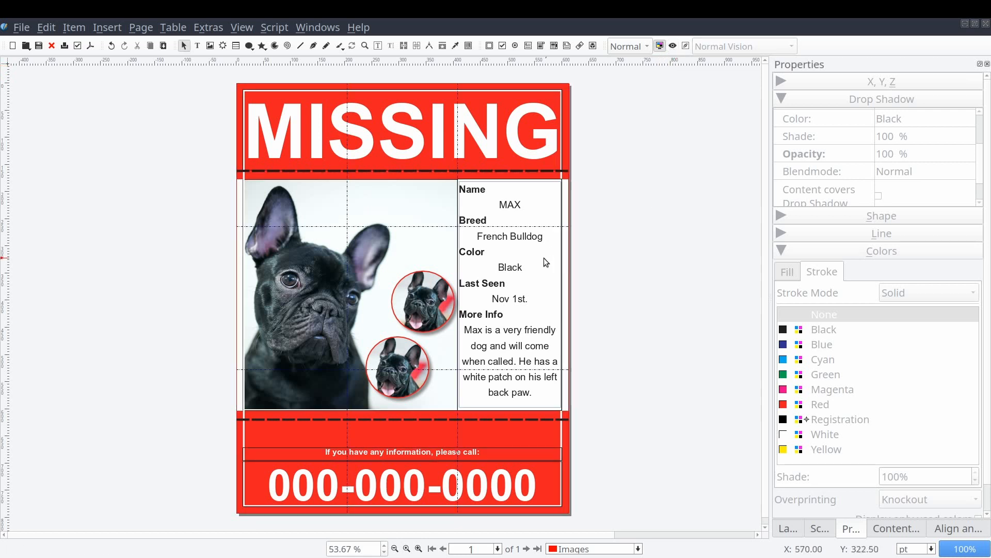
pyautogui.click(107, 27)
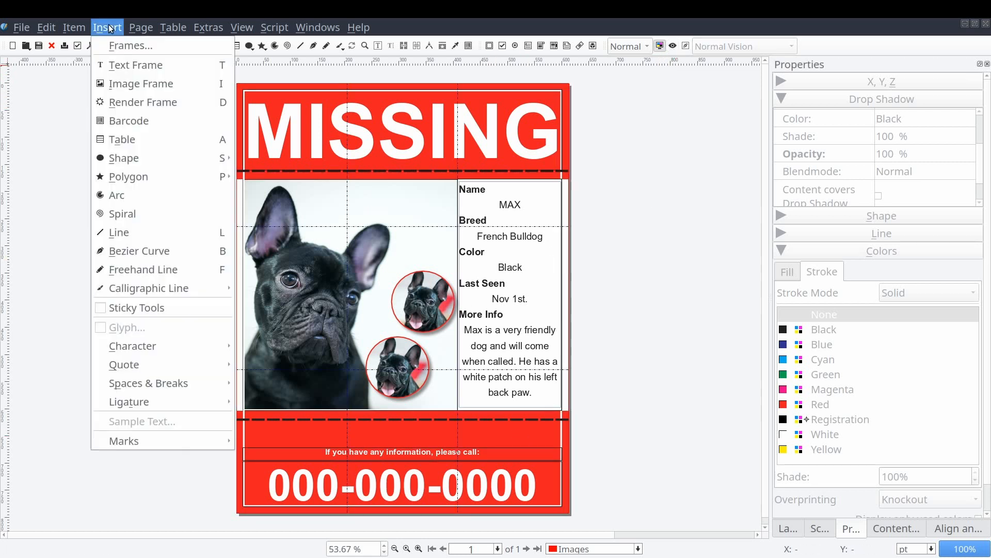
pyautogui.moveTo(129, 120)
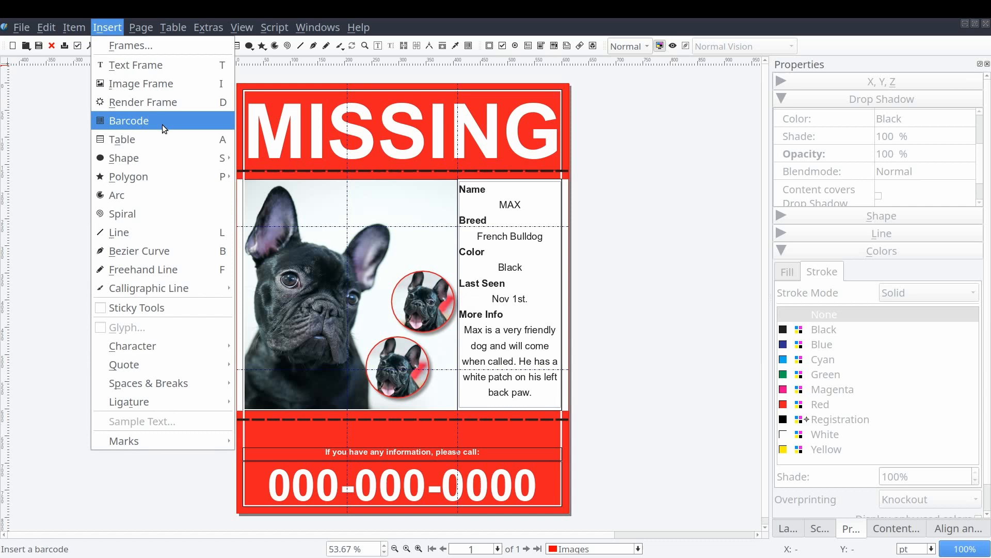
pyautogui.click(129, 120)
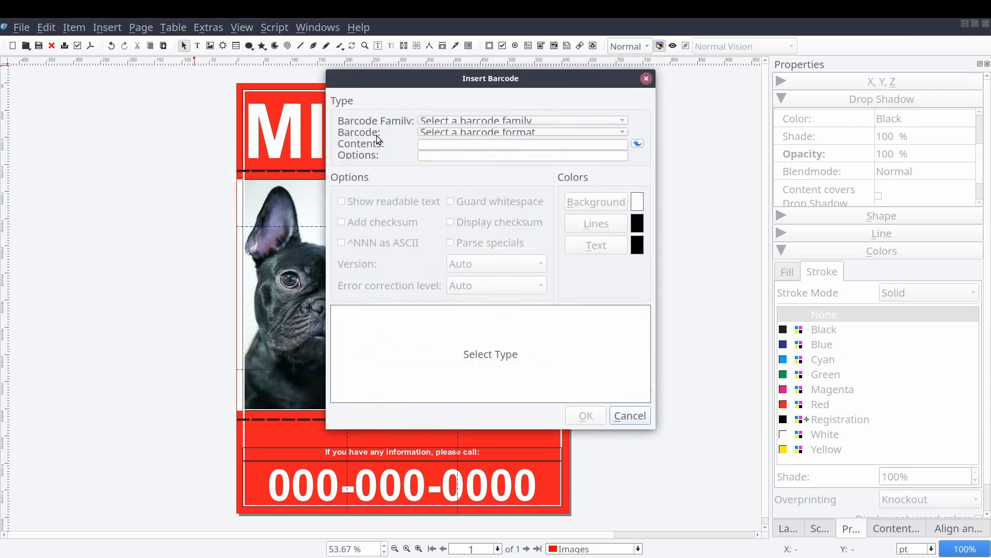
pyautogui.click(520, 121)
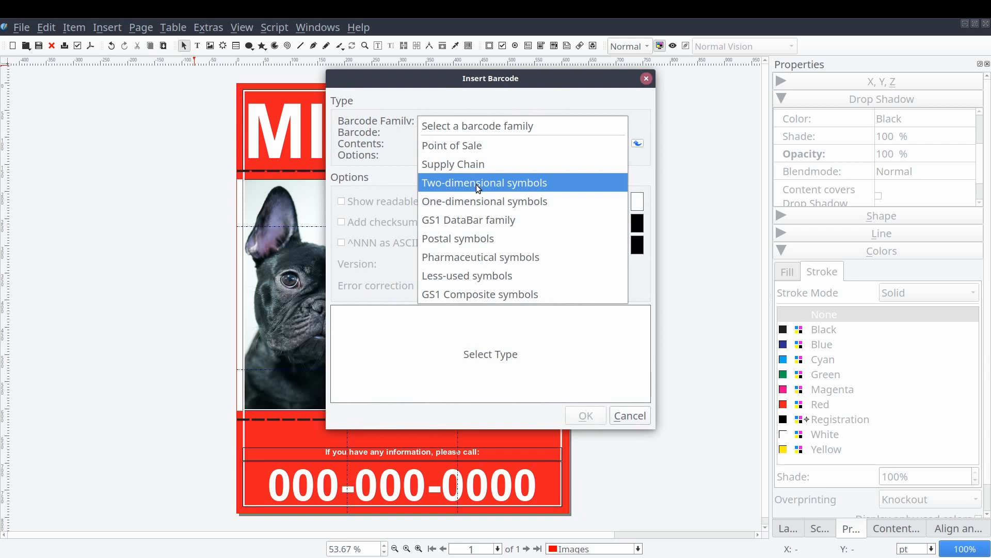
pyautogui.click(483, 183)
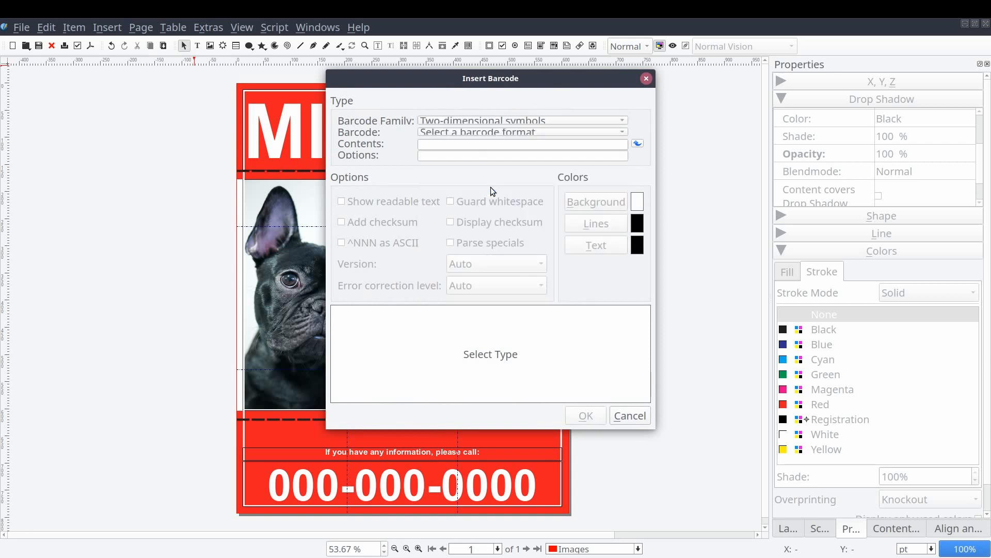
pyautogui.click(520, 133)
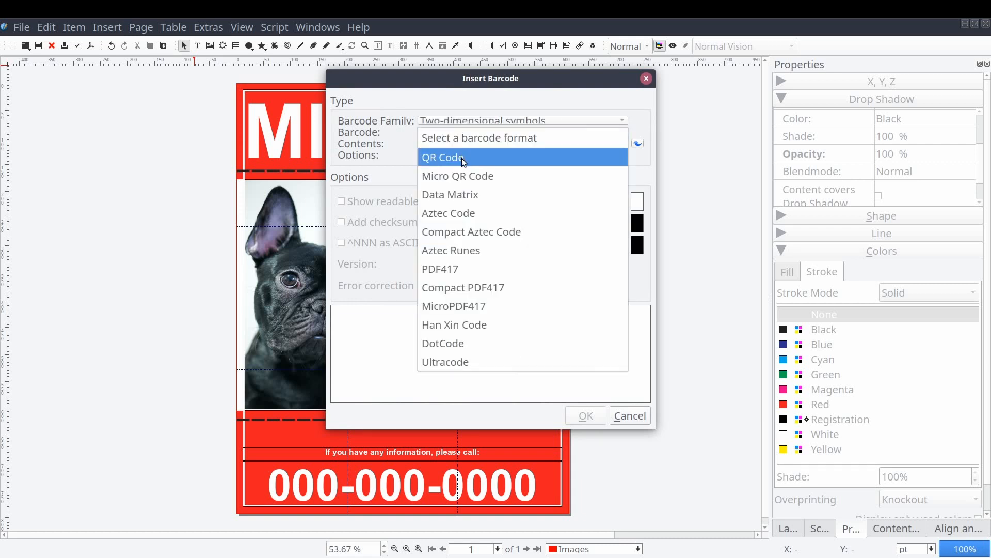
pyautogui.click(443, 157)
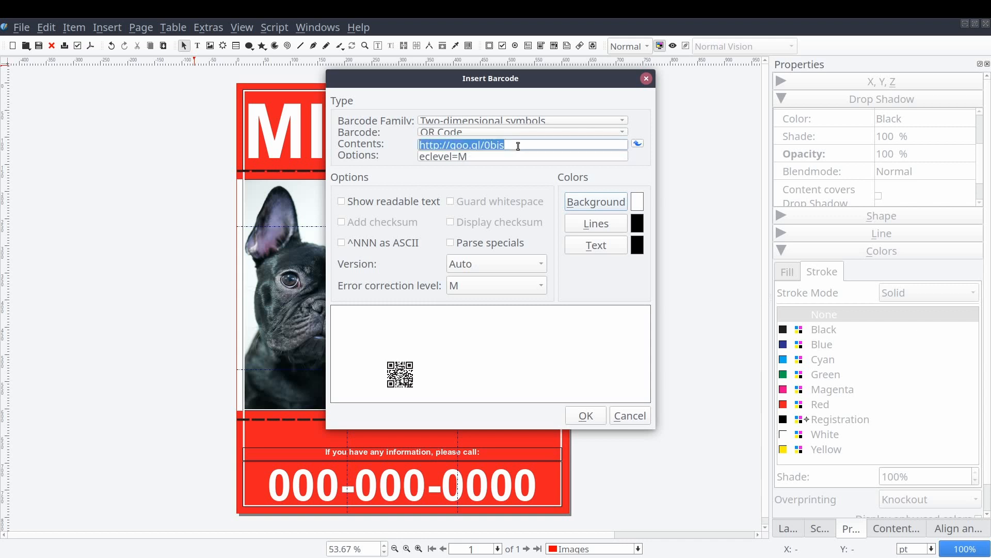
pyautogui.write('000-000-')
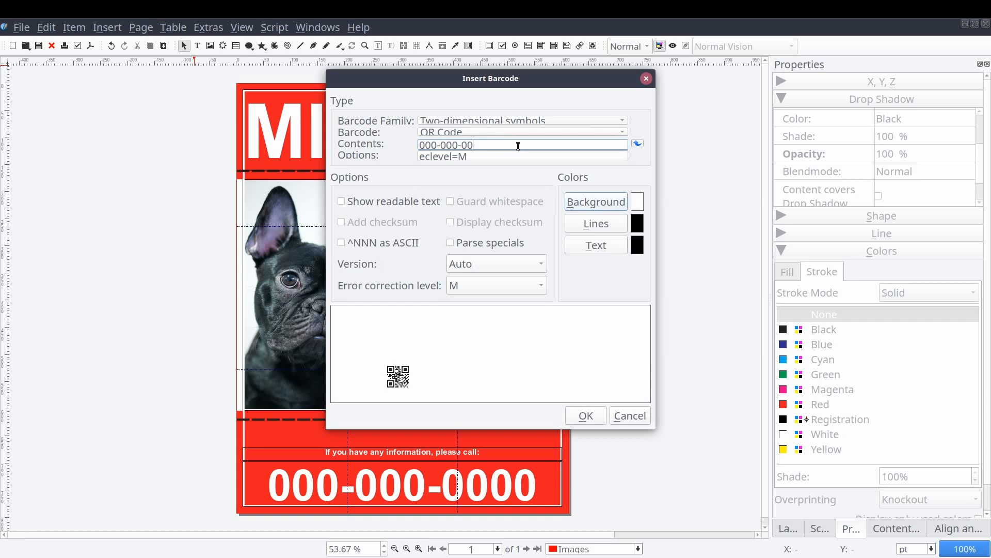
pyautogui.write('00')
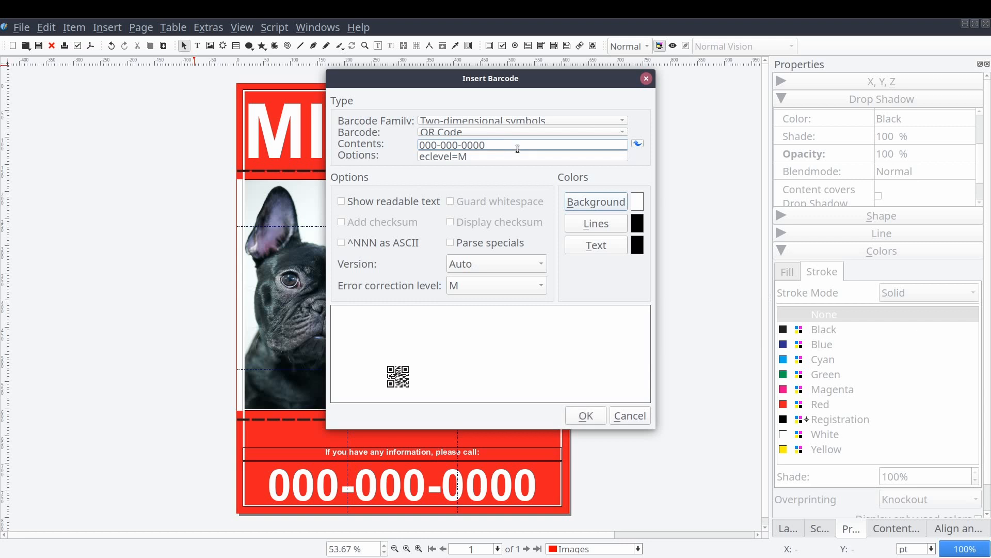
pyautogui.moveTo(592, 429)
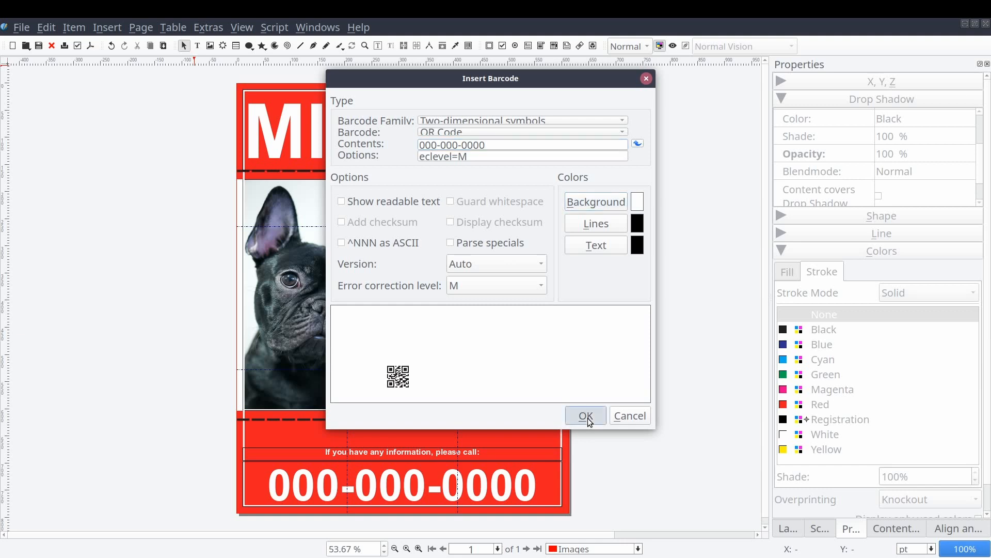
pyautogui.click(585, 415)
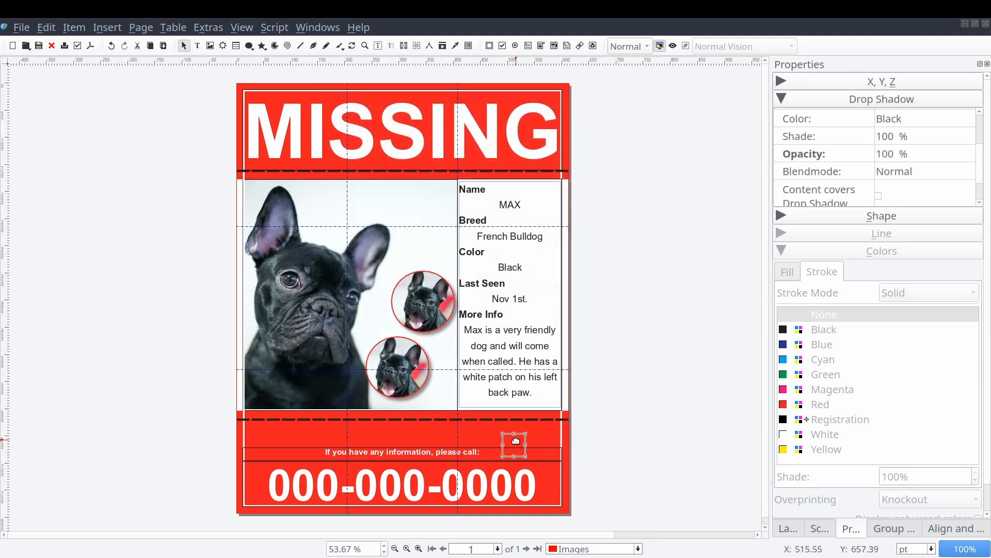
# Step: Ungroup the QR code and enlarge it at the right end of the footer beside the call line
pyautogui.rightClick(513, 441)
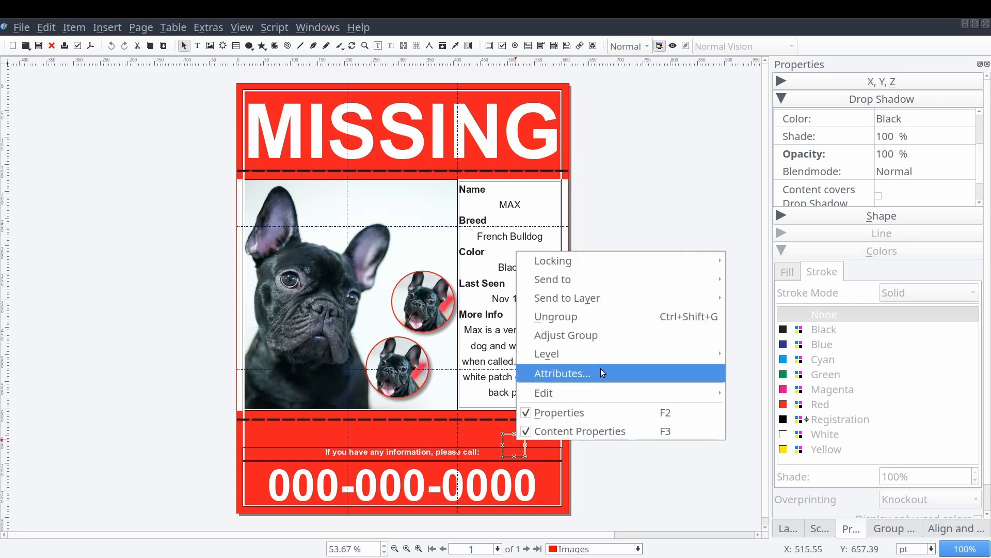
pyautogui.moveTo(593, 316)
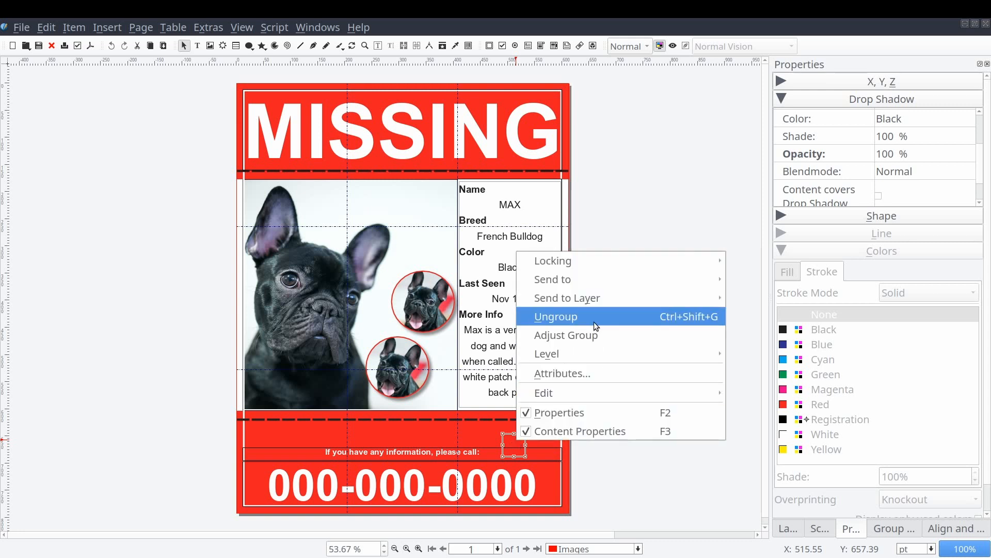
pyautogui.moveTo(567, 297)
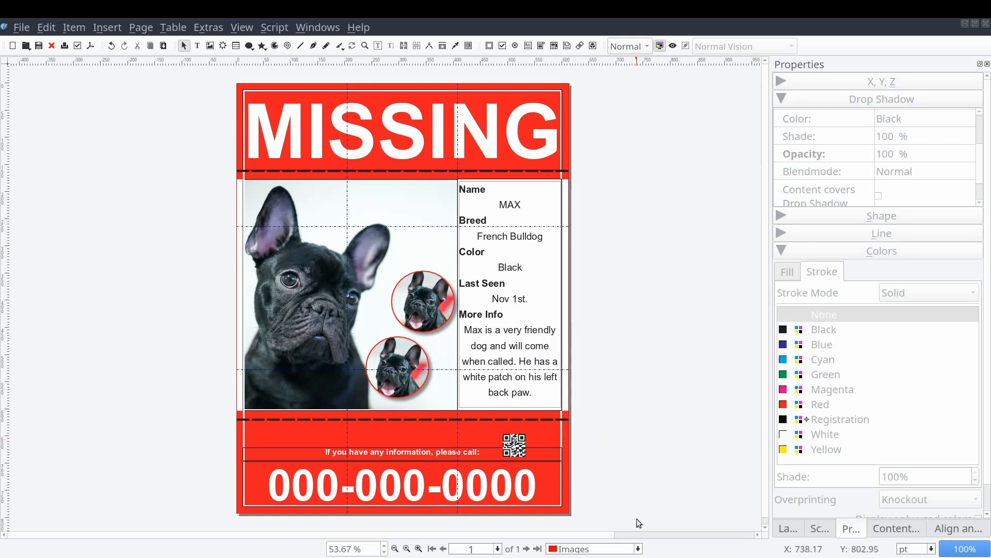
pyautogui.click(513, 444)
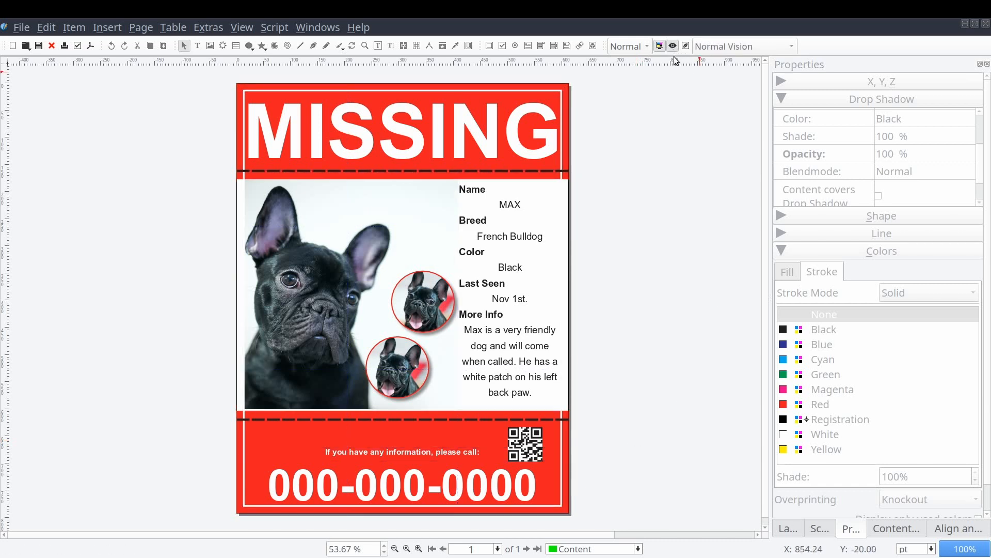
pyautogui.moveTo(660, 92)
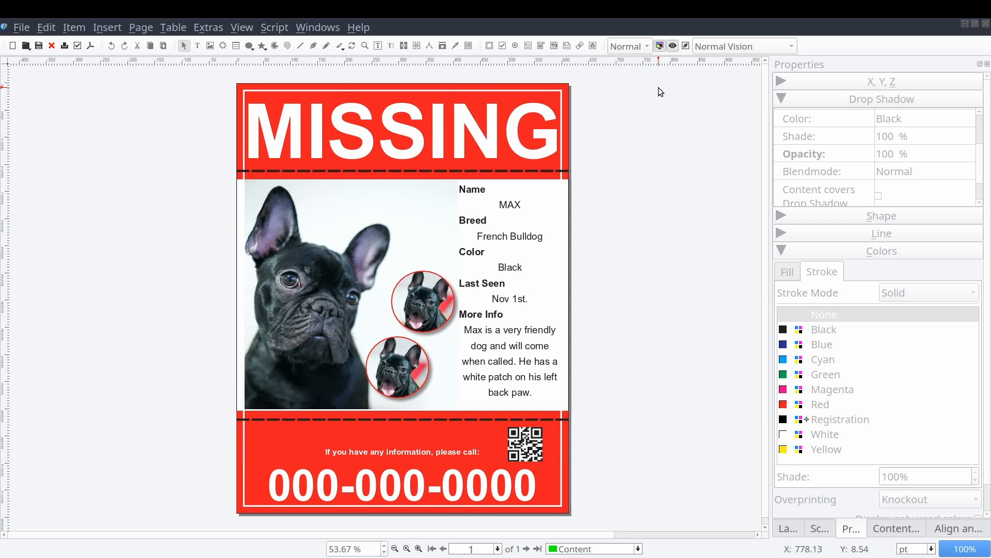